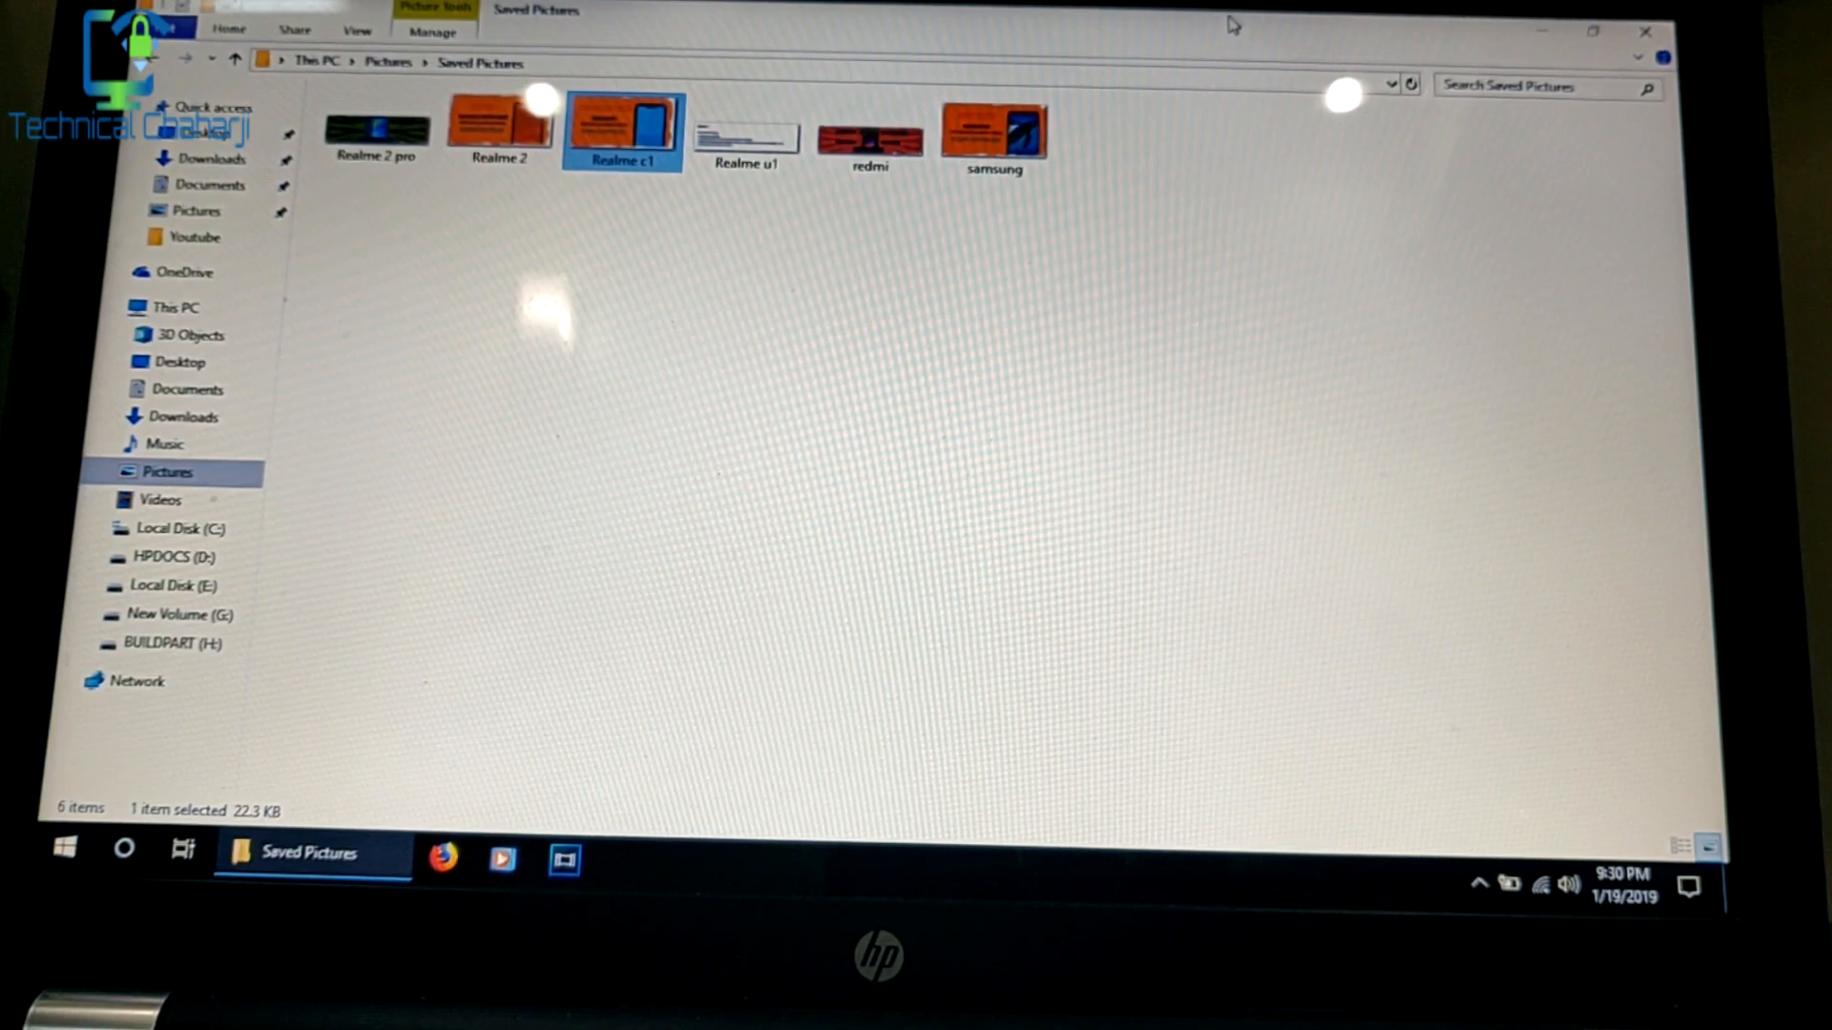
Step: Open the Realme 2 pro picture from Saved Pictures in Photos
{"action": "left_click", "coordinate": [746, 126]}
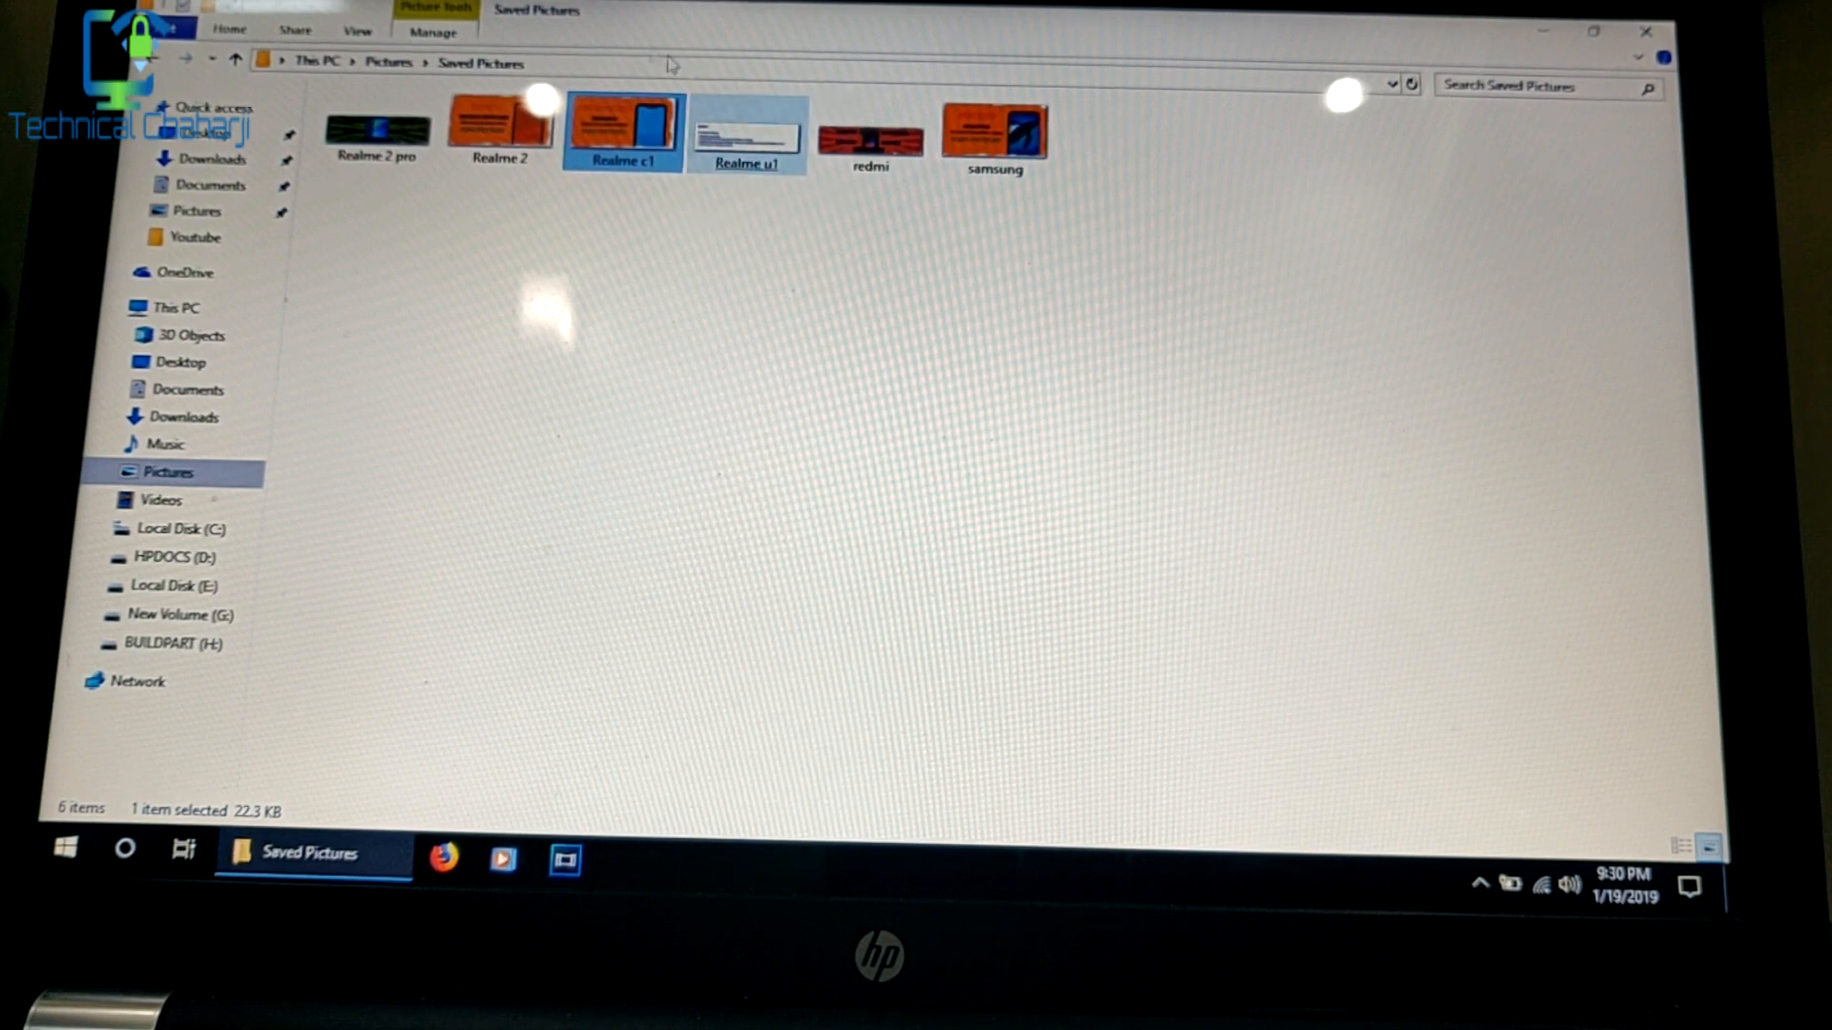
{"action": "left_click", "coordinate": [376, 128]}
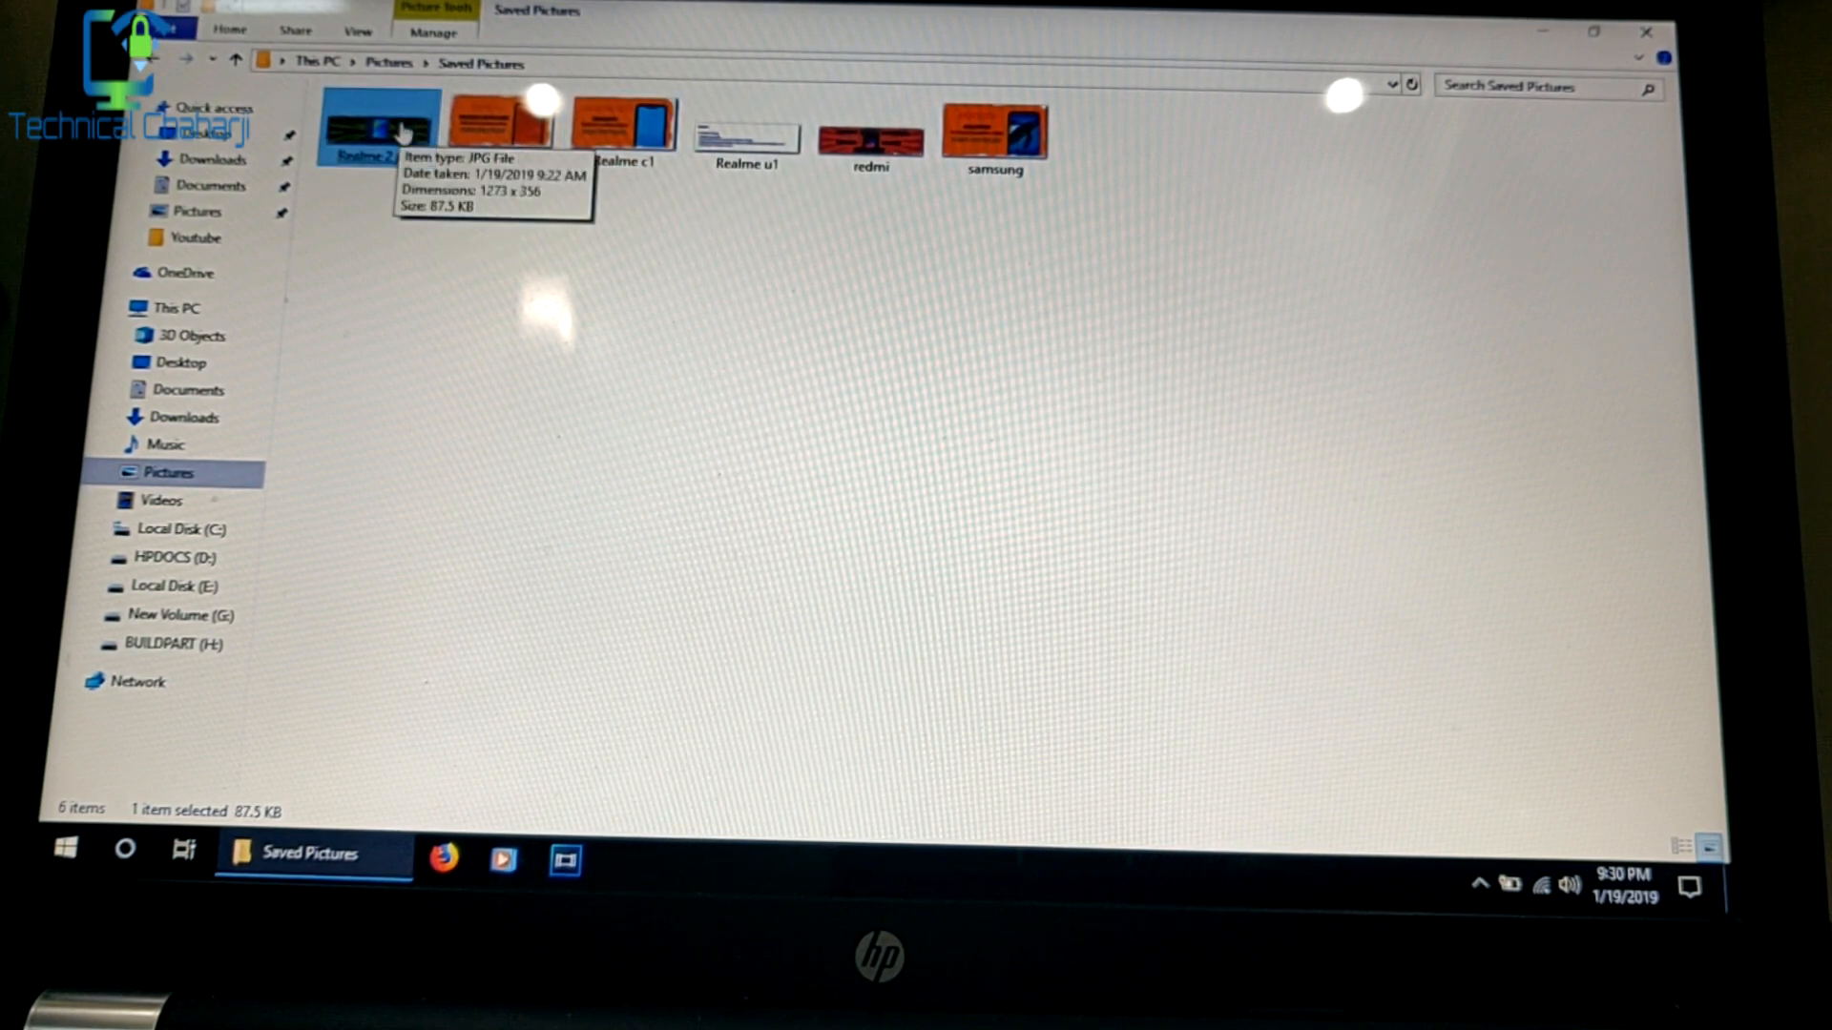
{"action": "double_click", "coordinate": [378, 126]}
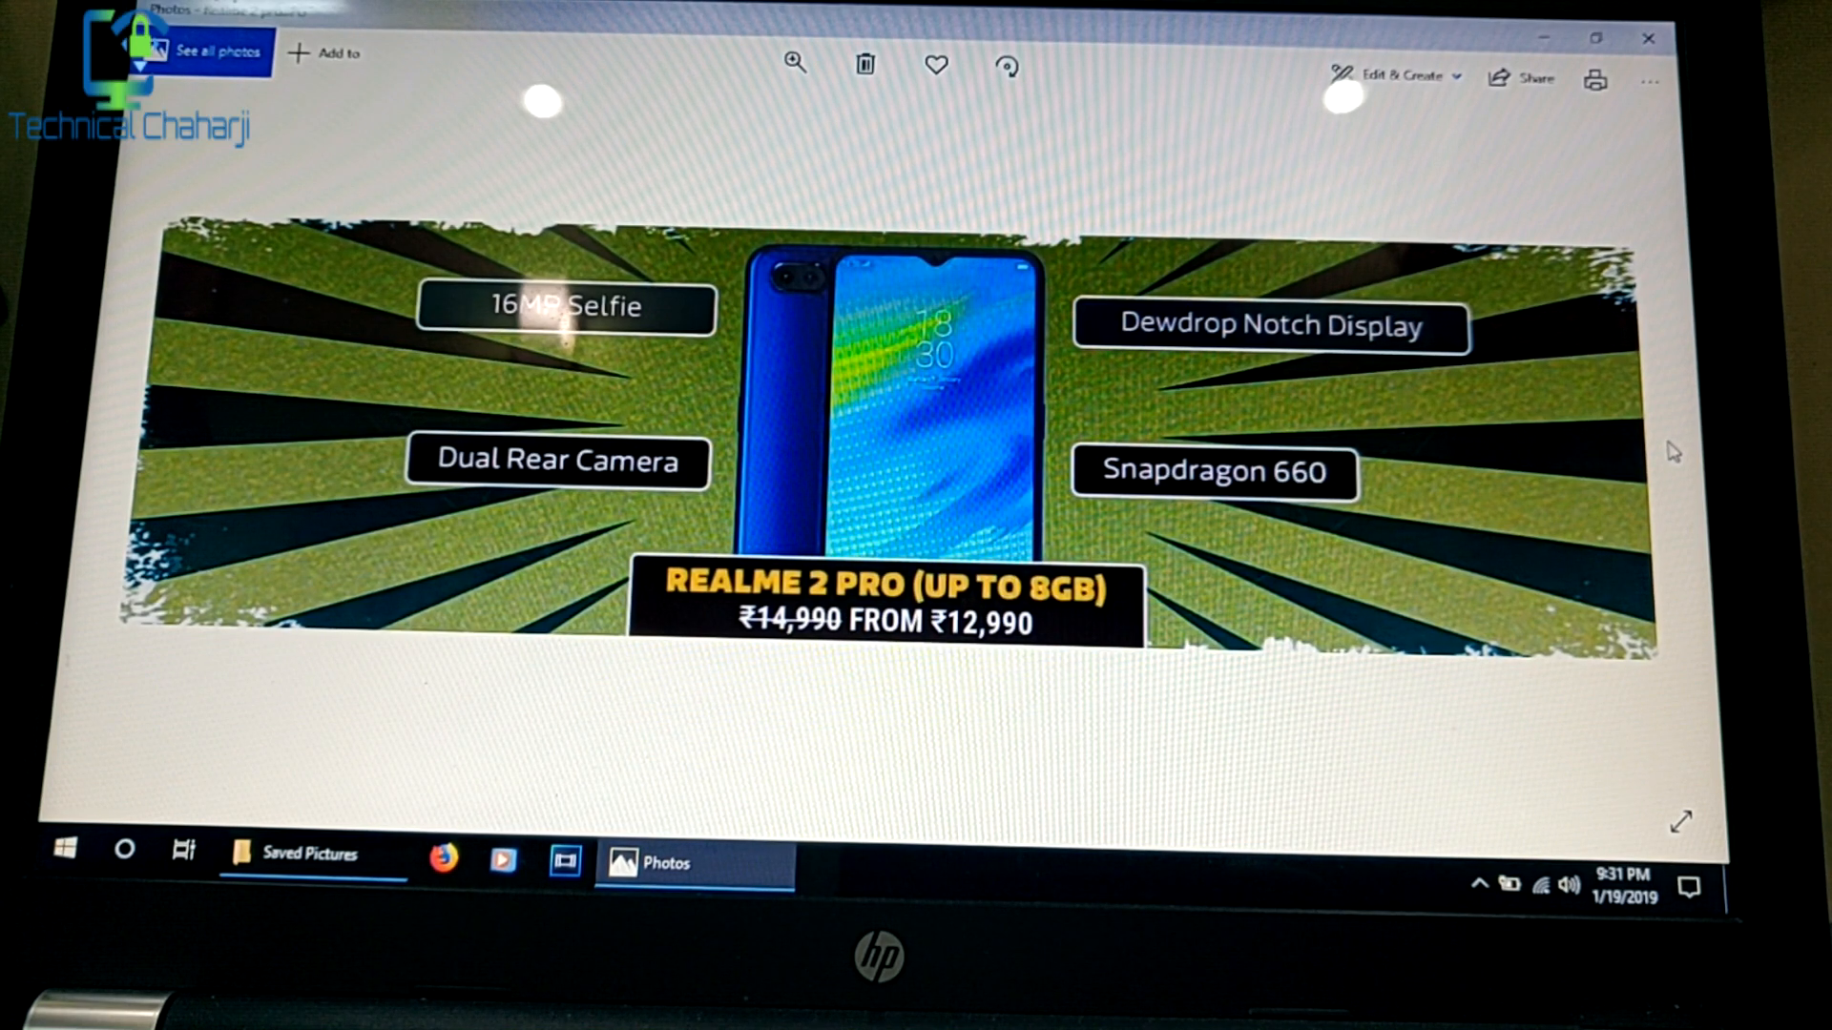
{"action": "mouse_move", "coordinate": [1658, 446]}
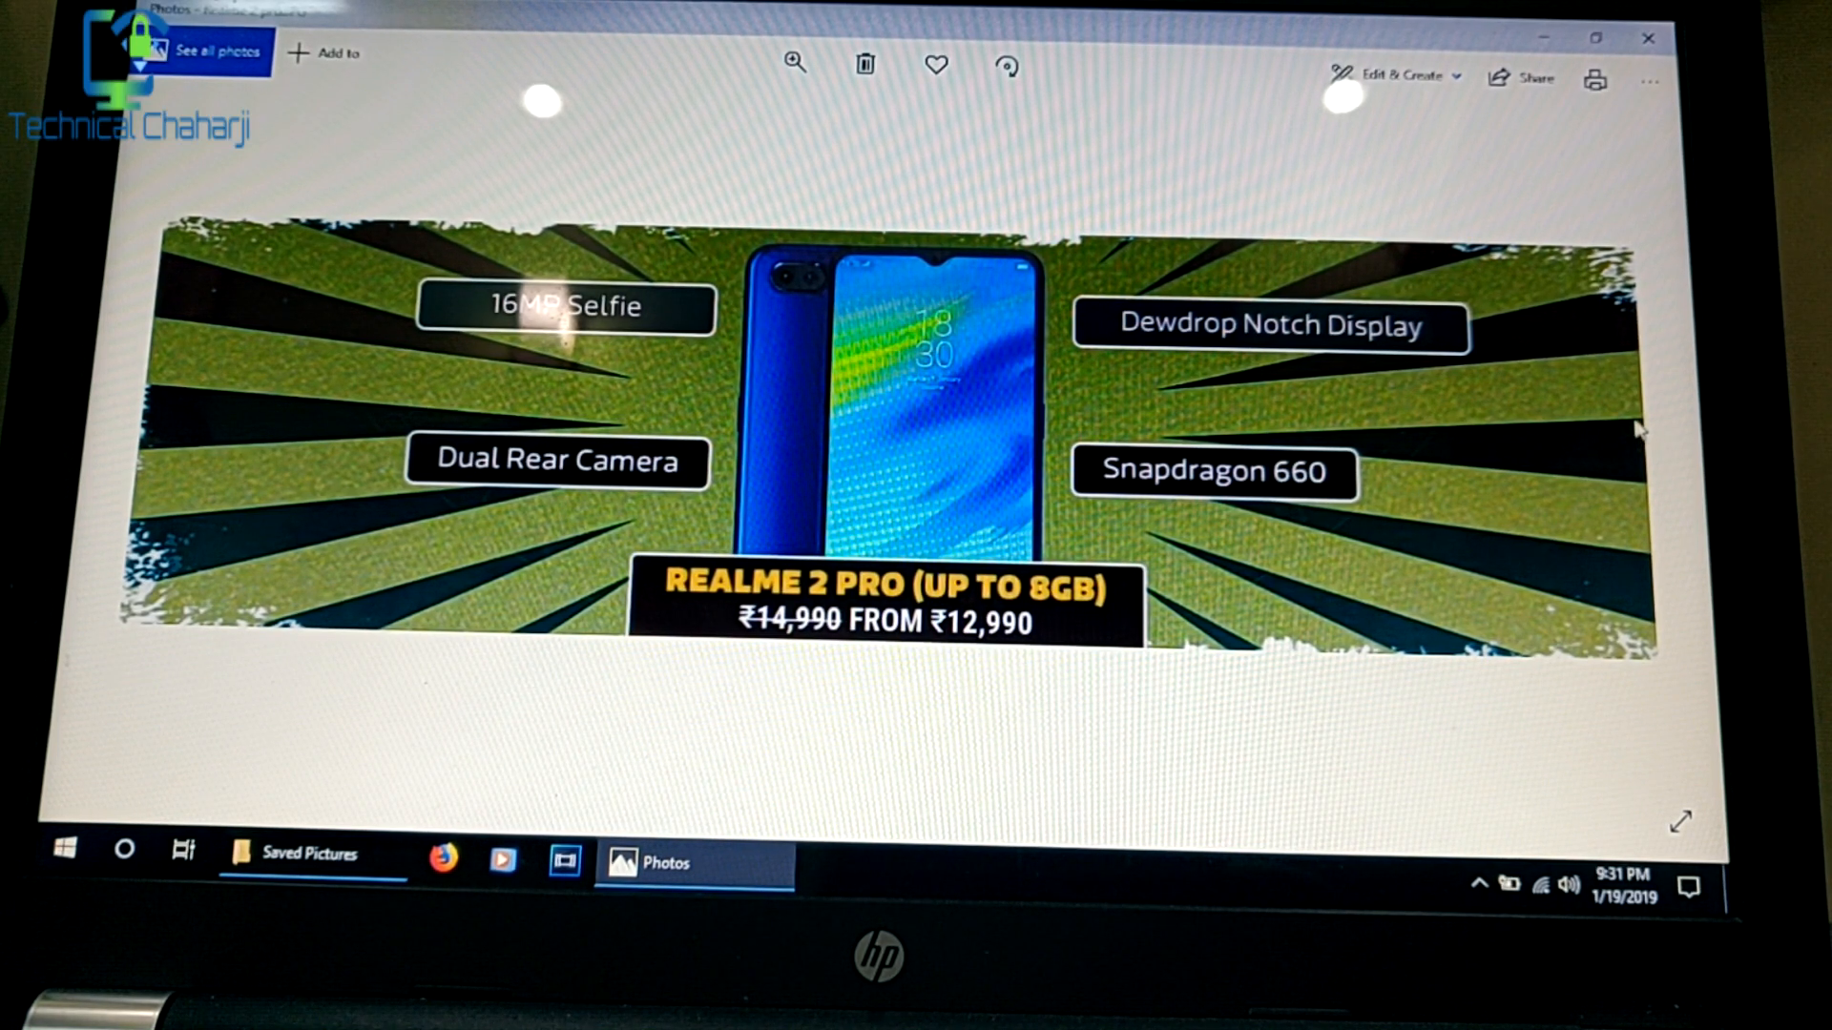
{"action": "mouse_move", "coordinate": [1590, 397]}
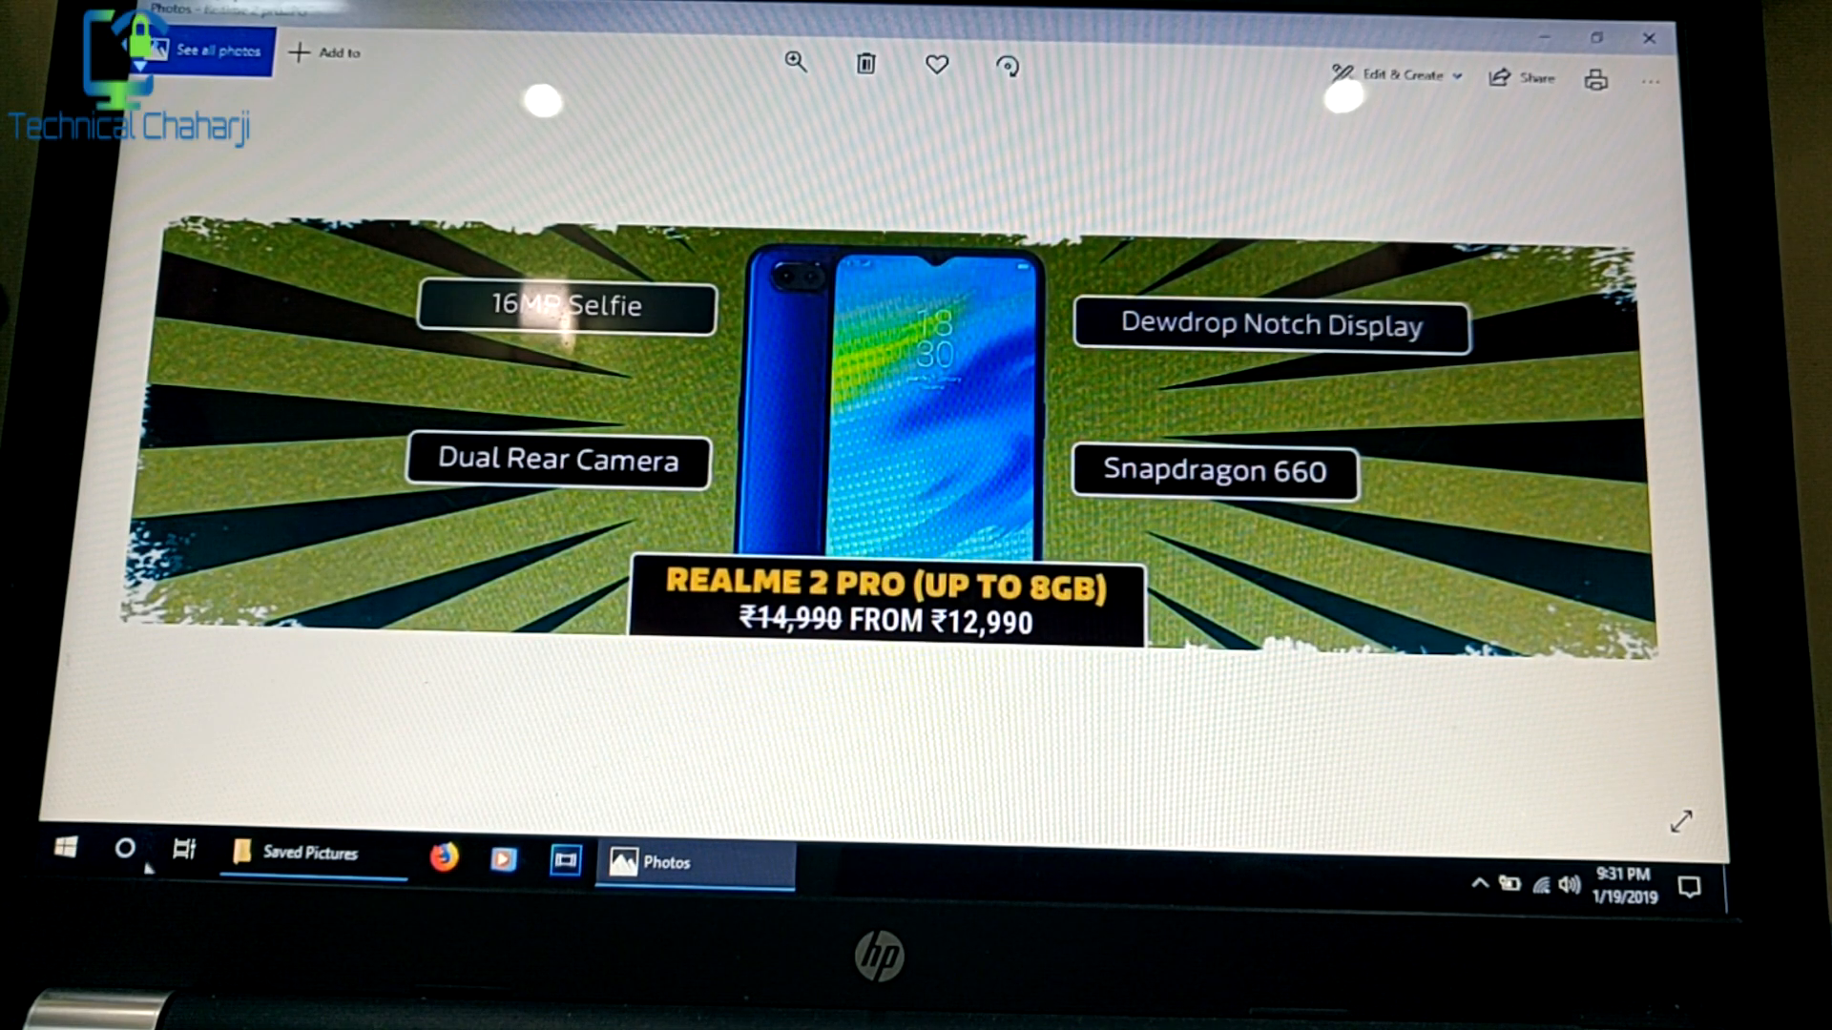
Step: Search Windows for 'note' and launch Notepad with the Photo Viewer registry text
{"action": "left_click", "coordinate": [124, 849]}
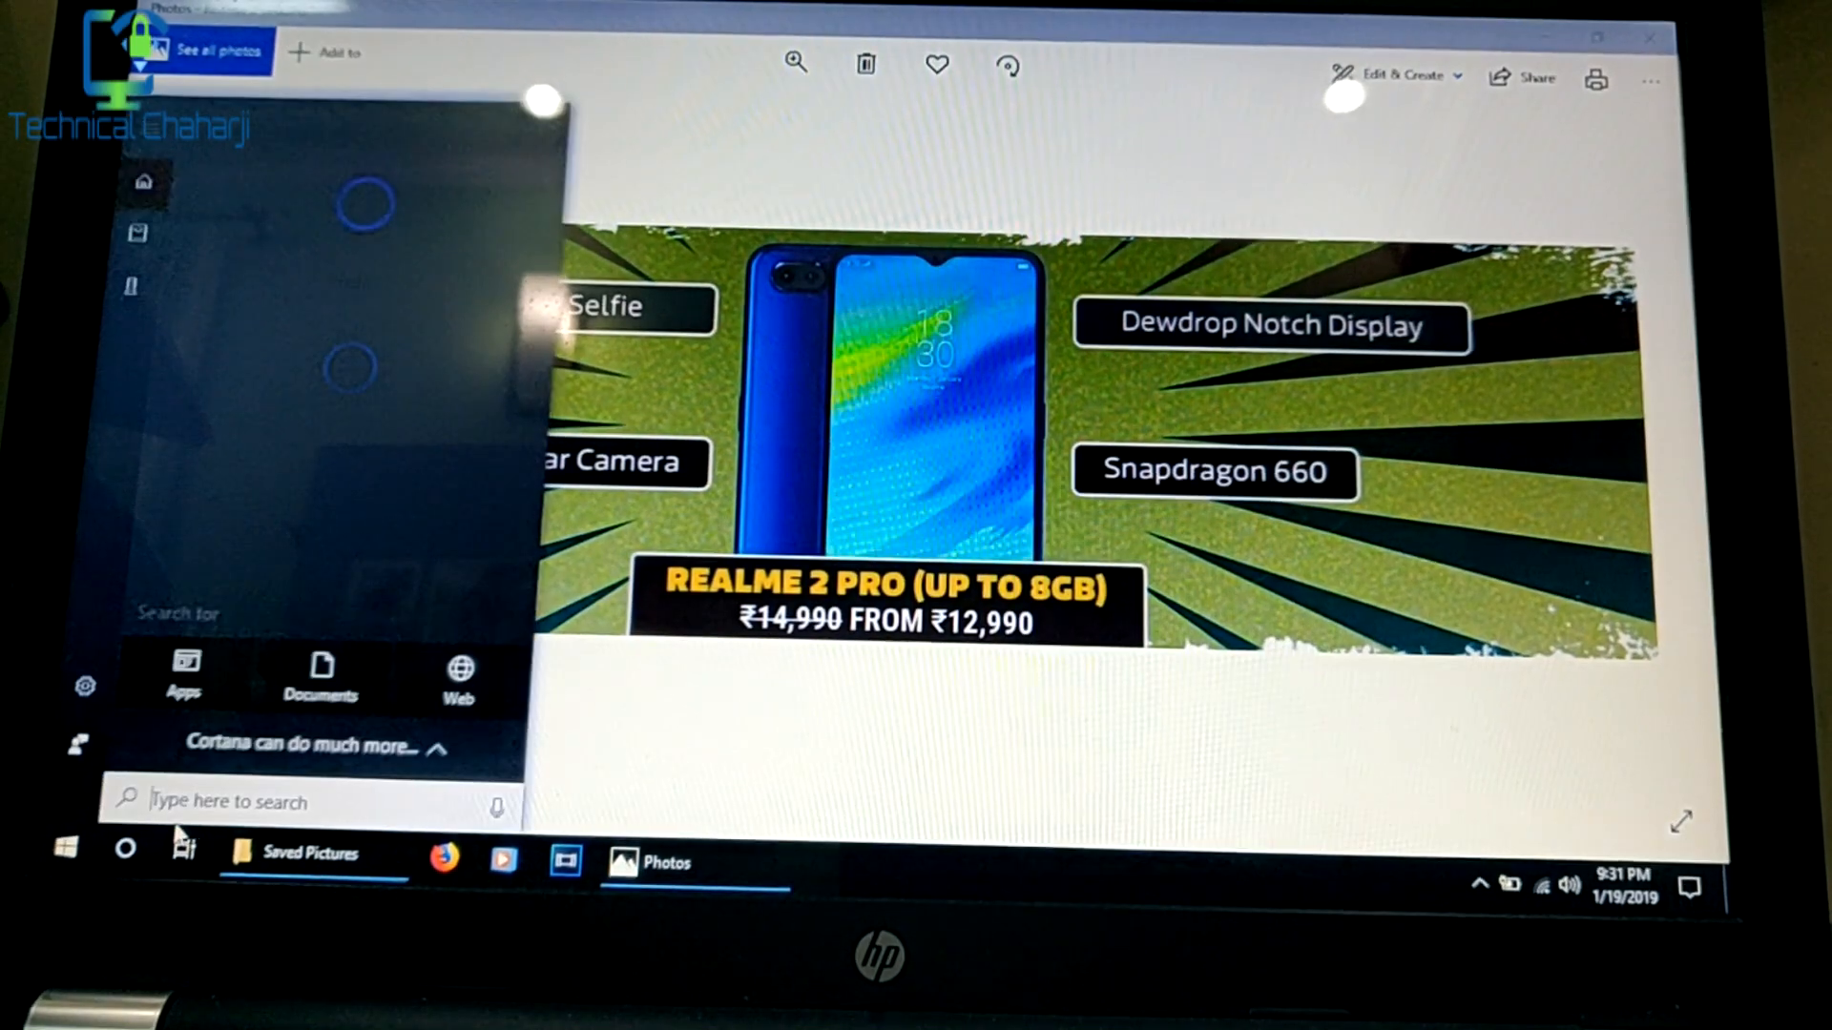
{"action": "type", "text": "note"}
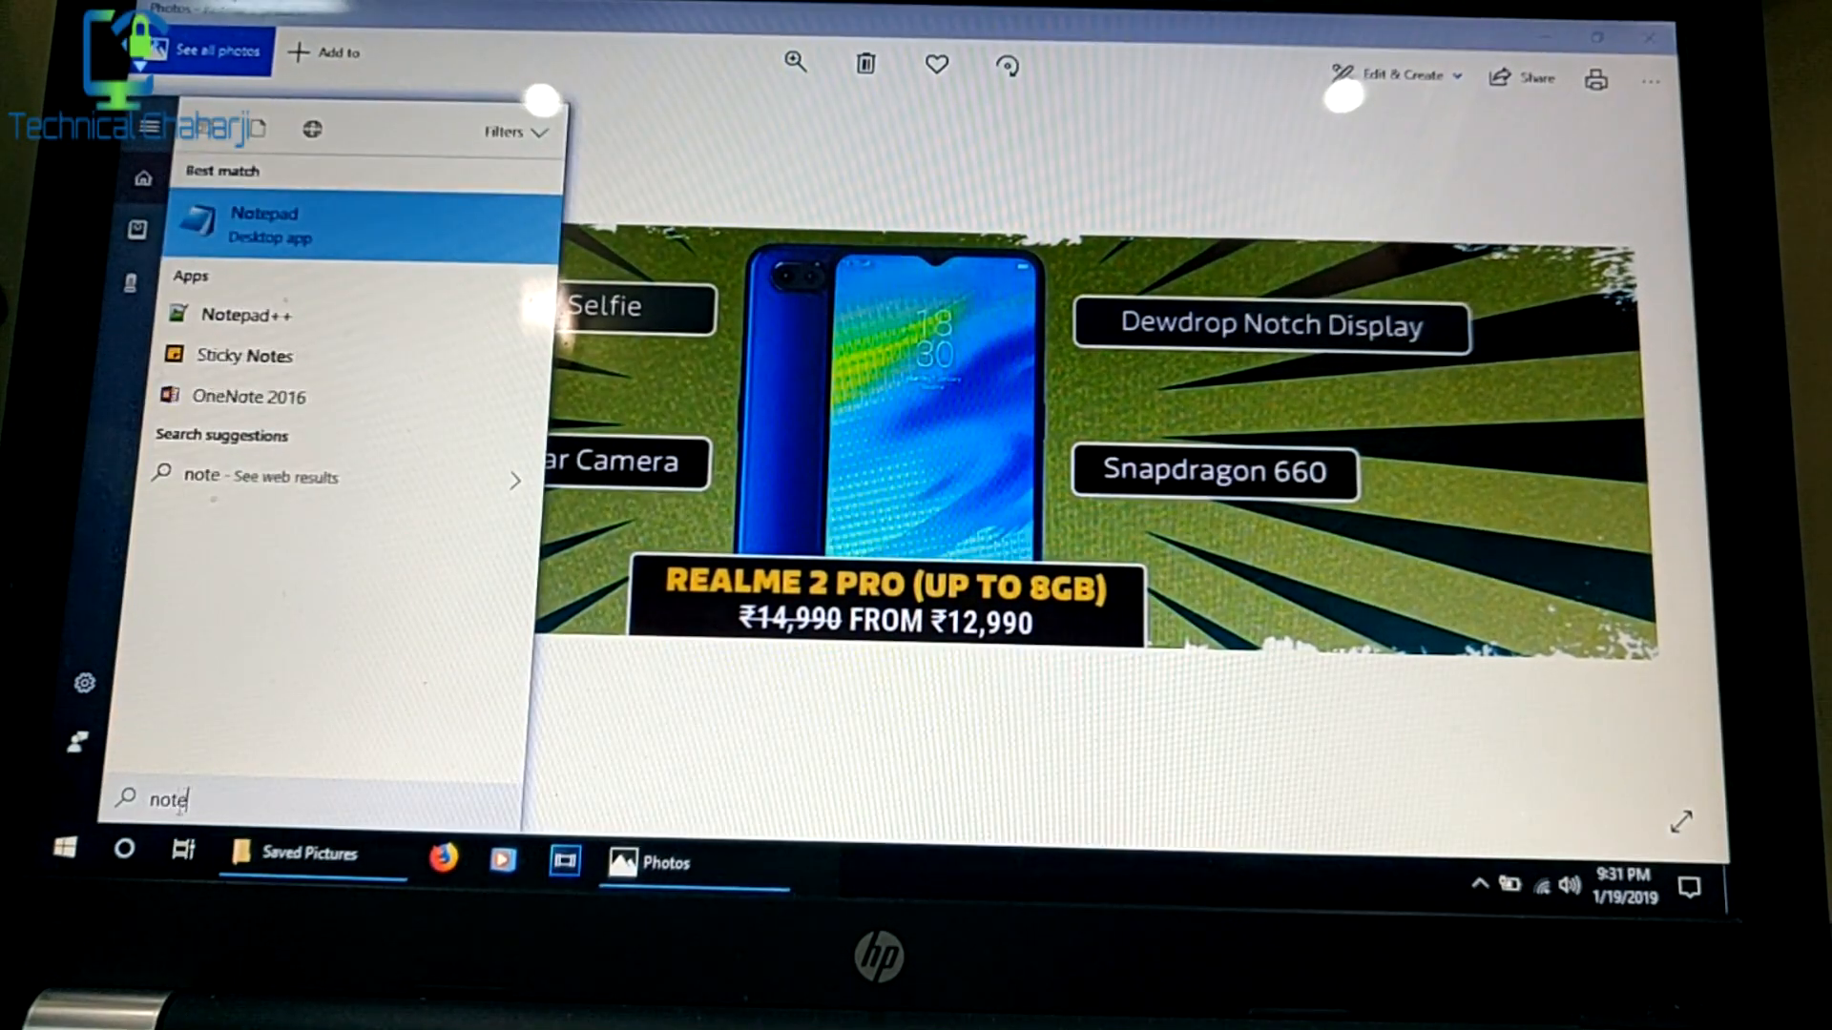
{"action": "left_click", "coordinate": [265, 223]}
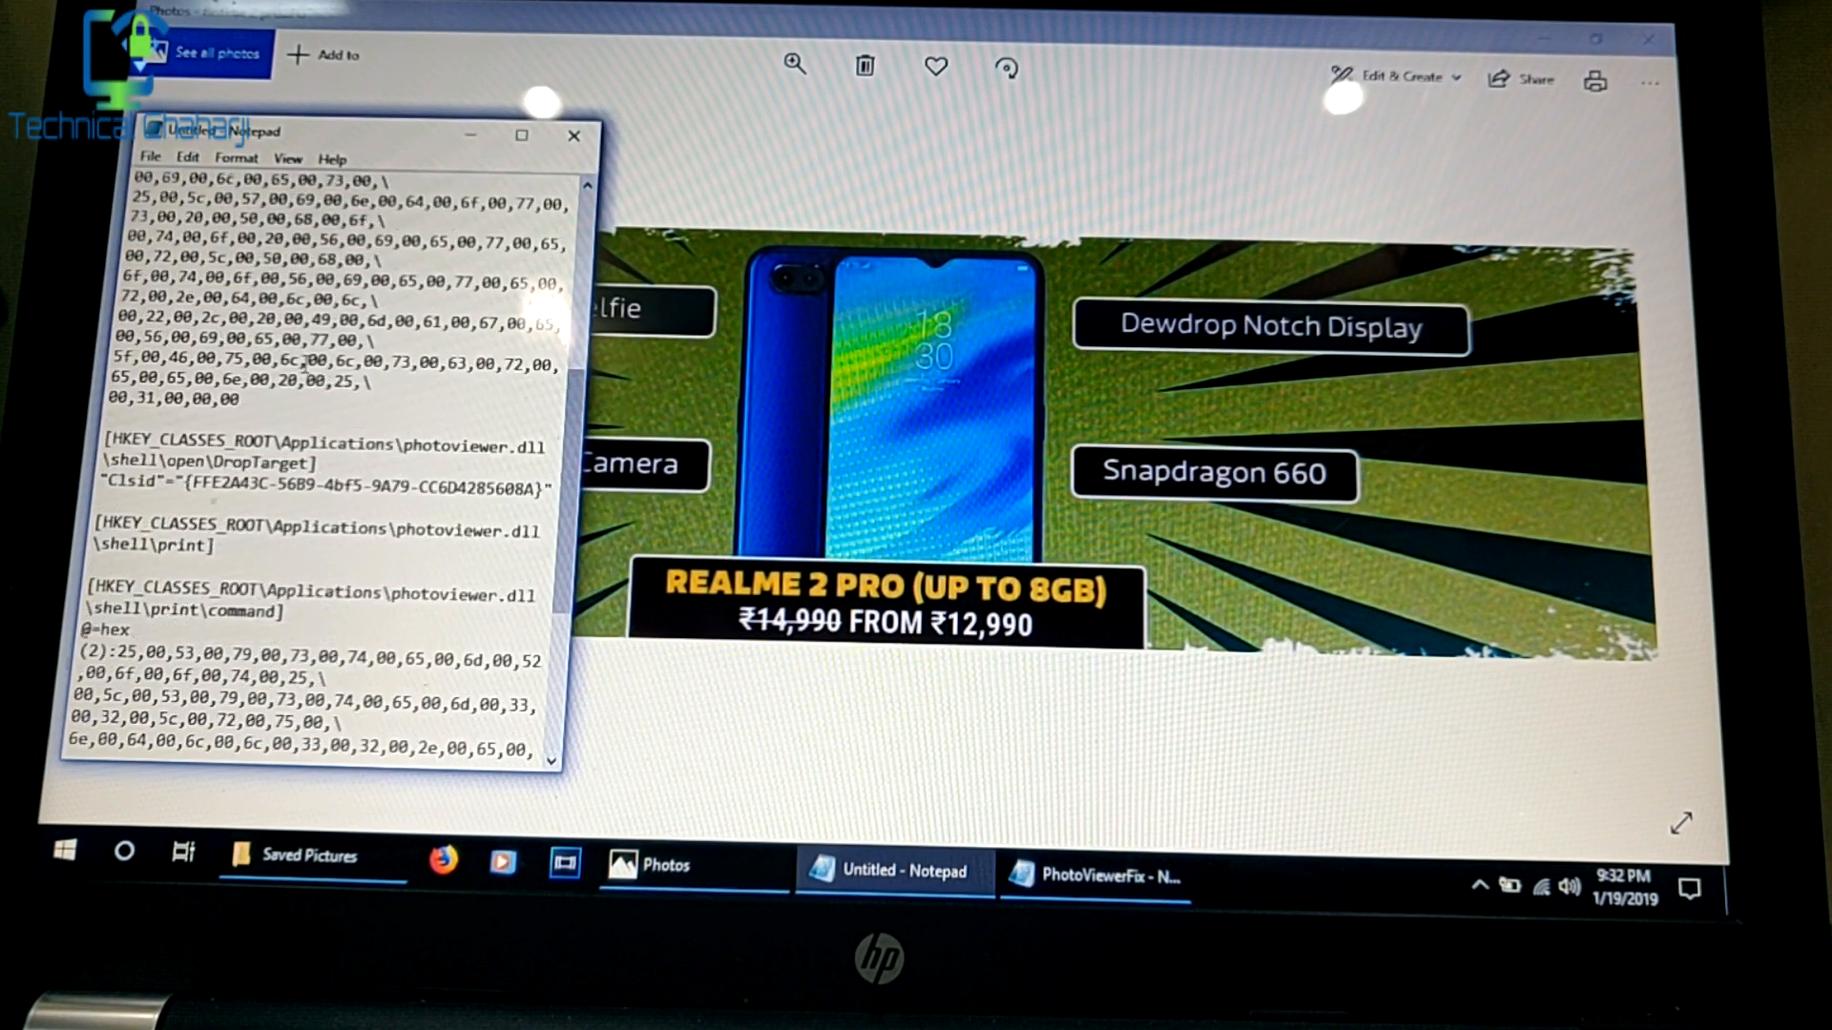
Step: Scroll through the Photo Viewer registry entries and bring up the File menu
{"action": "scroll", "scroll_direction": "up", "scroll_amount": 3}
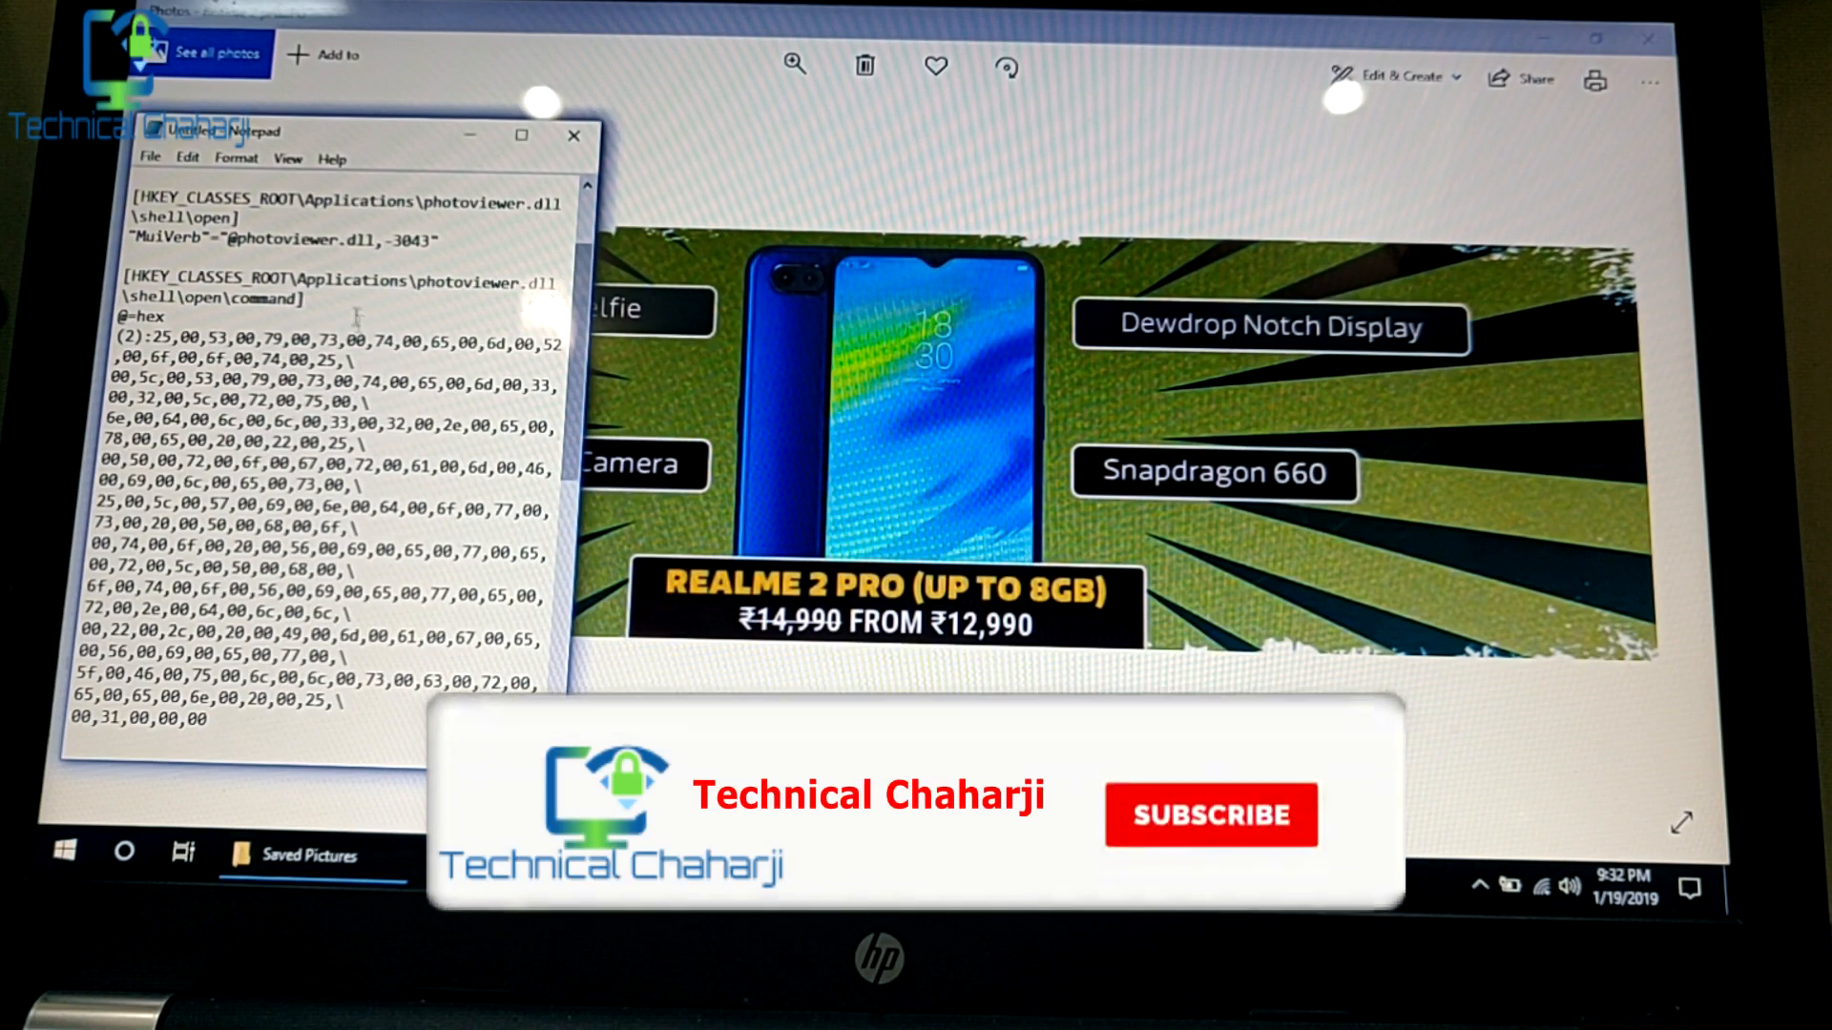
{"action": "left_click", "coordinate": [1210, 815]}
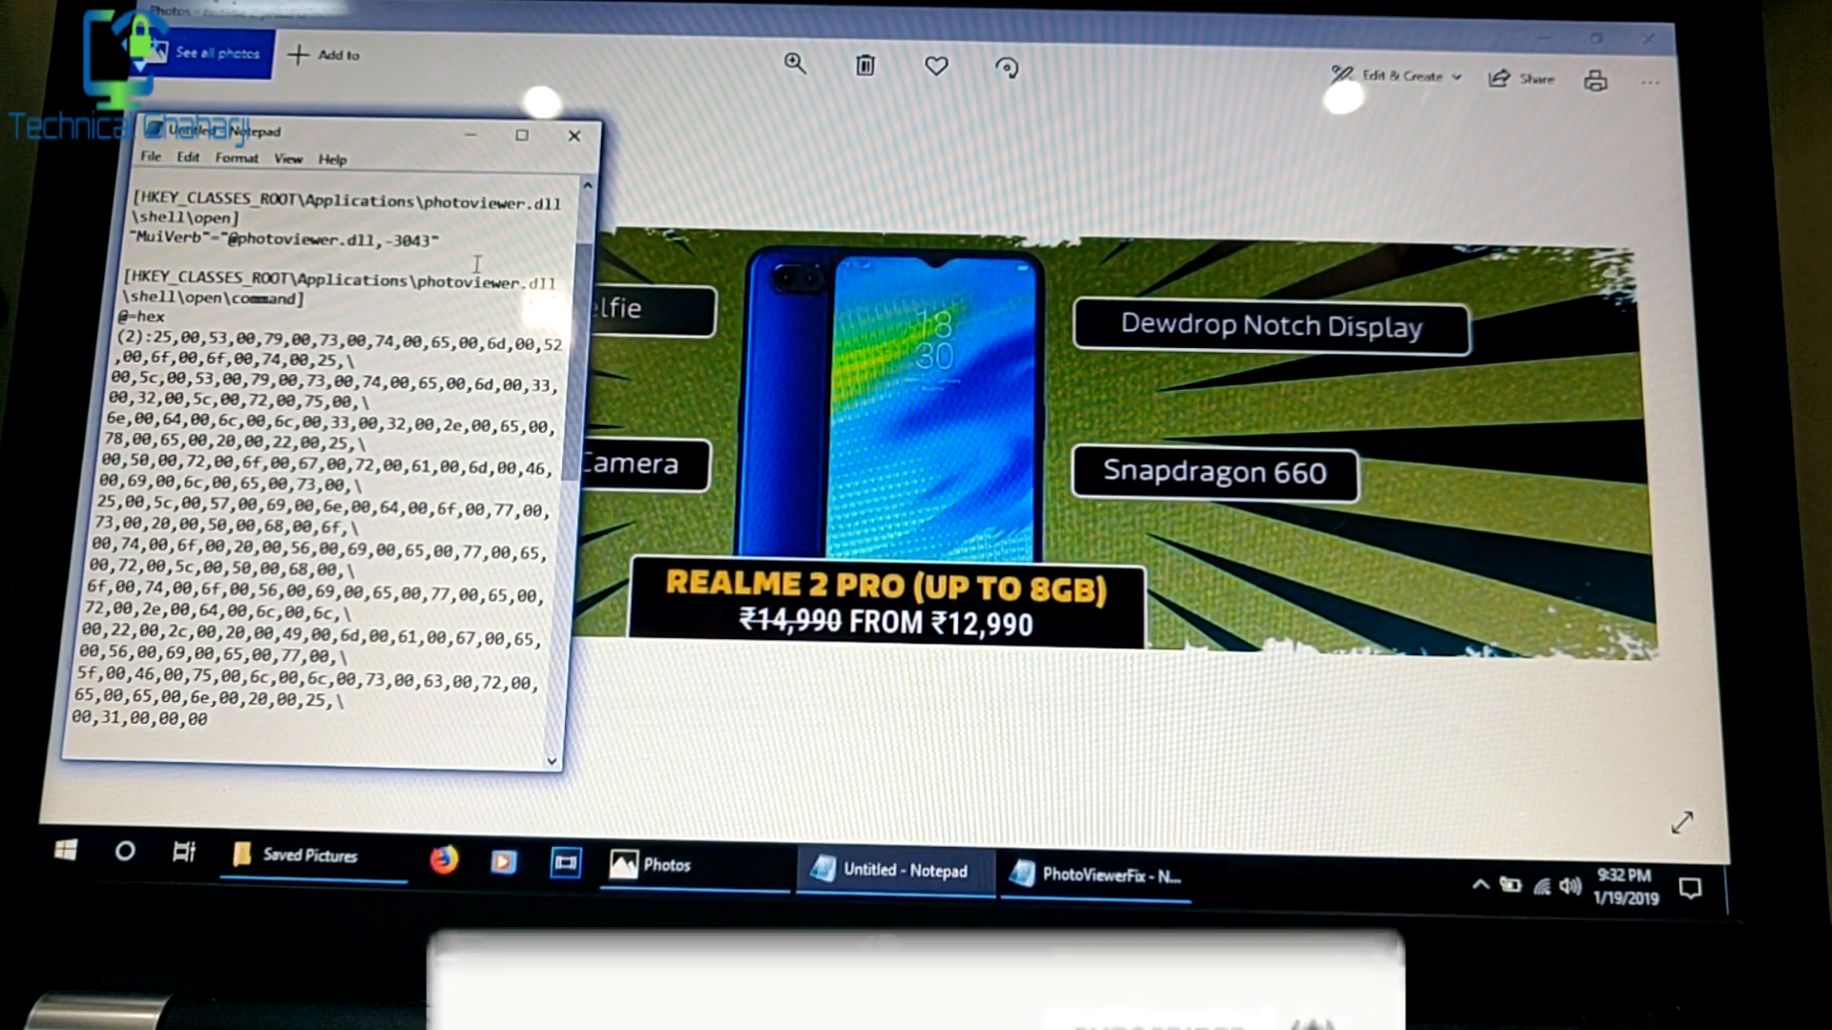
{"action": "scroll", "scroll_direction": "down", "scroll_amount": 3}
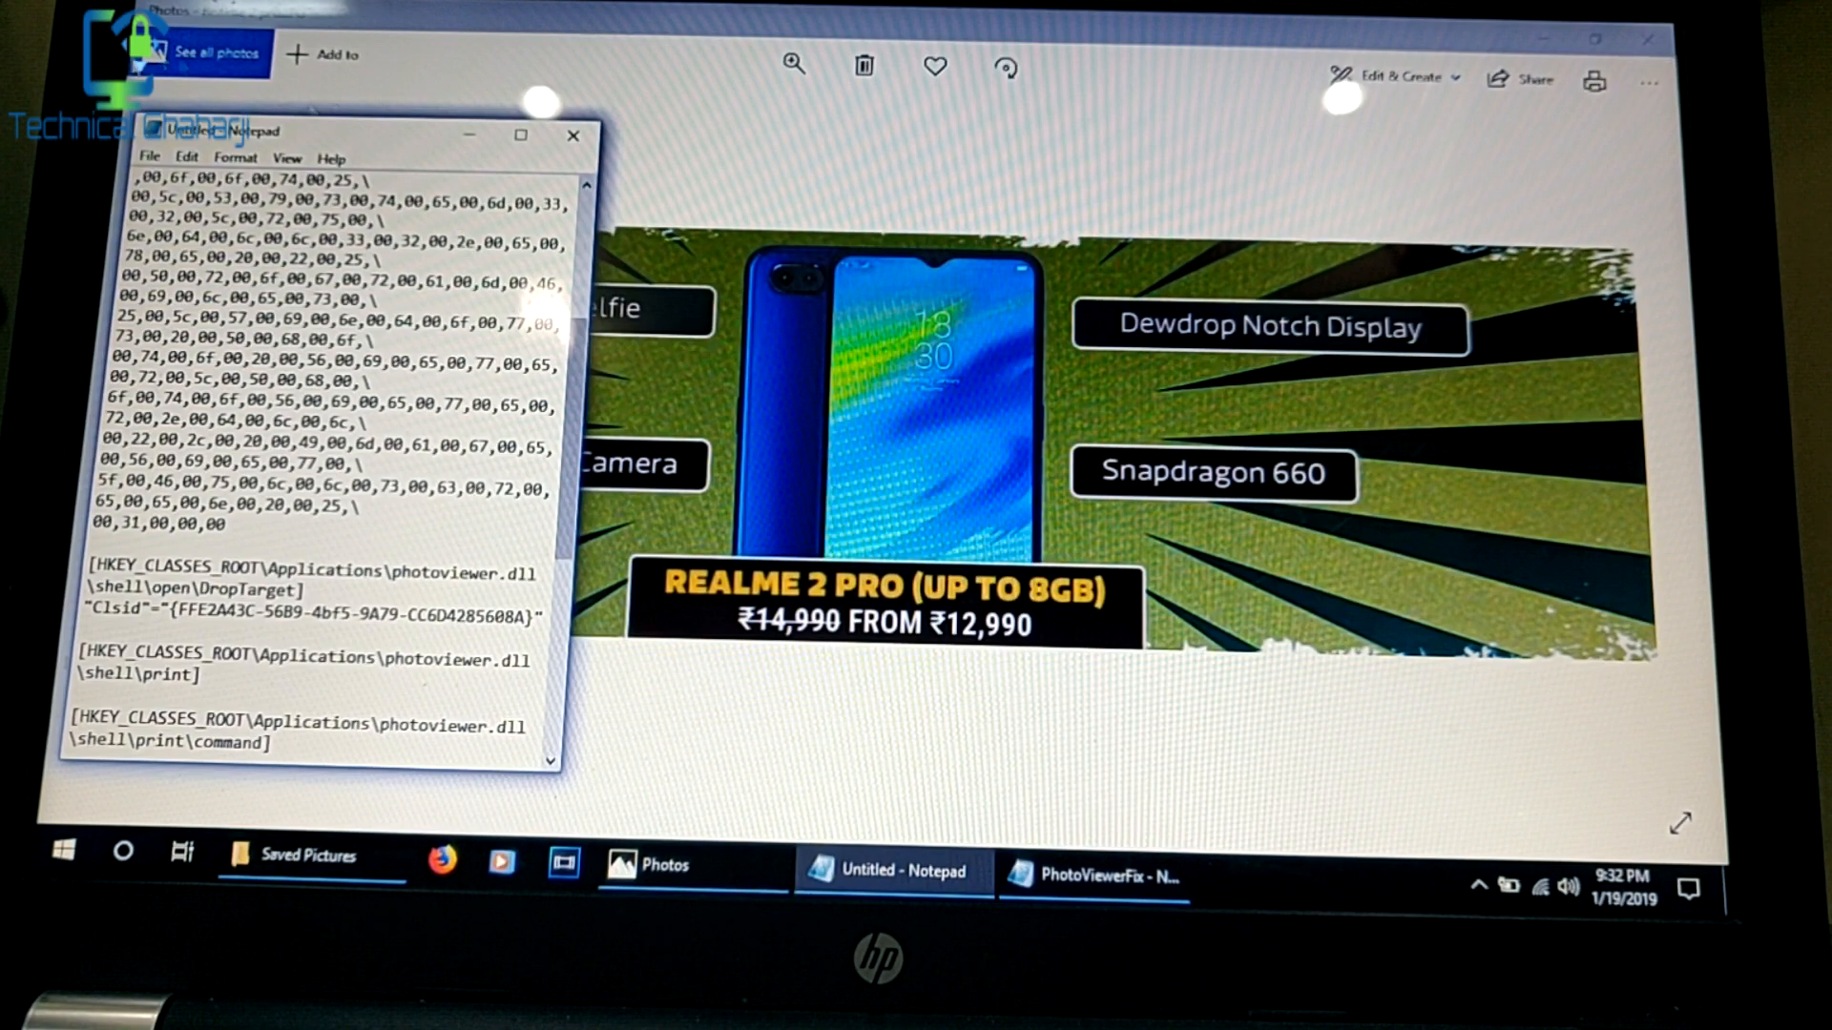
{"action": "left_click", "coordinate": [149, 159]}
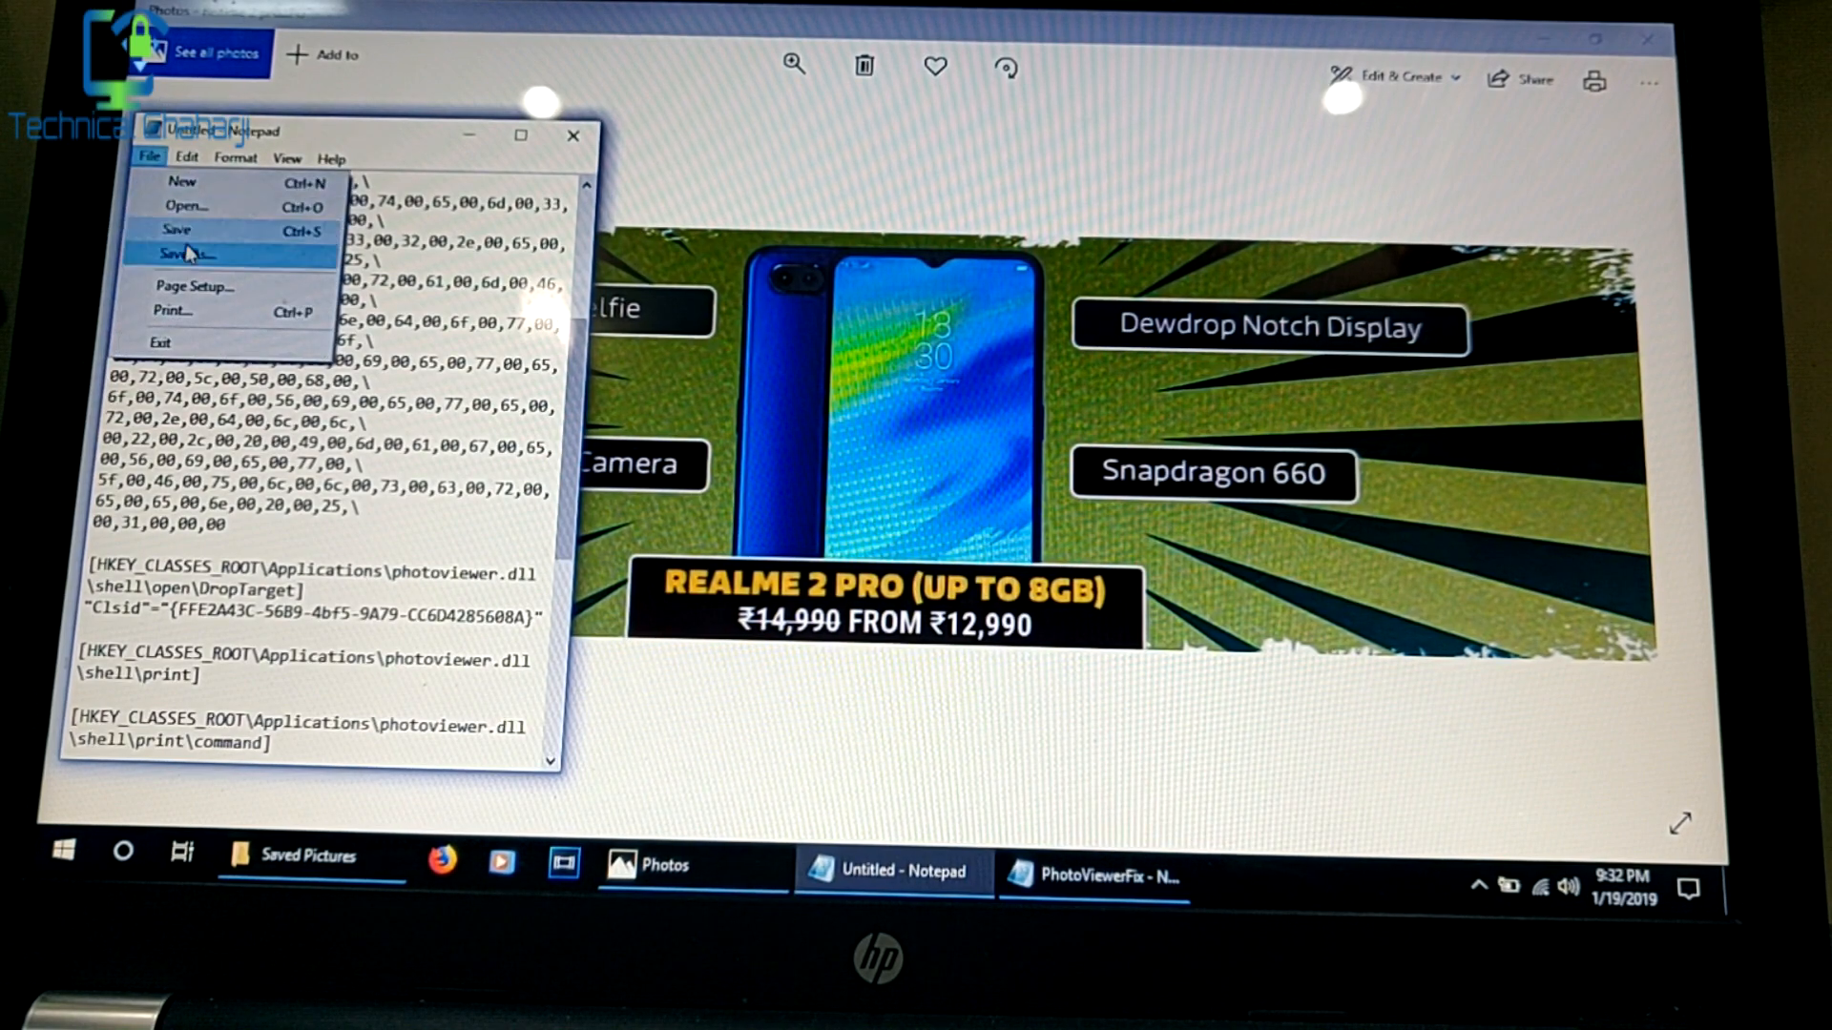
Step: Start Save As and navigate to the Pictures > Saved Pictures folder
{"action": "left_click", "coordinate": [187, 254]}
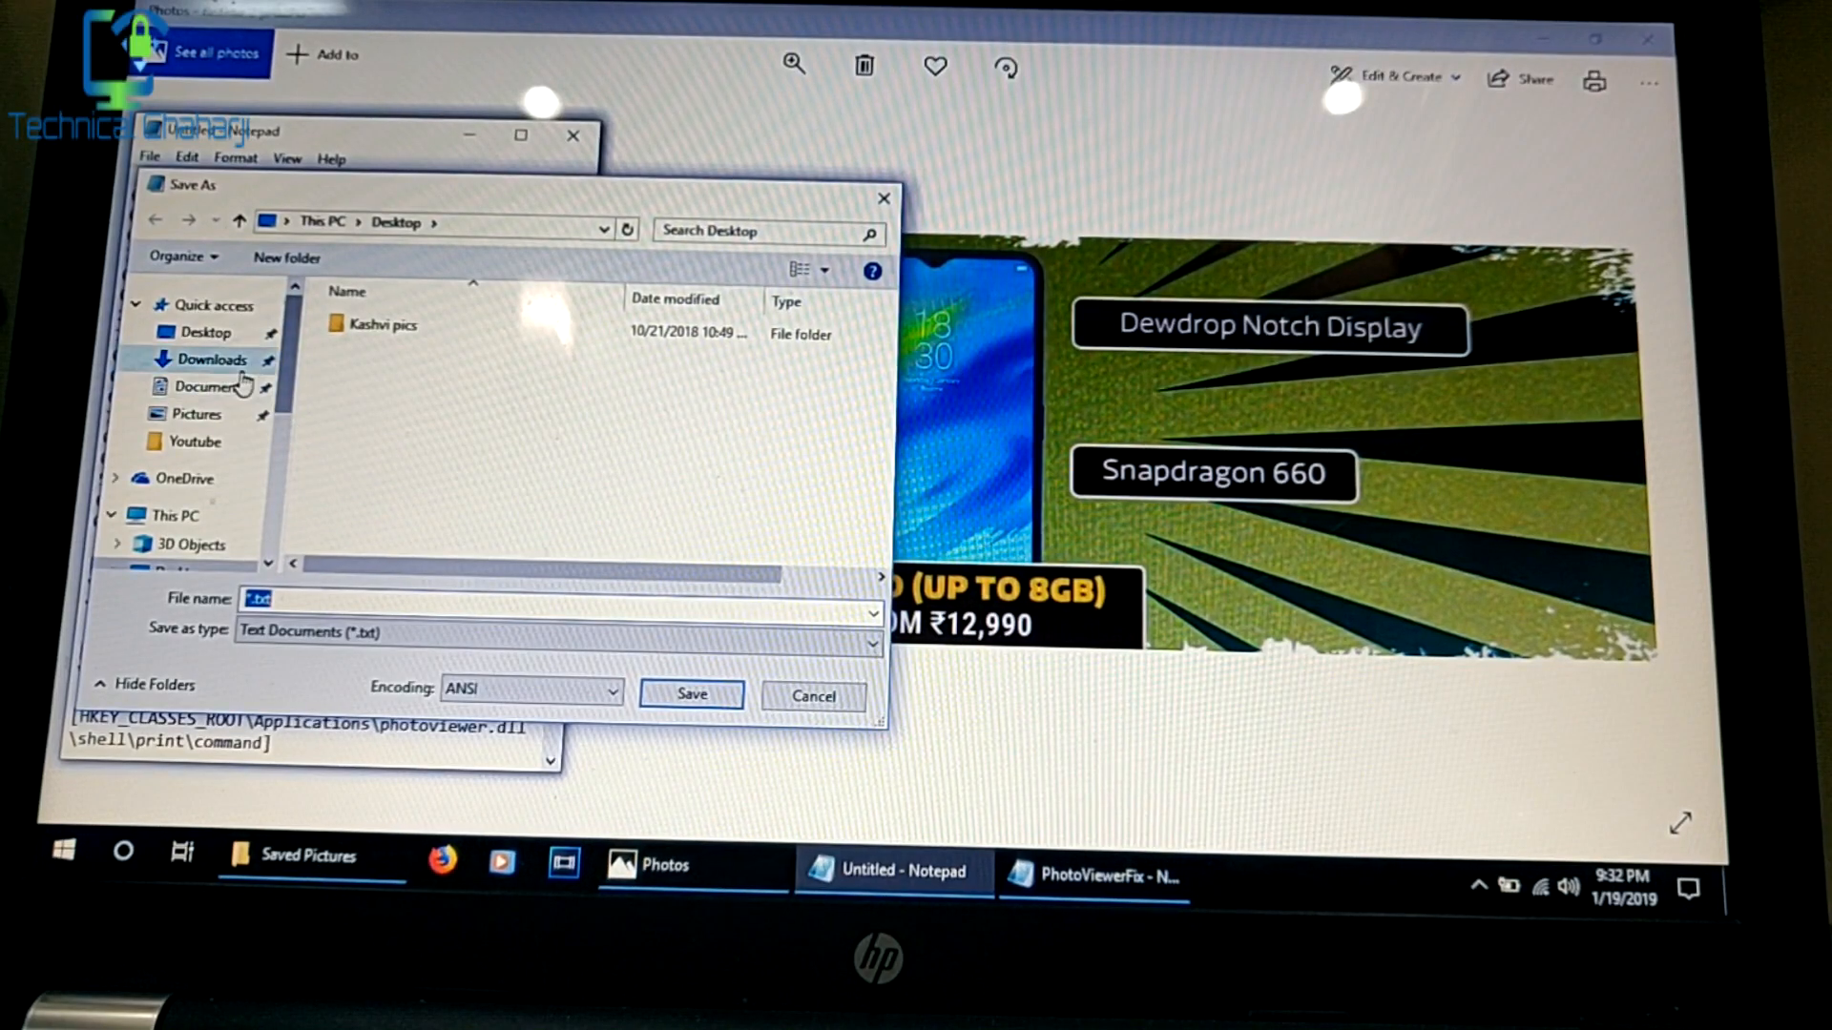
{"action": "left_click", "coordinate": [196, 414]}
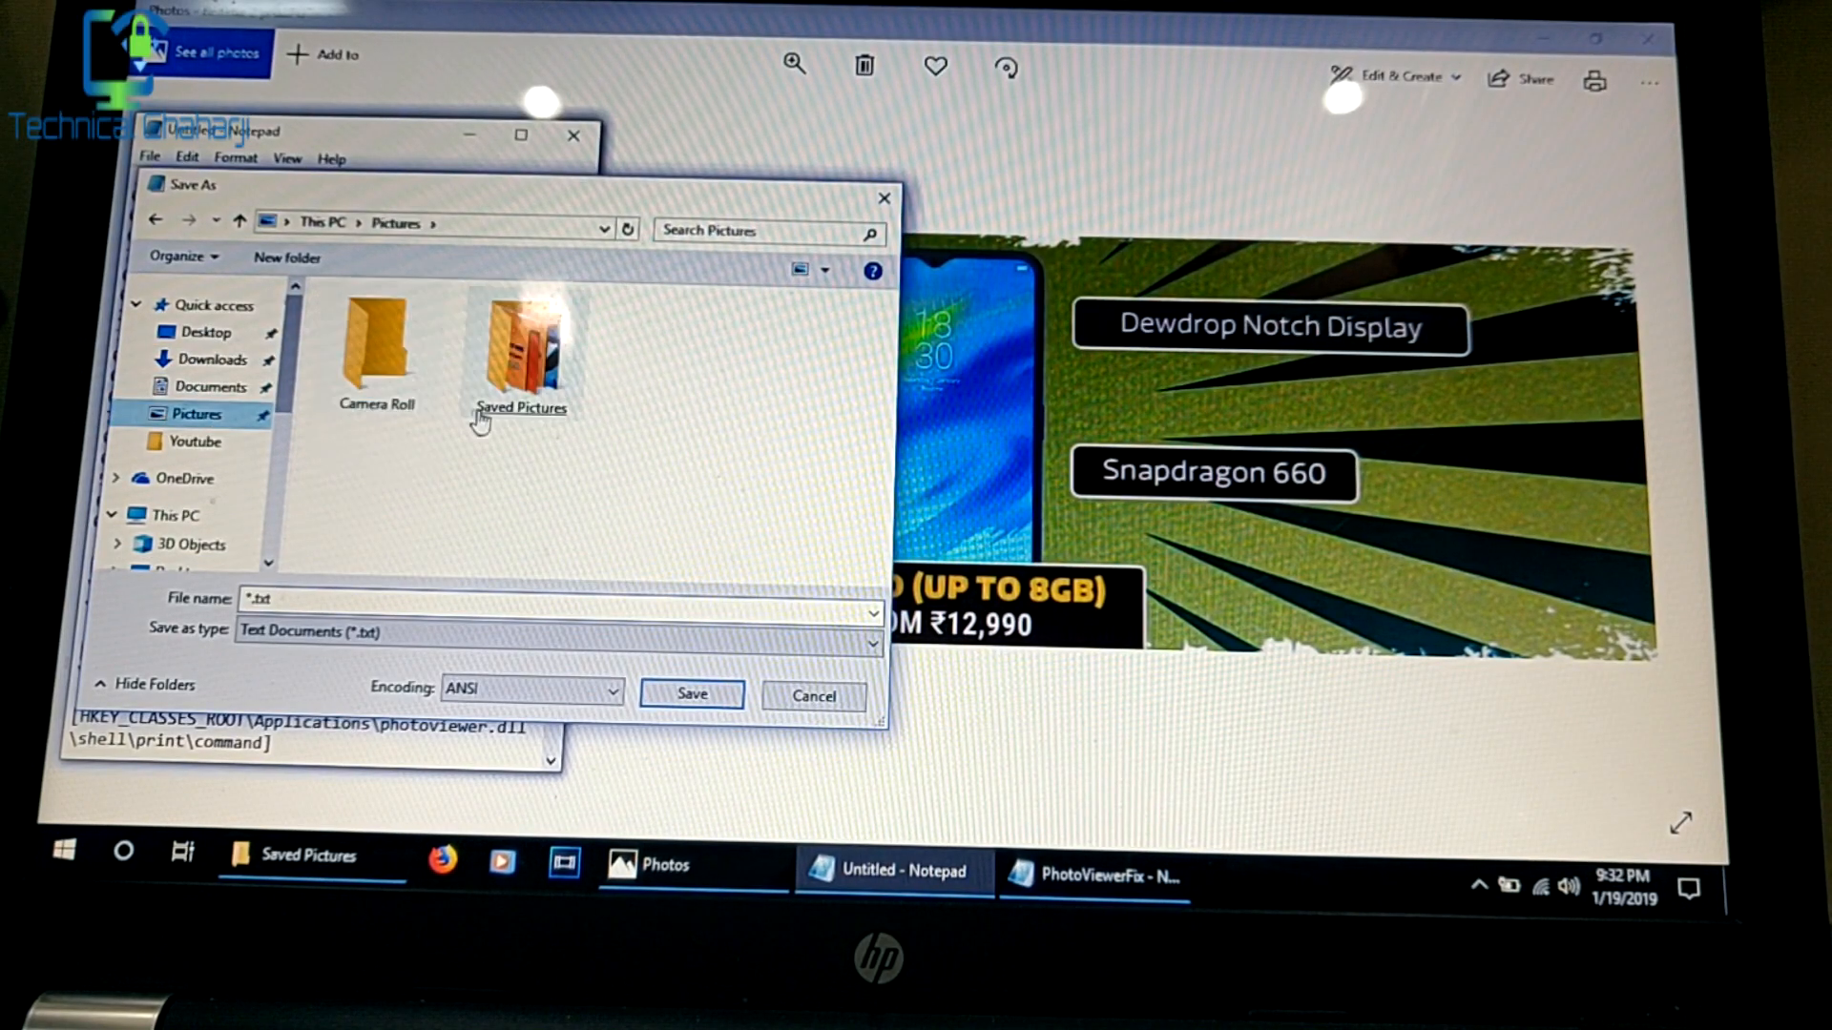
{"action": "double_click", "coordinate": [519, 351]}
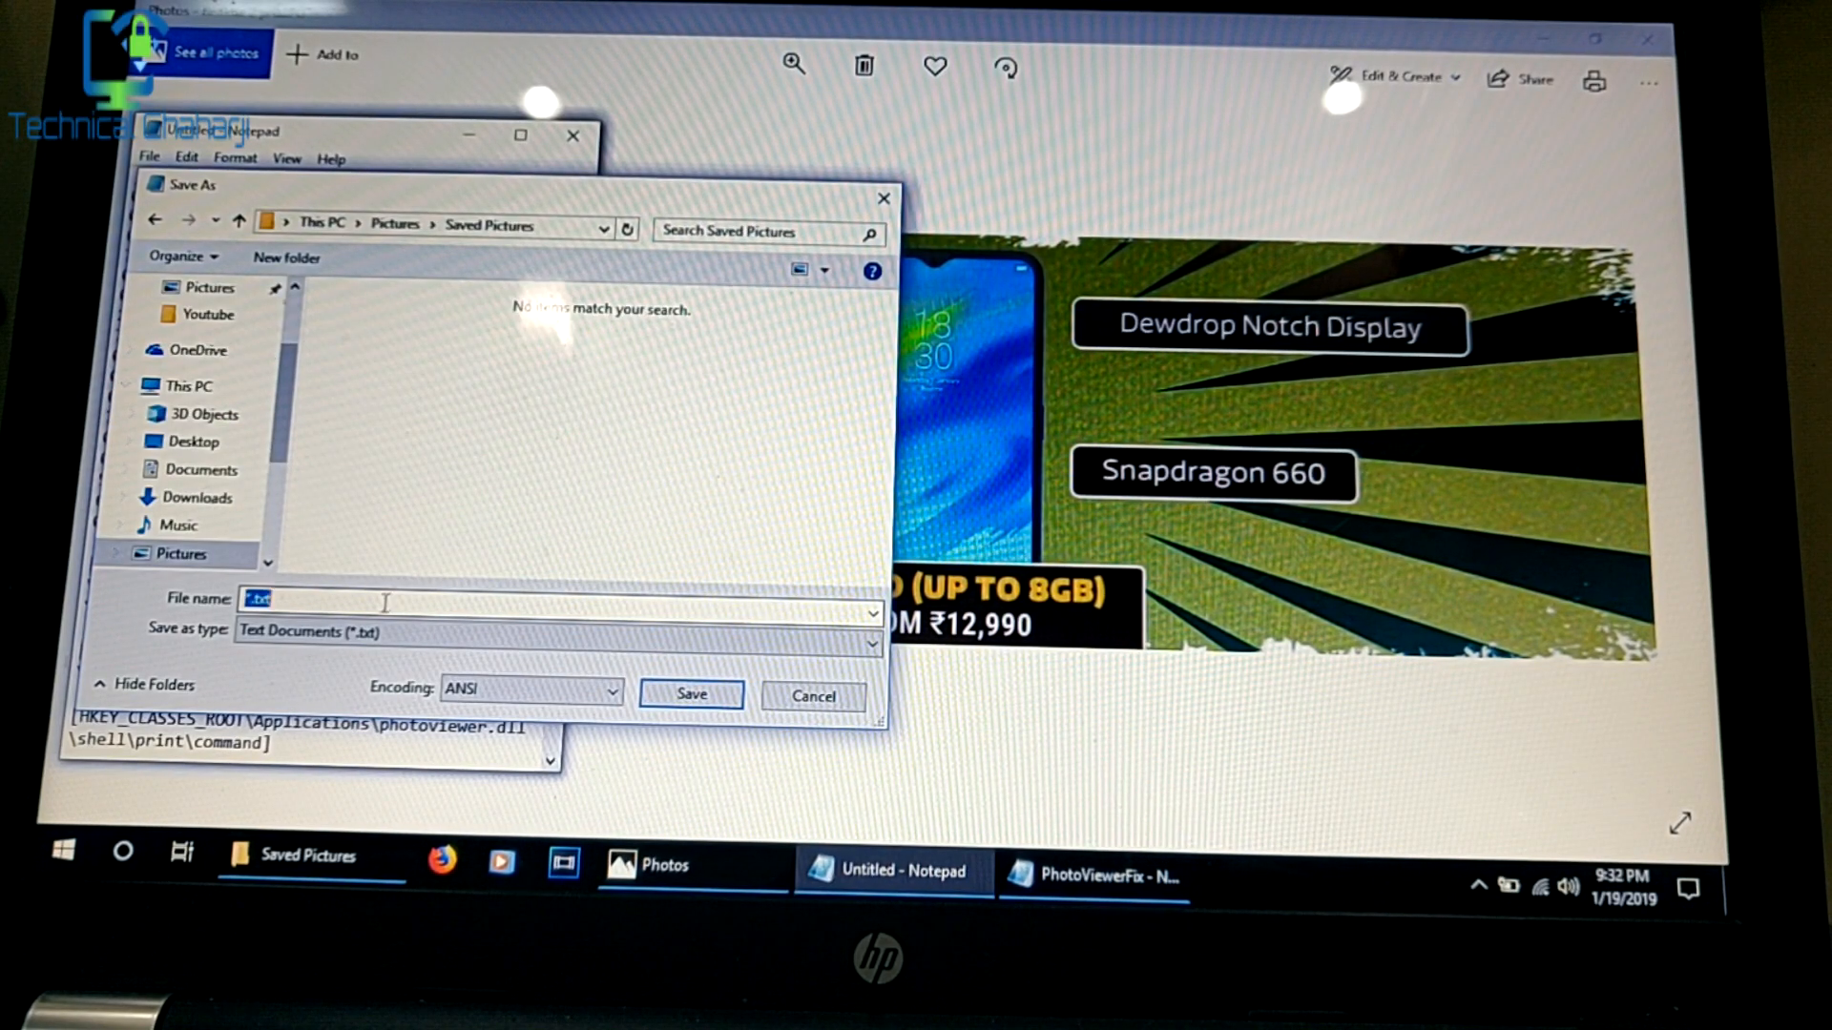
Step: Save the registry text as a file named windowsphoto
{"action": "type", "text": "w"}
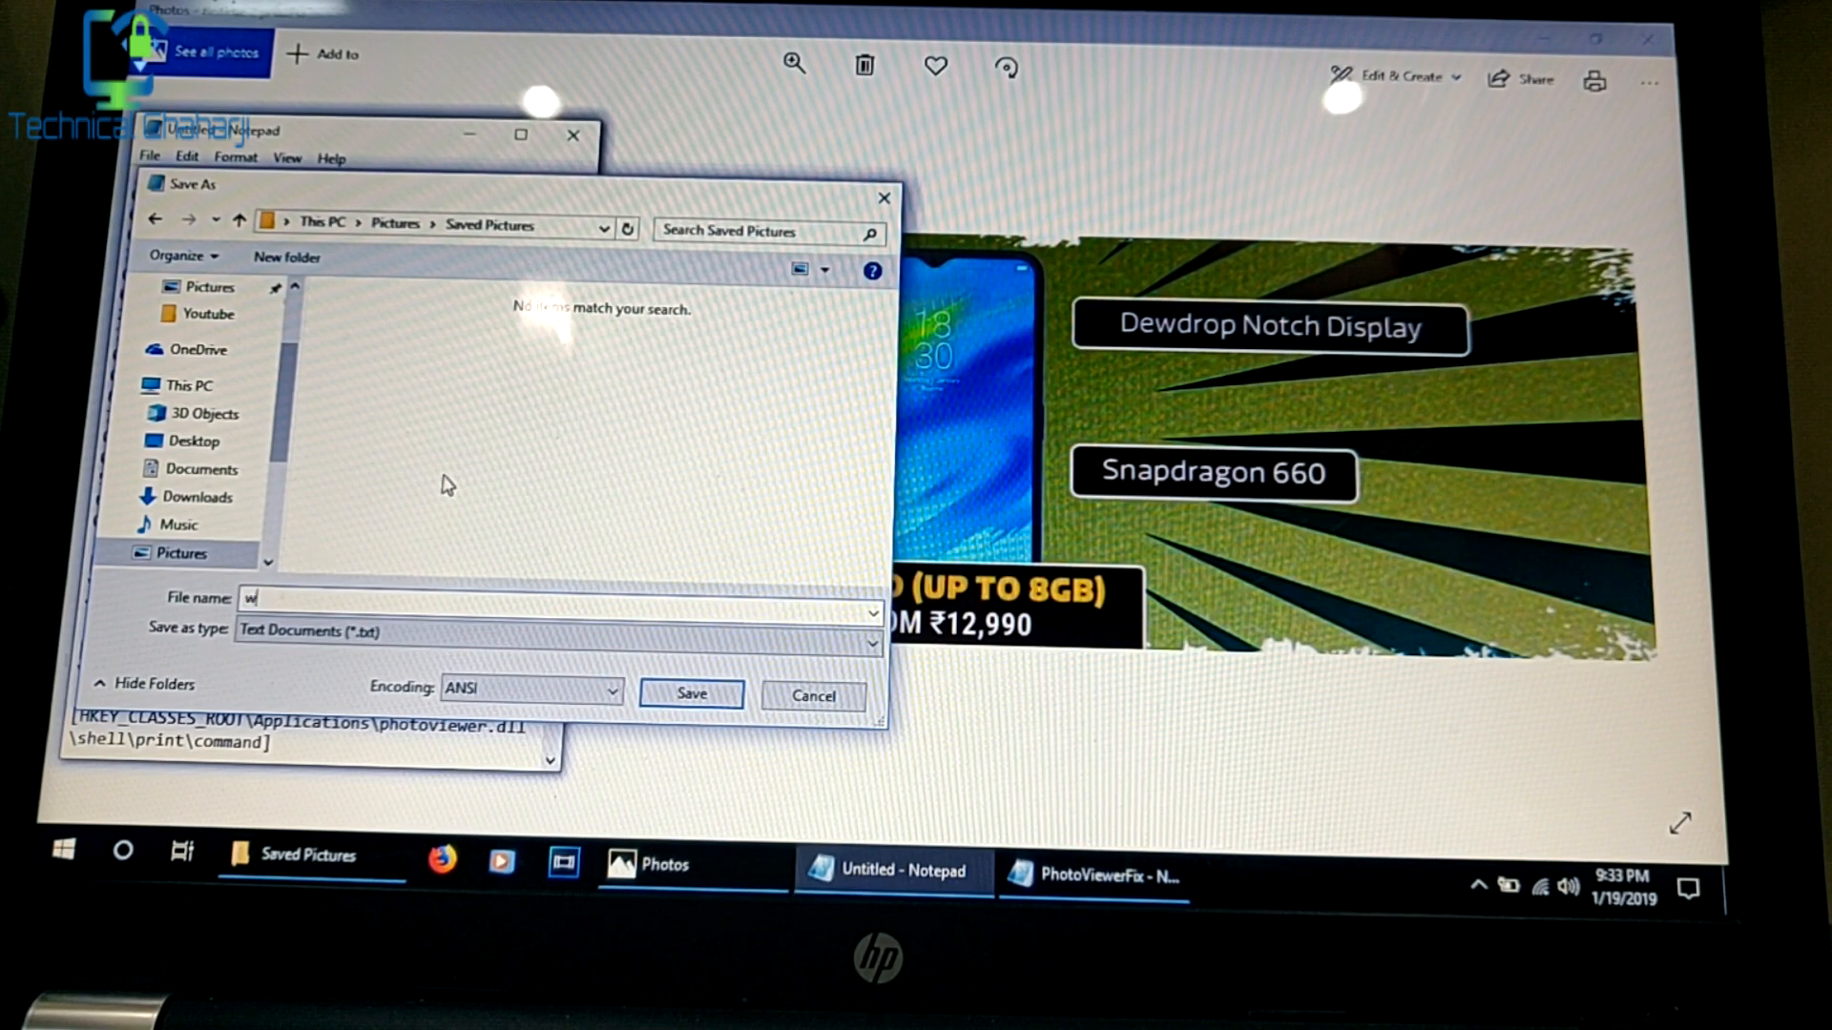
{"action": "type", "text": "ind"}
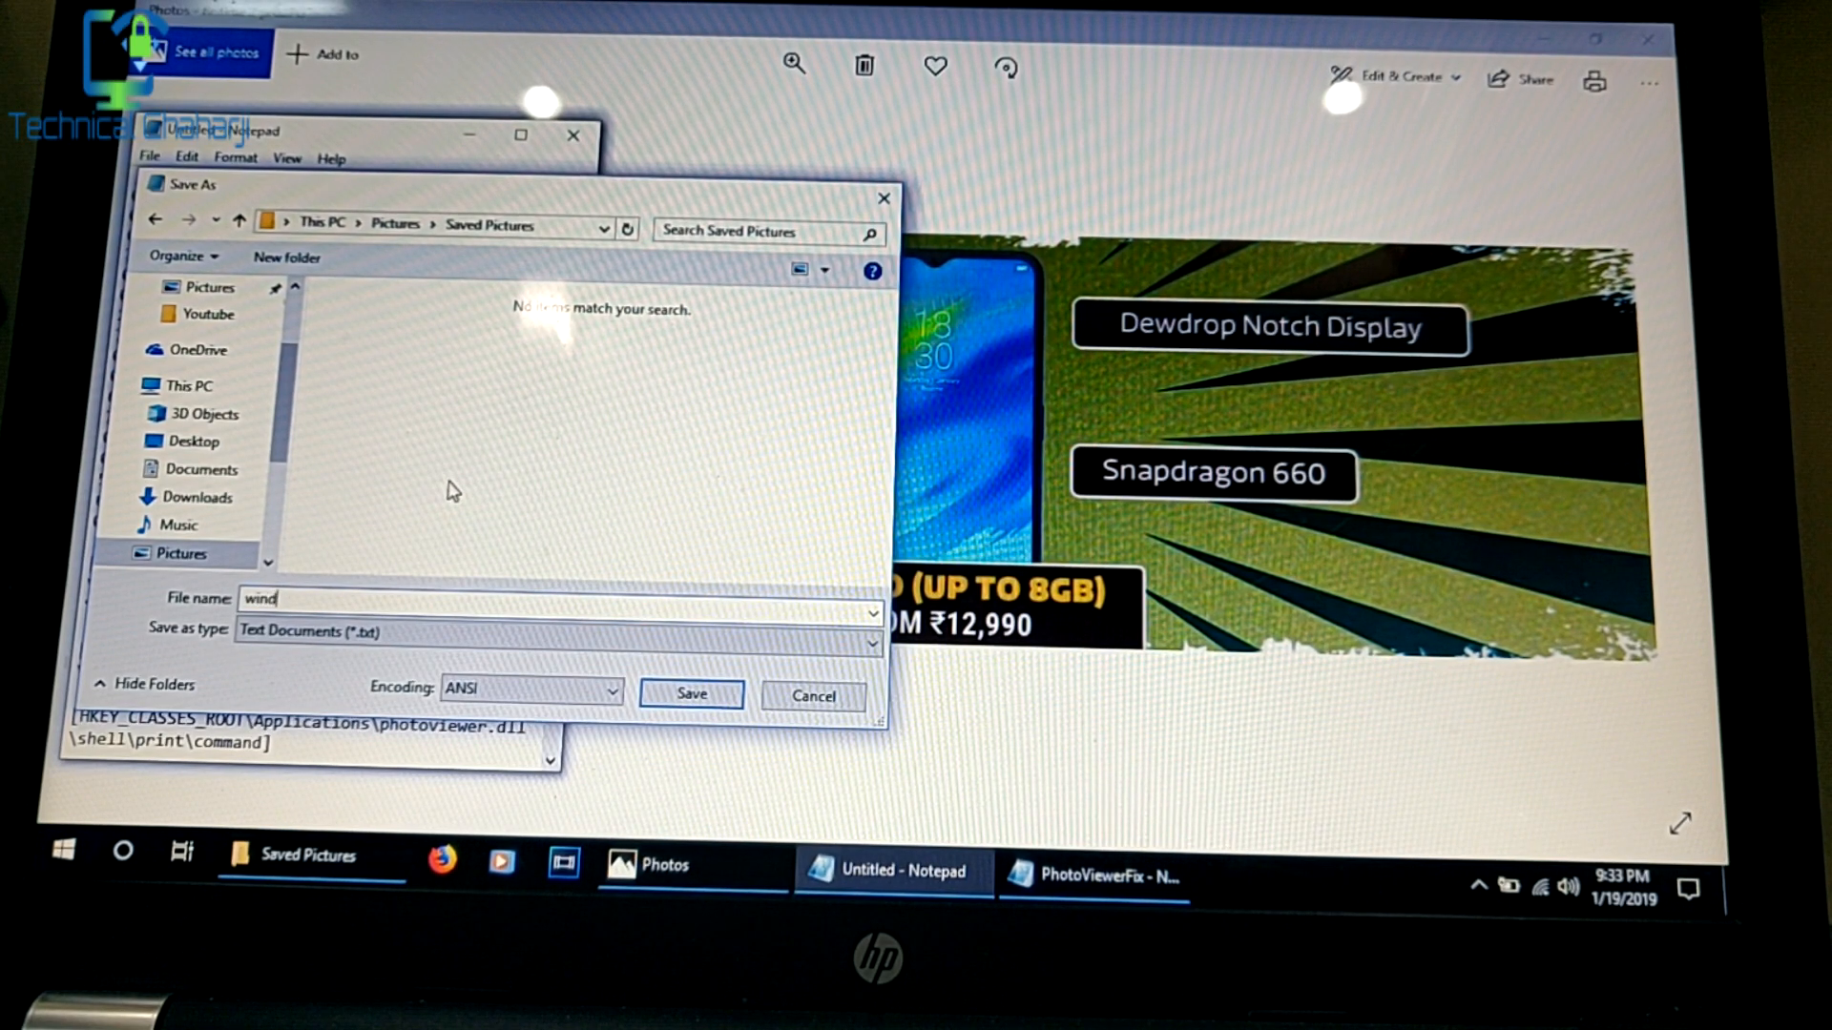
{"action": "type", "text": "ows ph"}
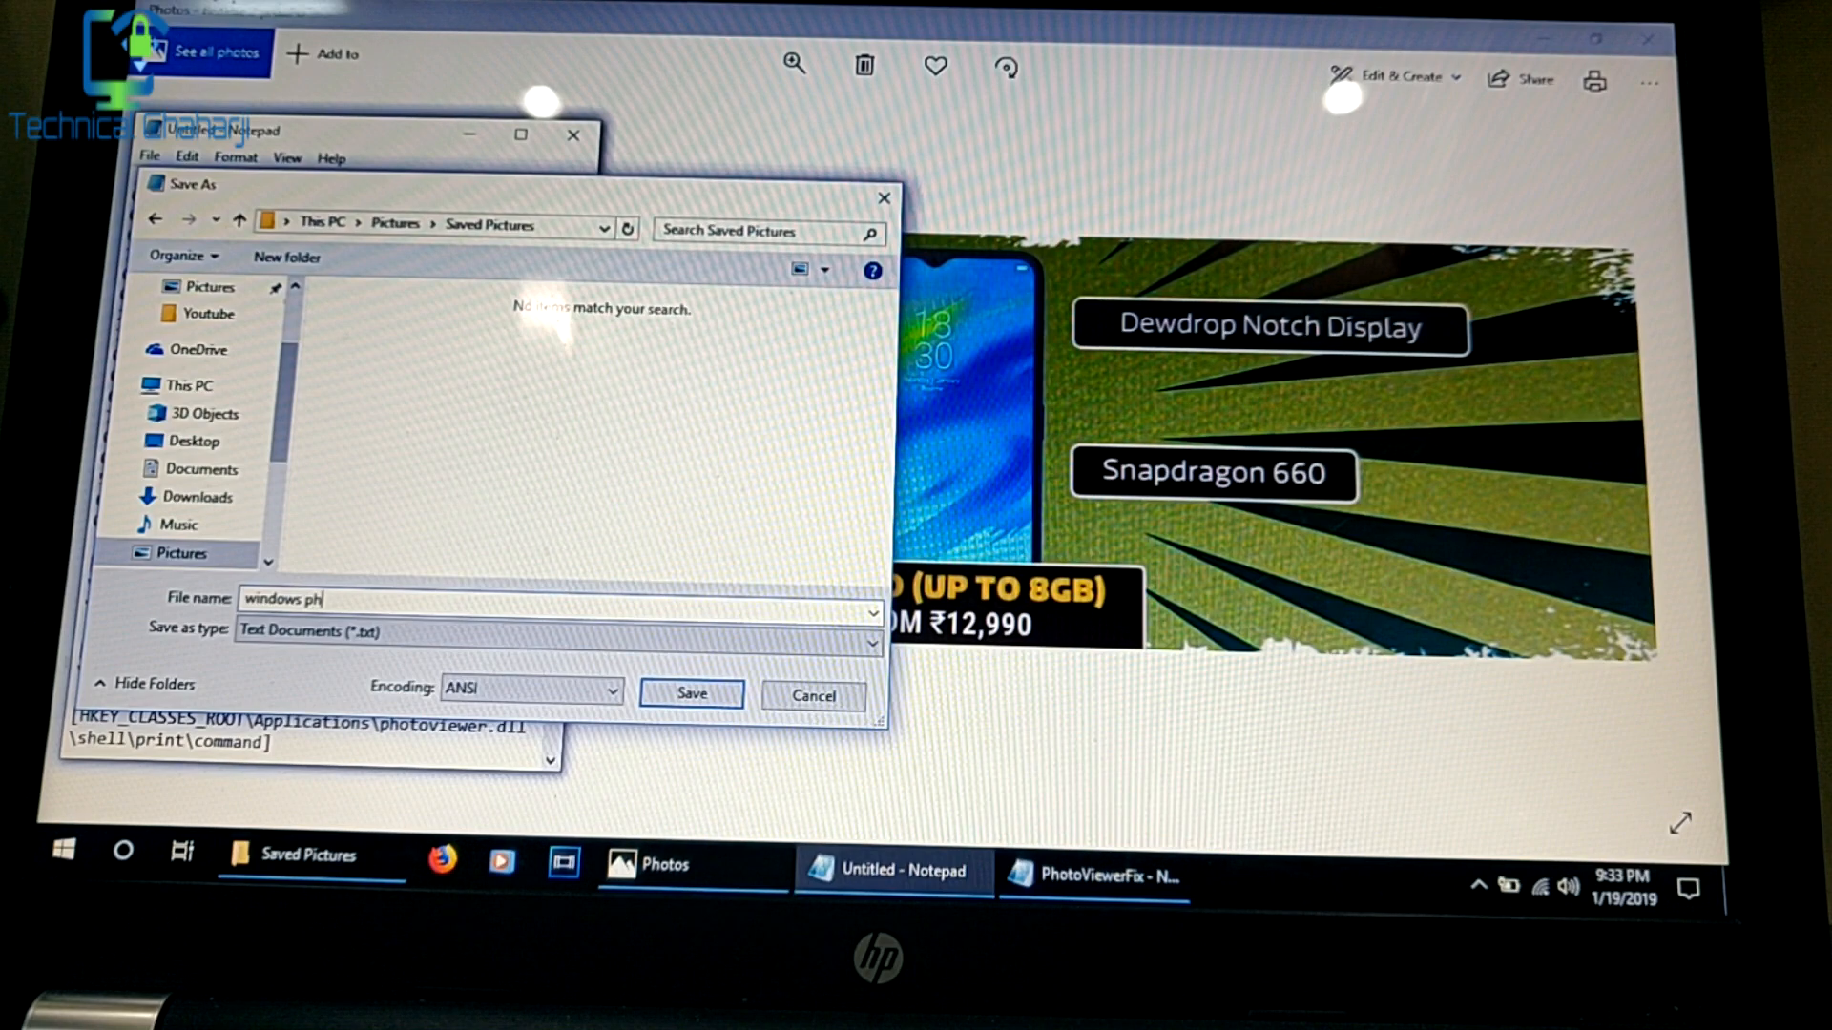
{"action": "type", "text": "oto"}
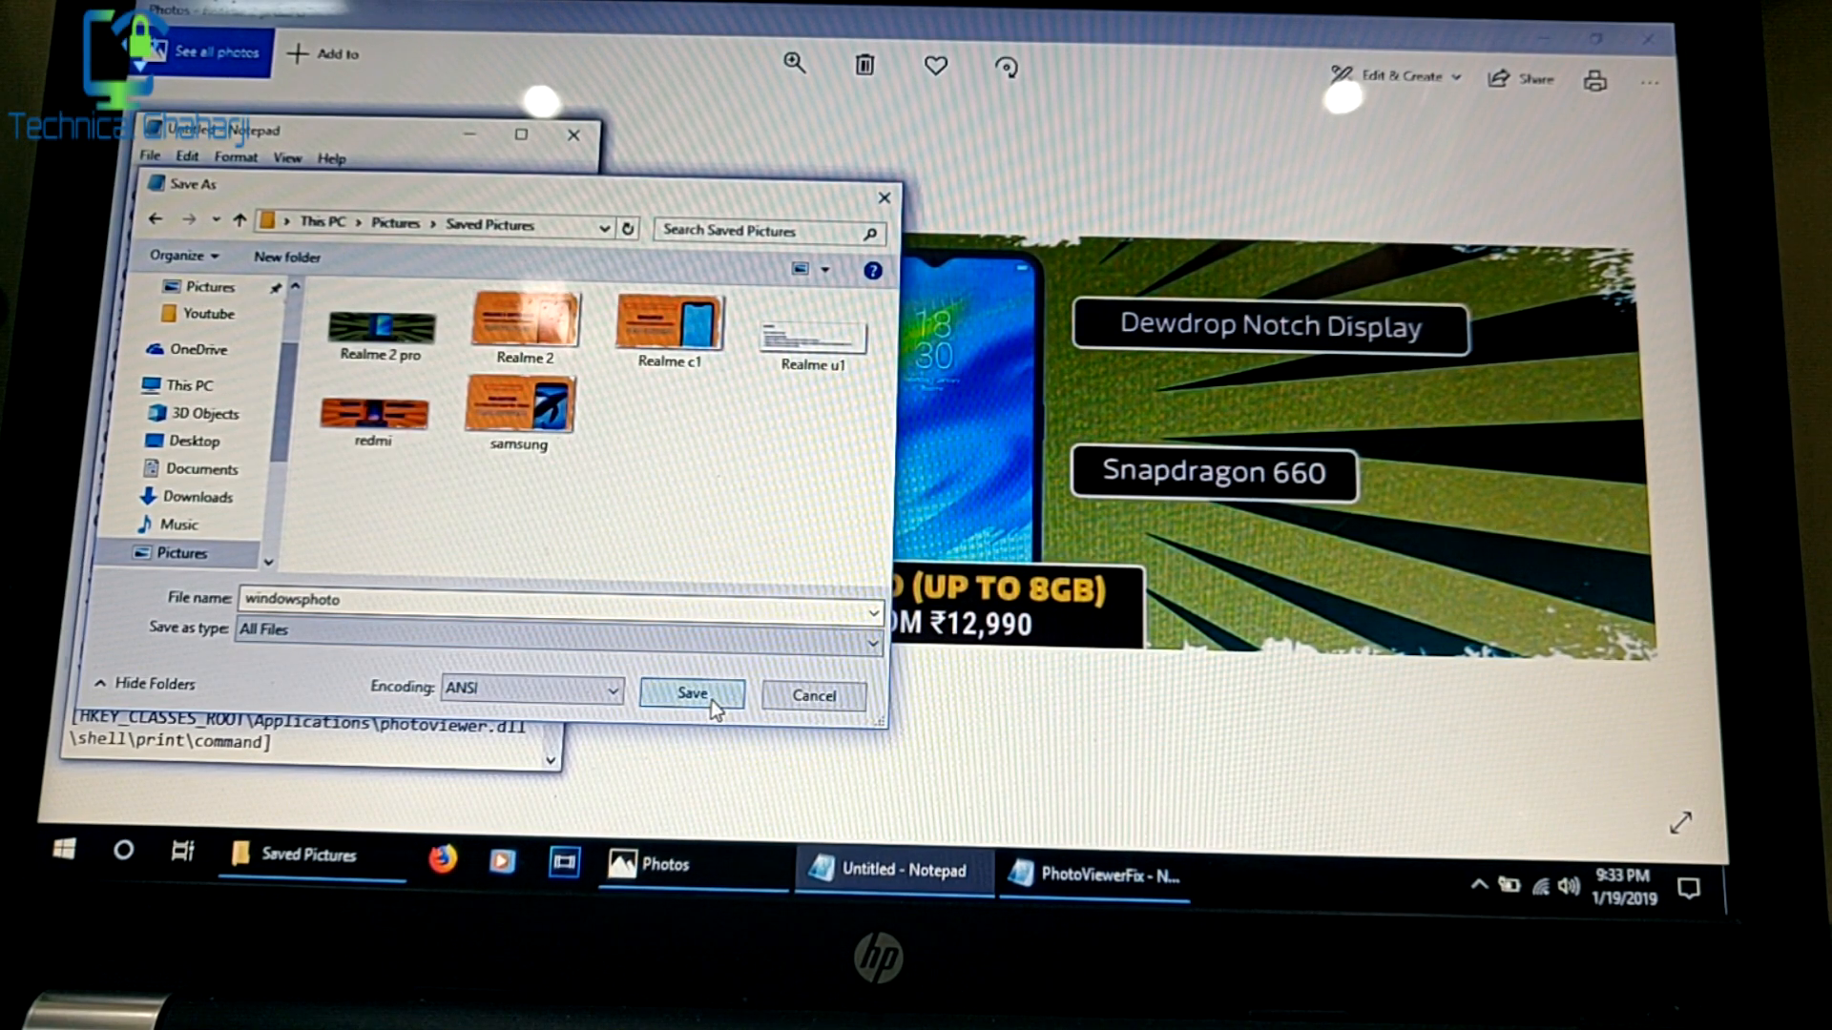
{"action": "left_click", "coordinate": [690, 695]}
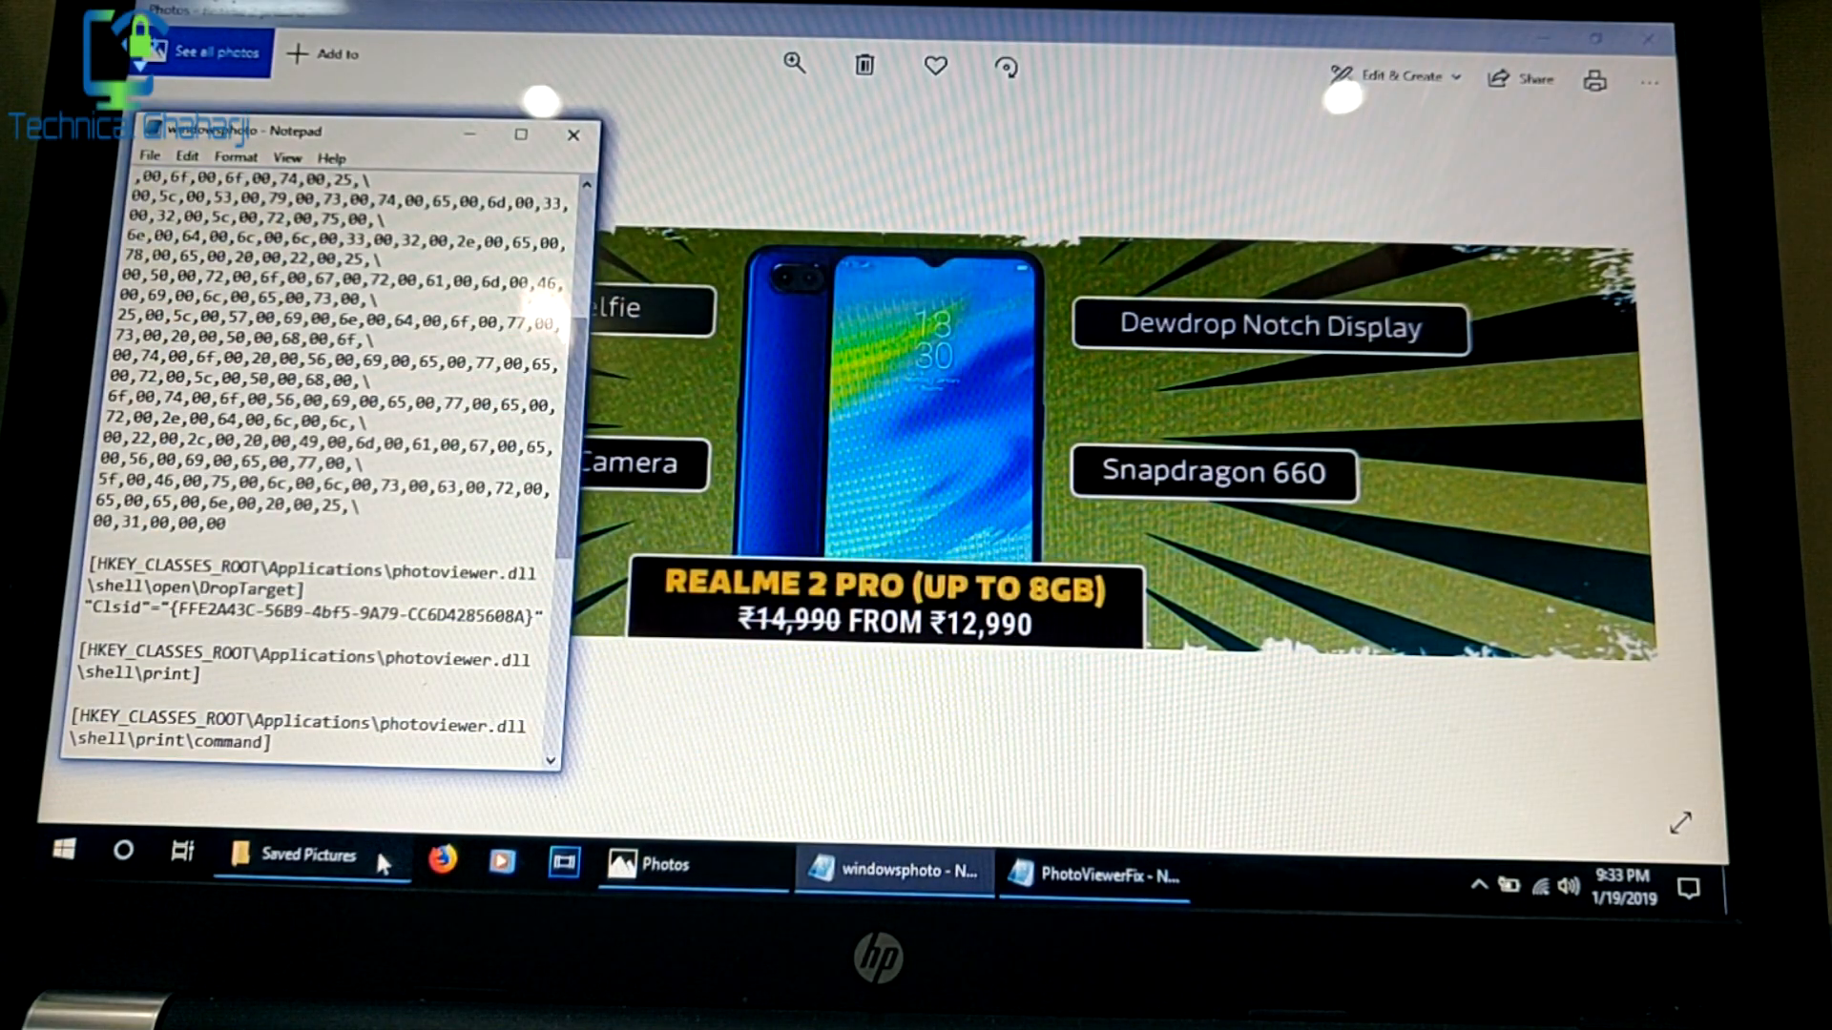
Step: Show extensions for known file types in Saved Pictures via Folder Options
{"action": "left_click", "coordinate": [309, 855]}
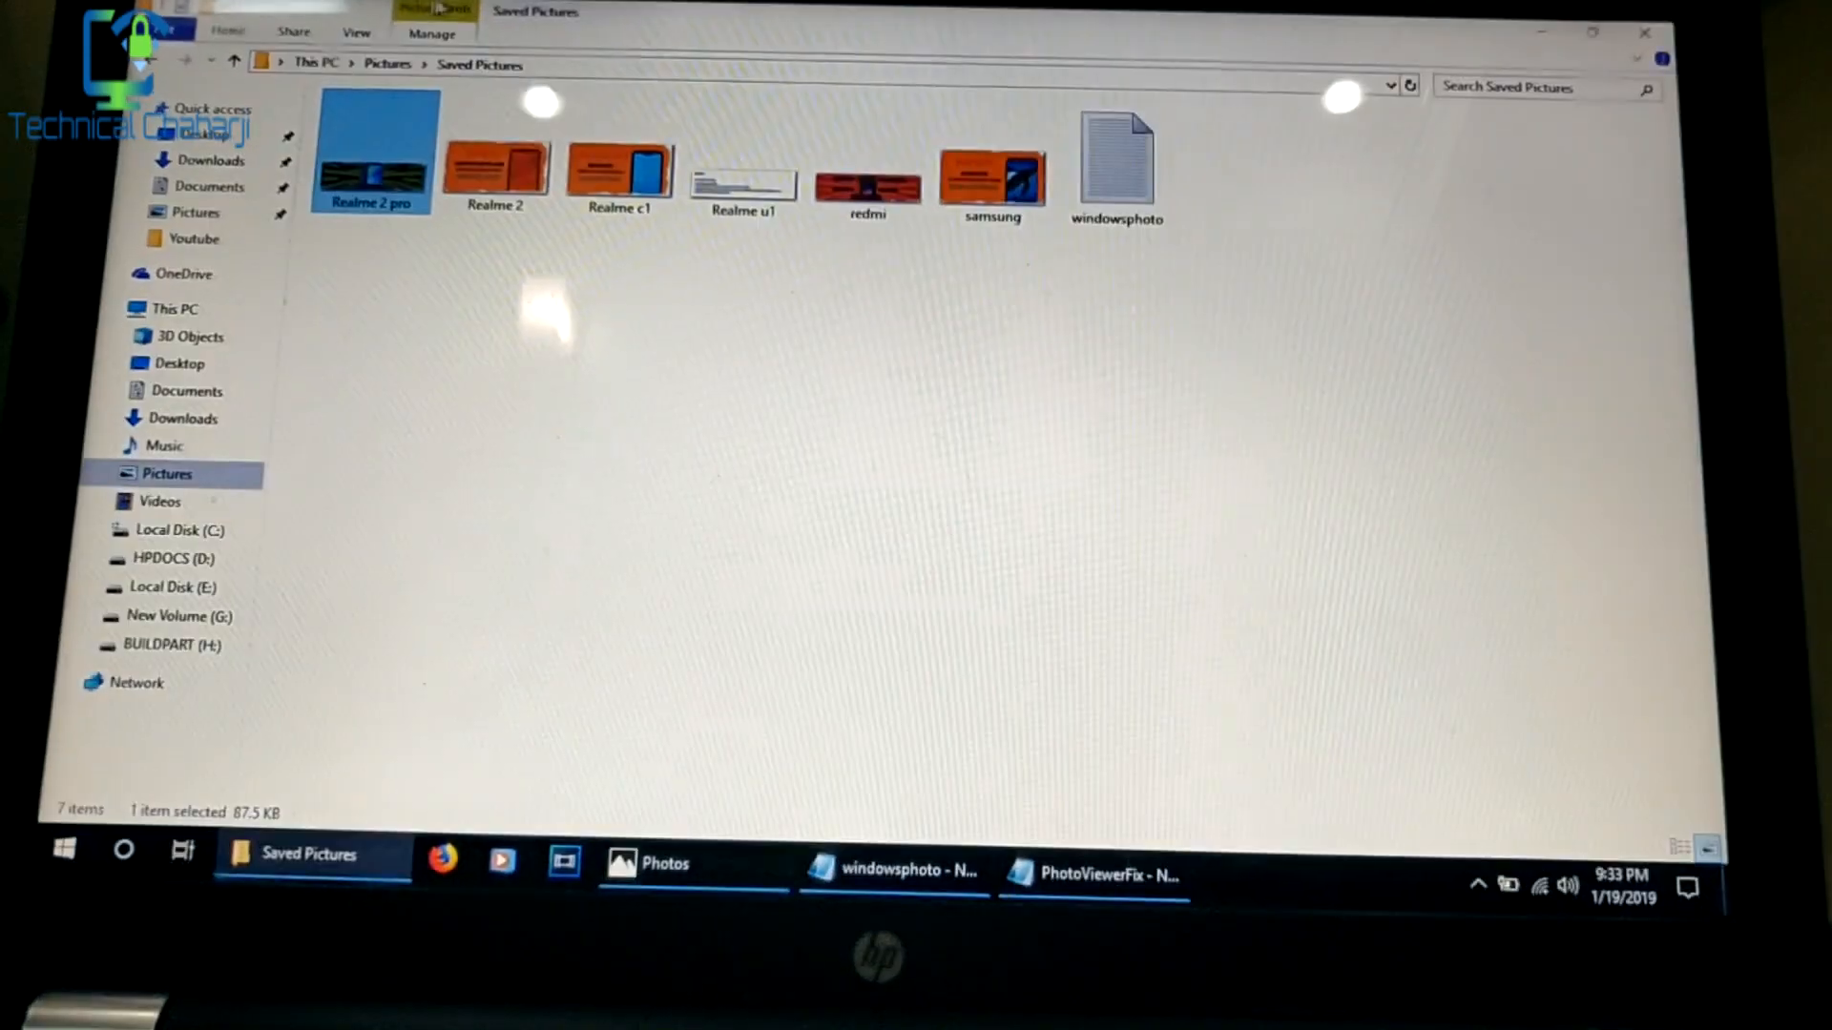
{"action": "left_click", "coordinate": [431, 32]}
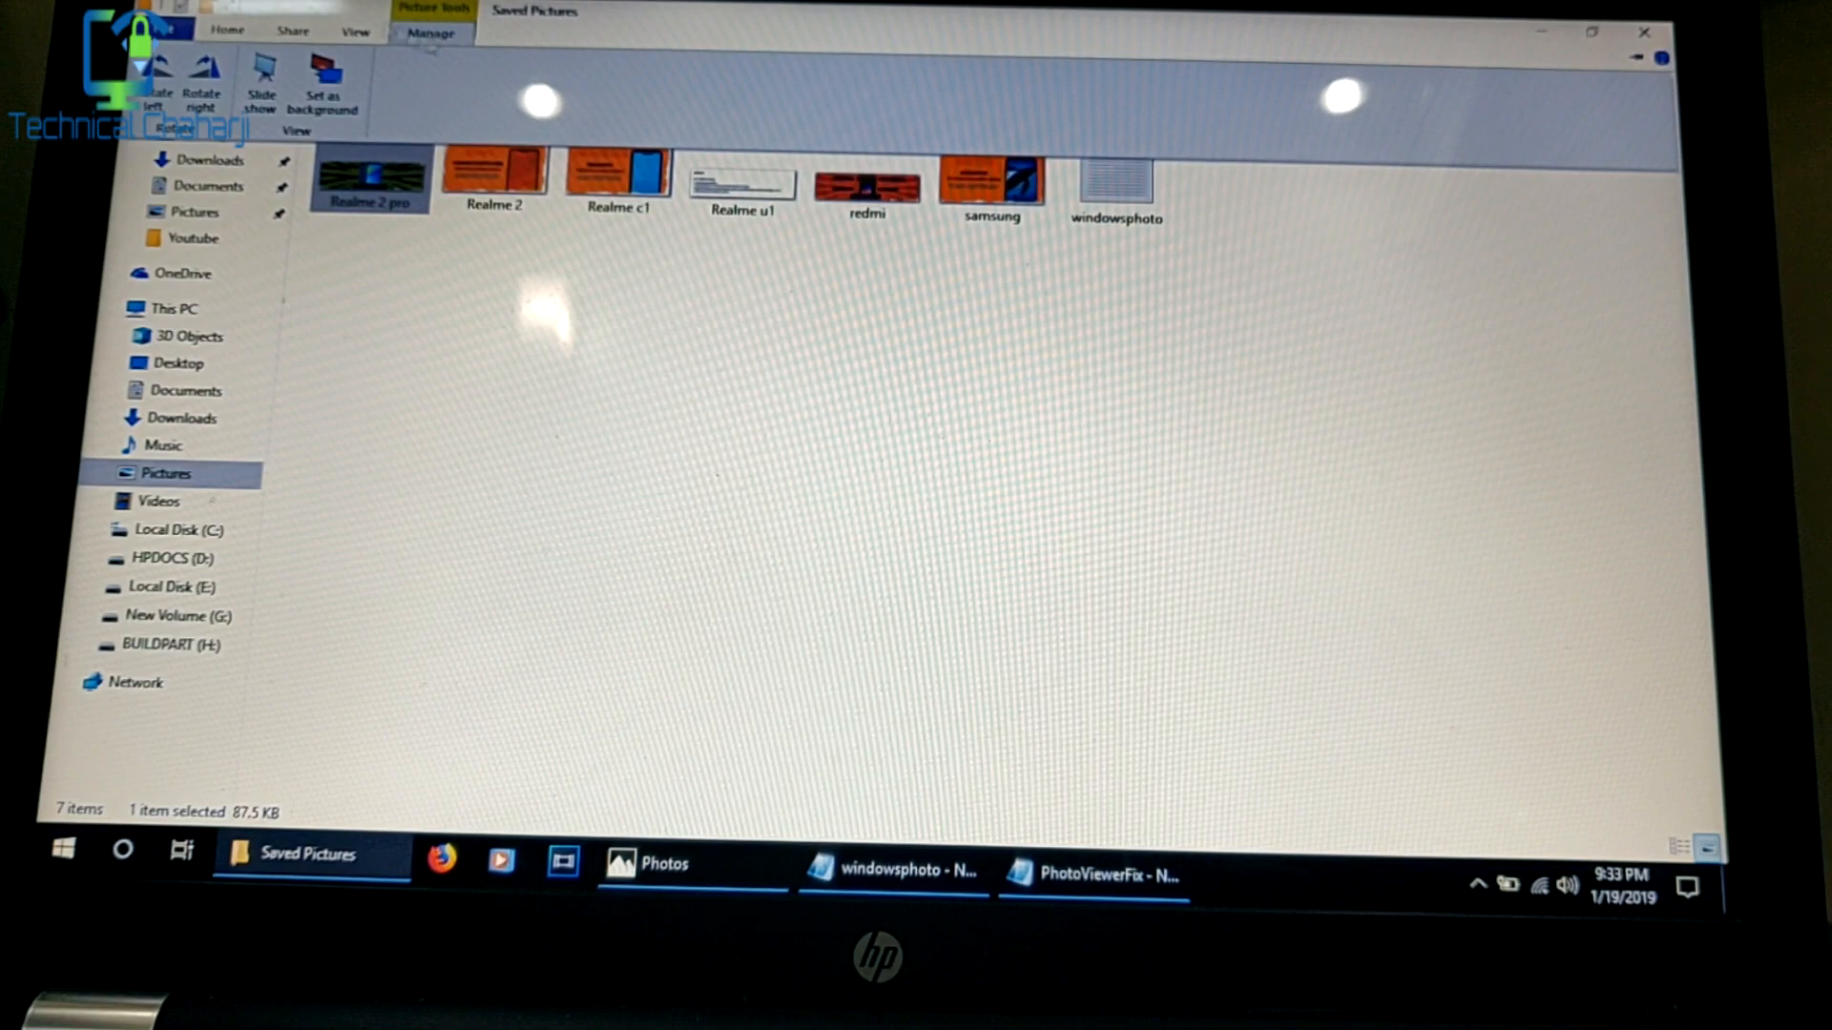
{"action": "left_click", "coordinate": [355, 31]}
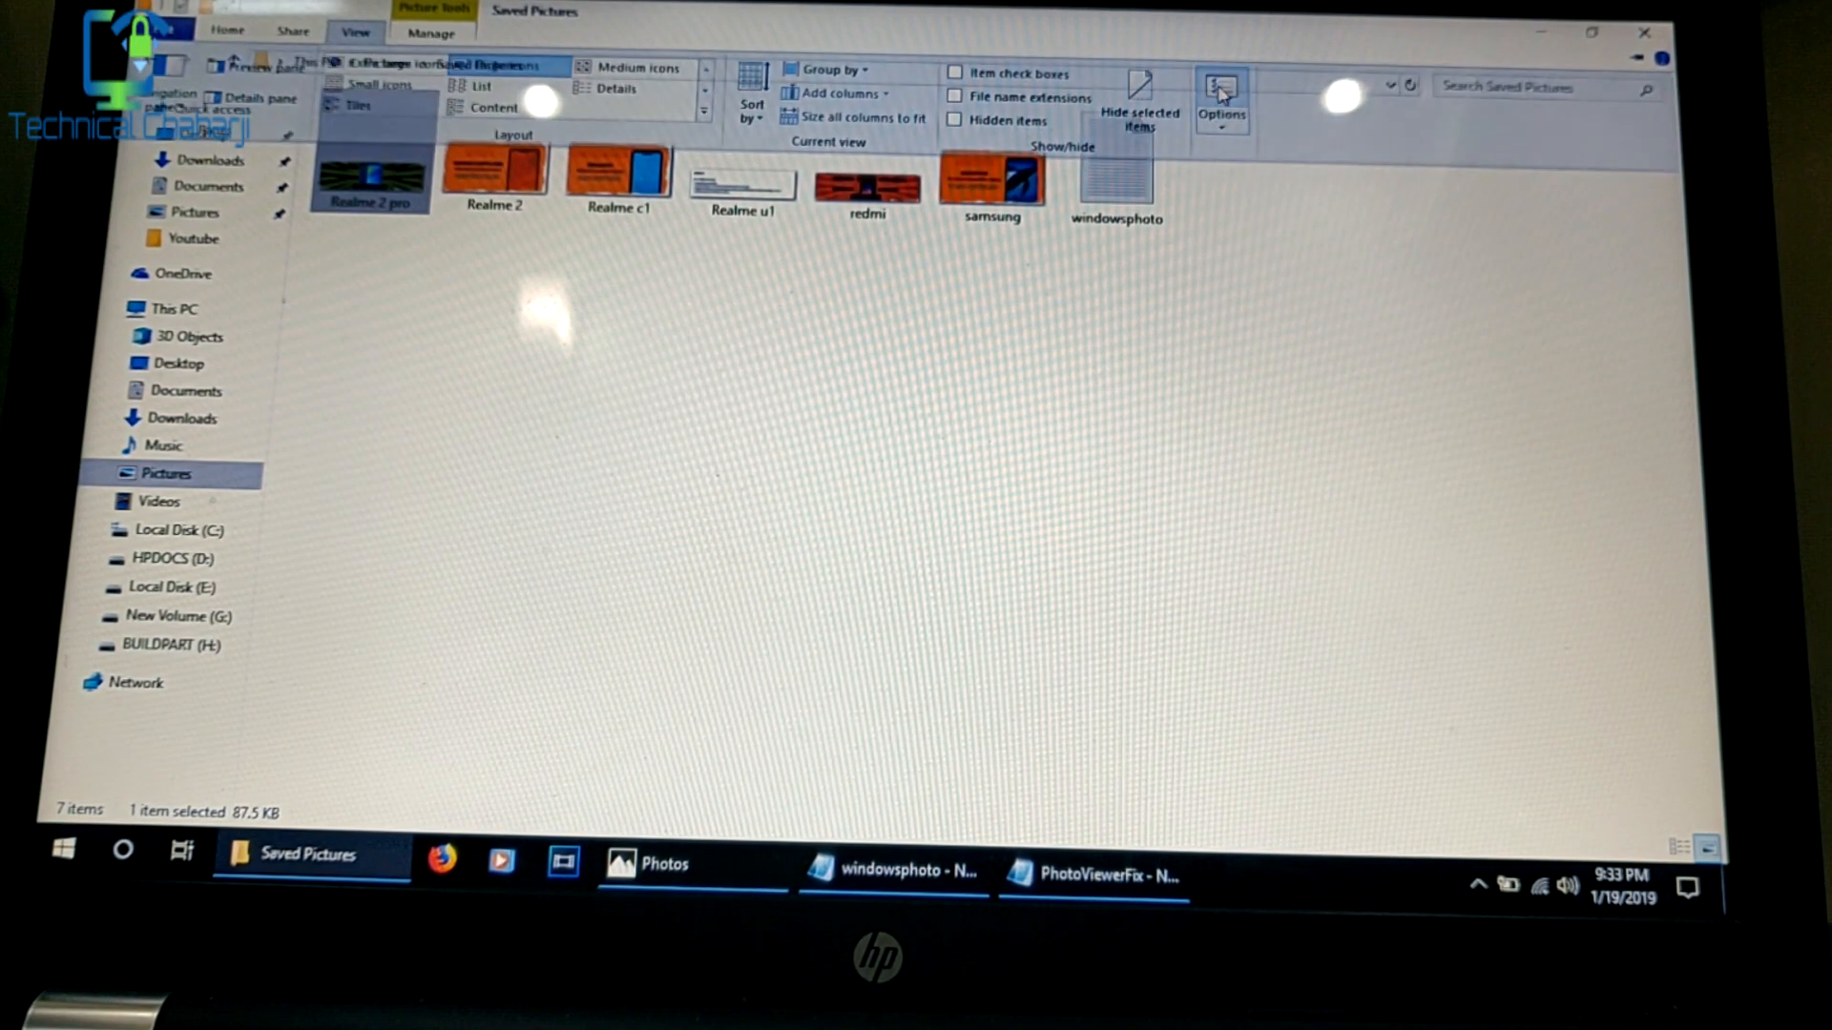
{"action": "left_click", "coordinate": [1222, 94]}
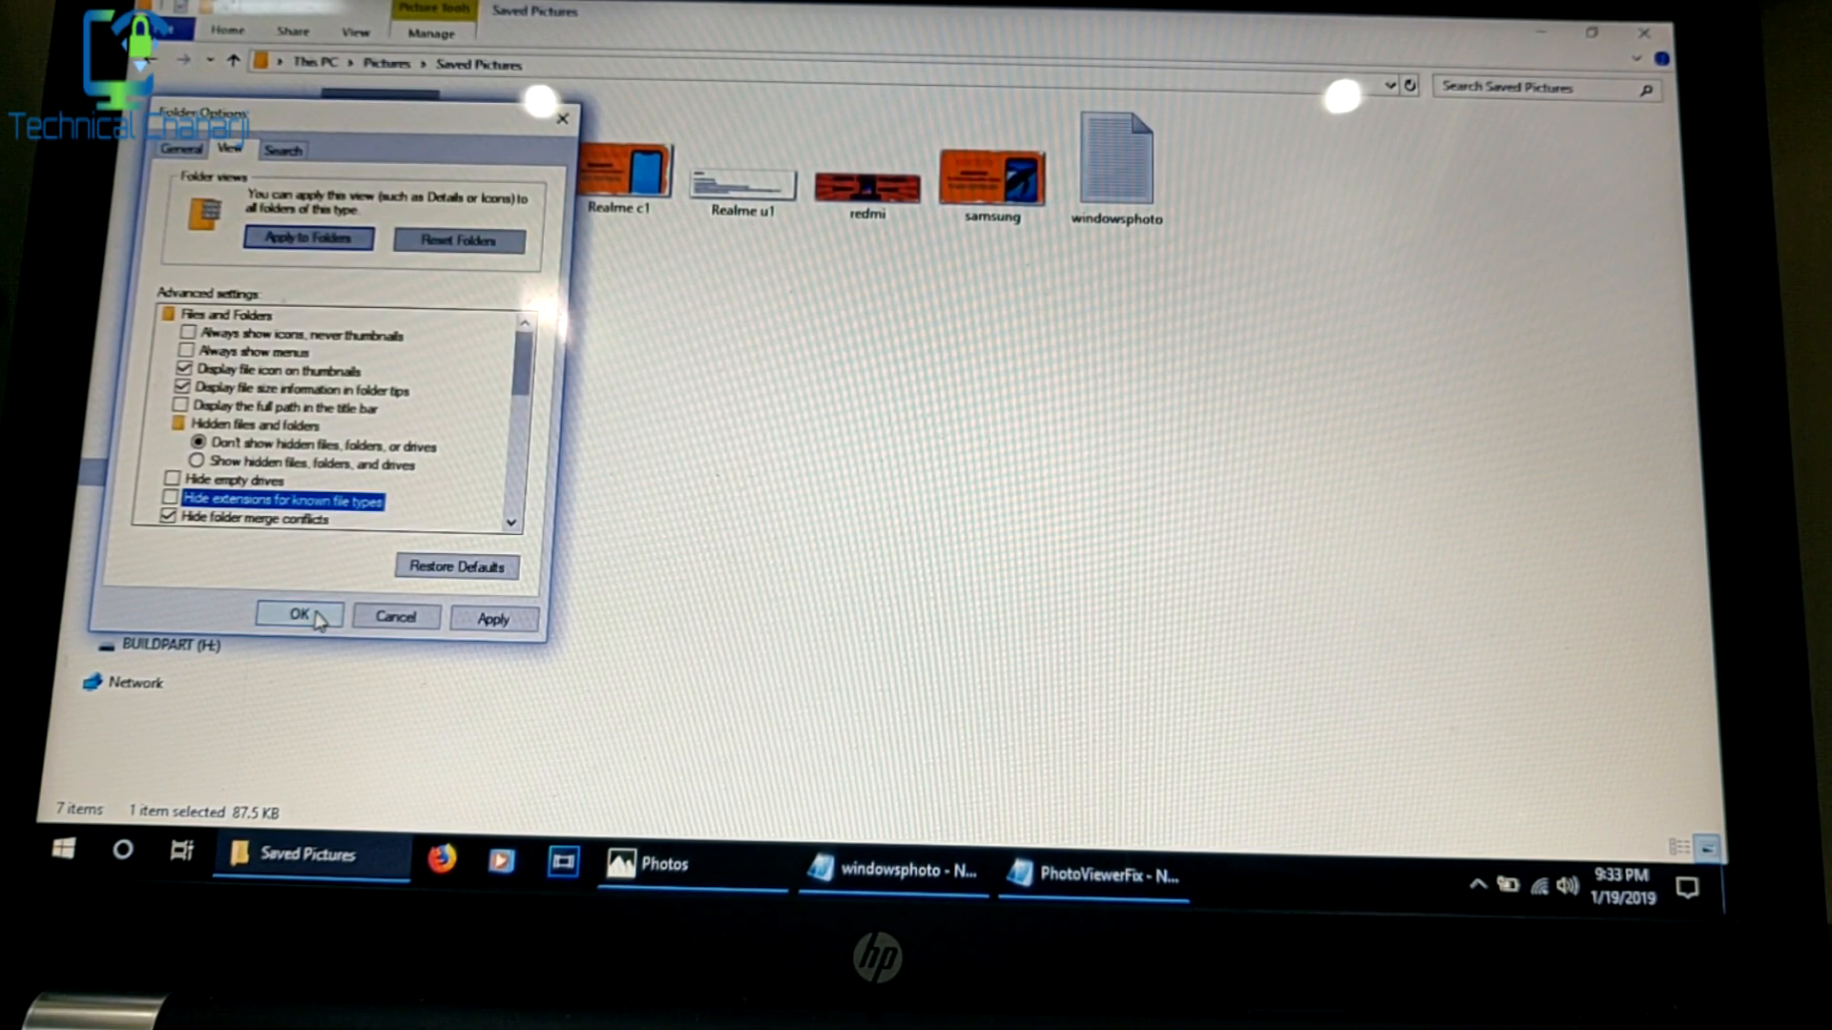
{"action": "left_click", "coordinate": [297, 616]}
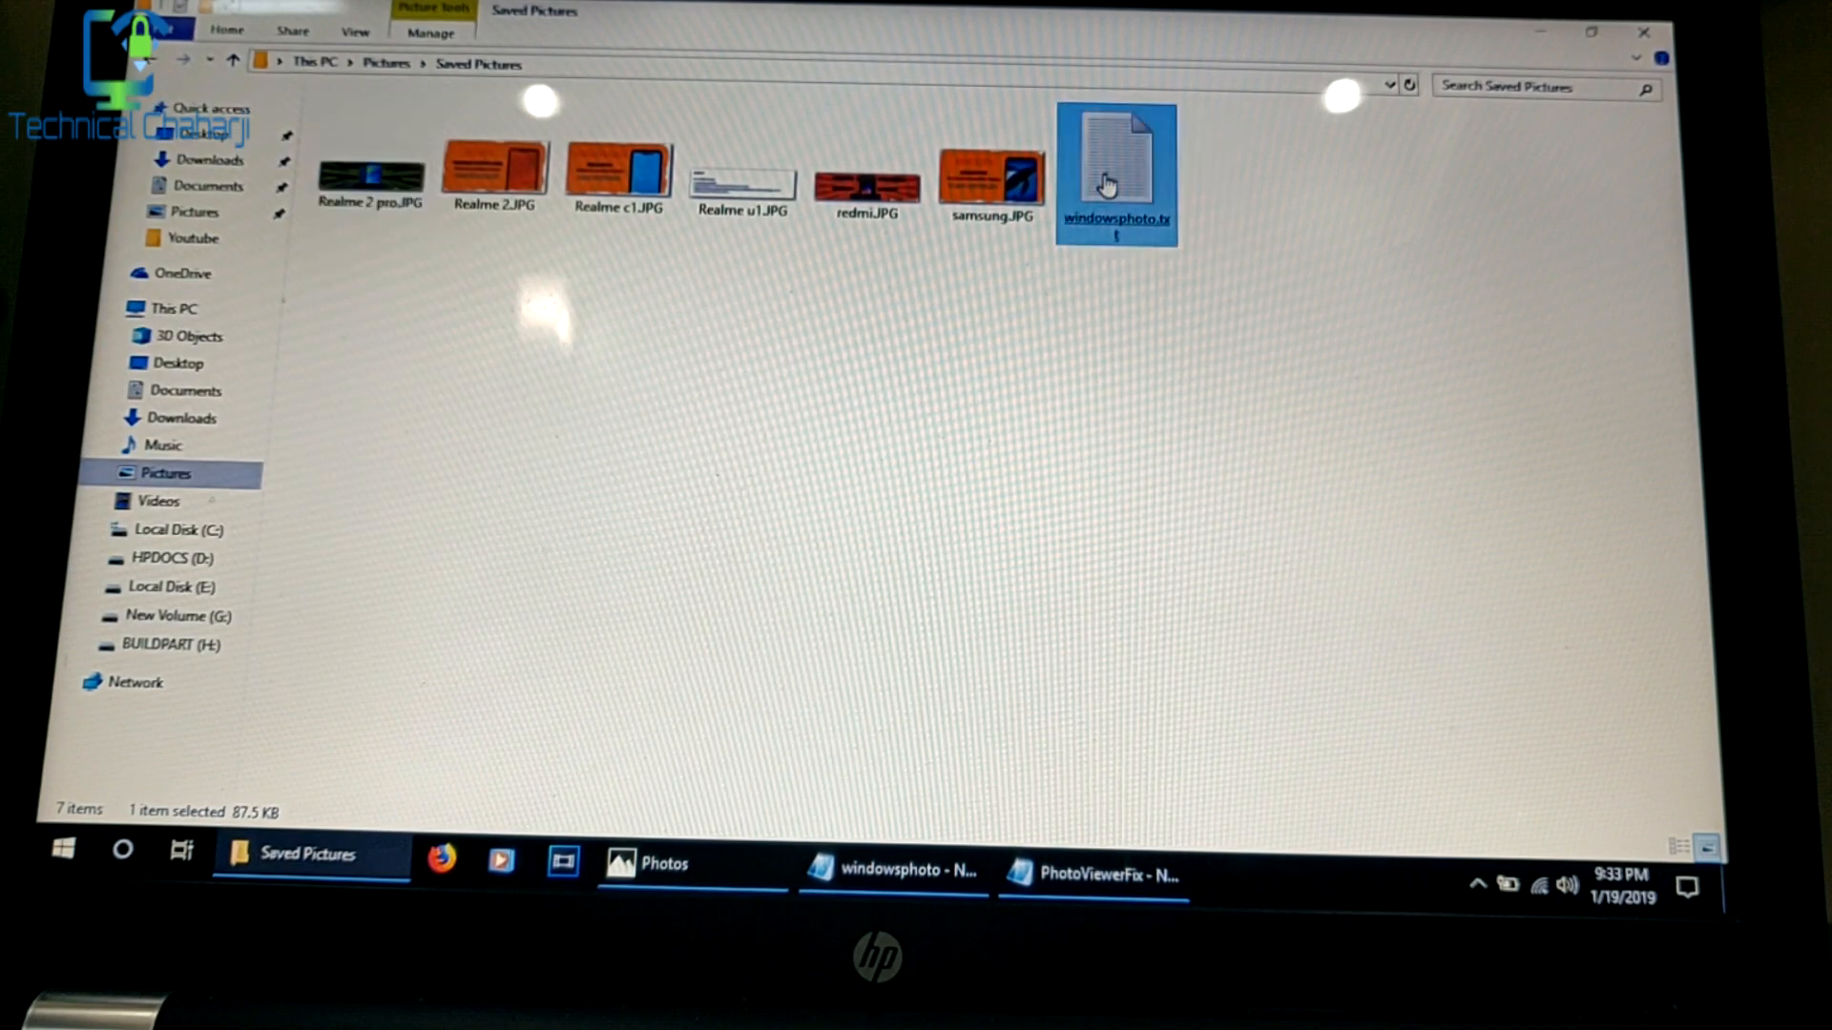
Step: Rename windowsphoto.txt to windowsphoto.reg and run the registry file
{"action": "left_click", "coordinate": [1116, 220]}
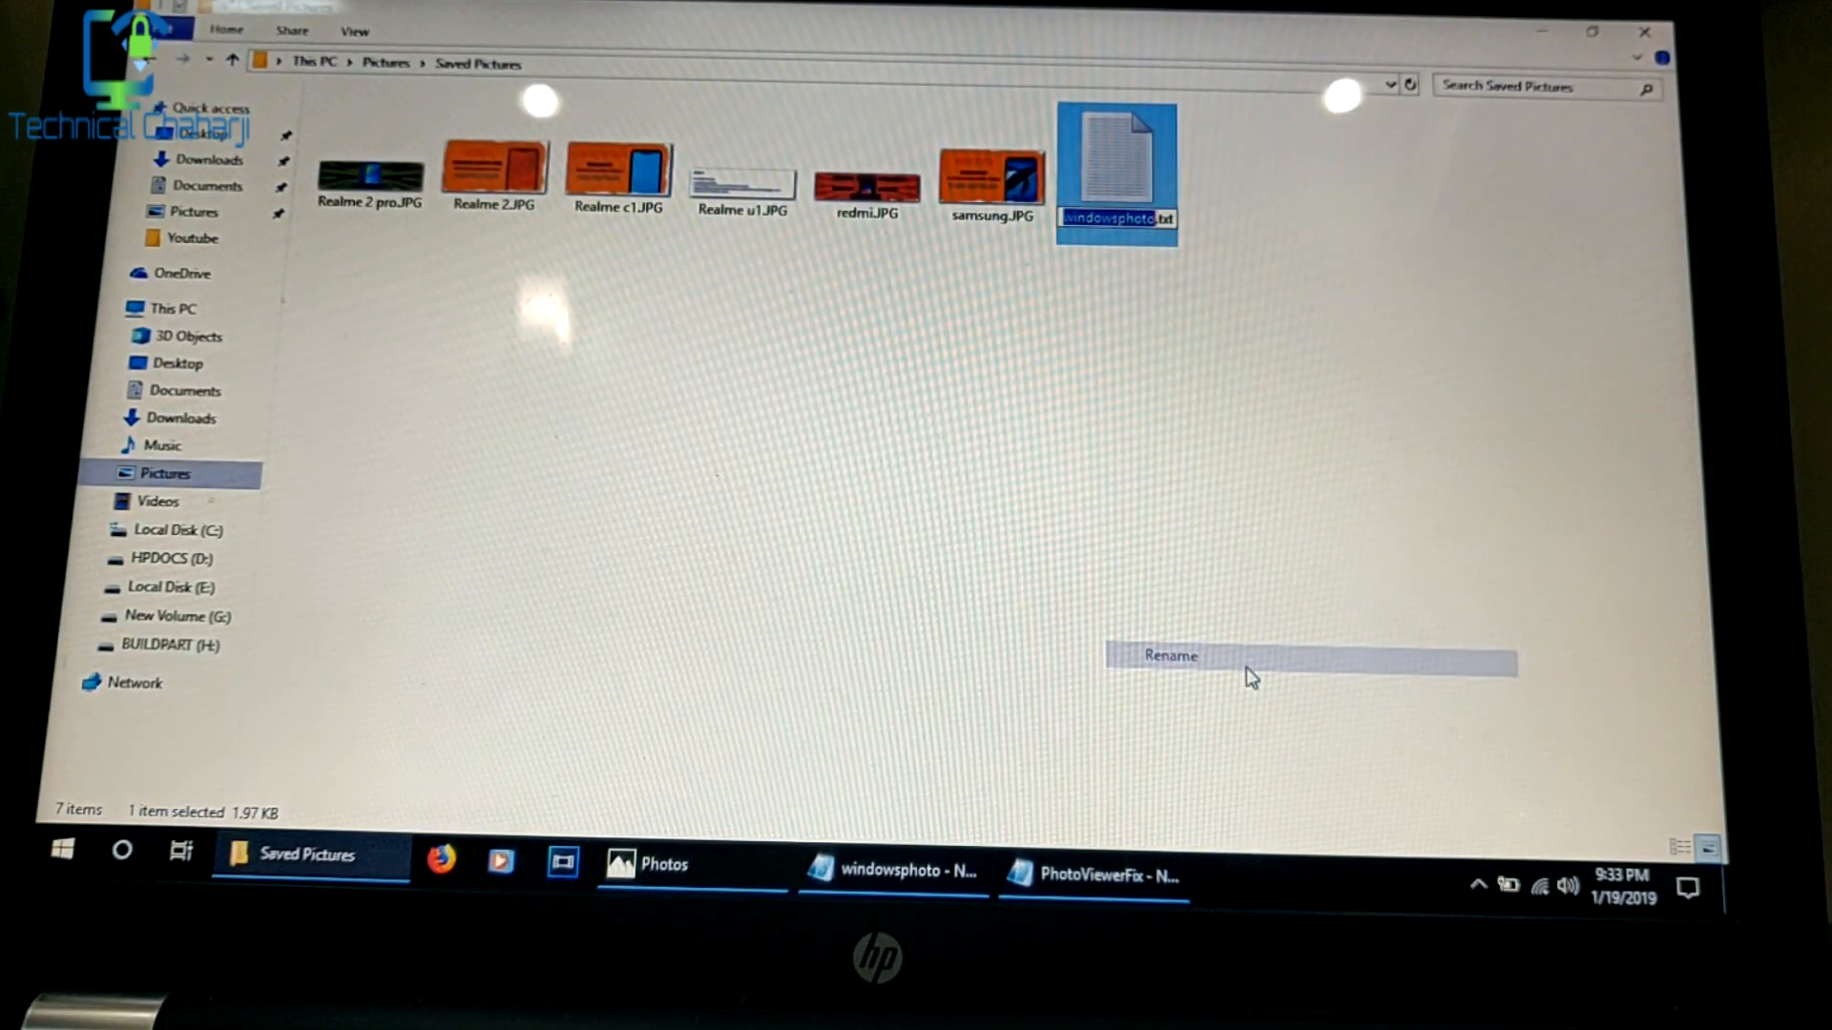
{"action": "left_click", "coordinate": [1134, 572]}
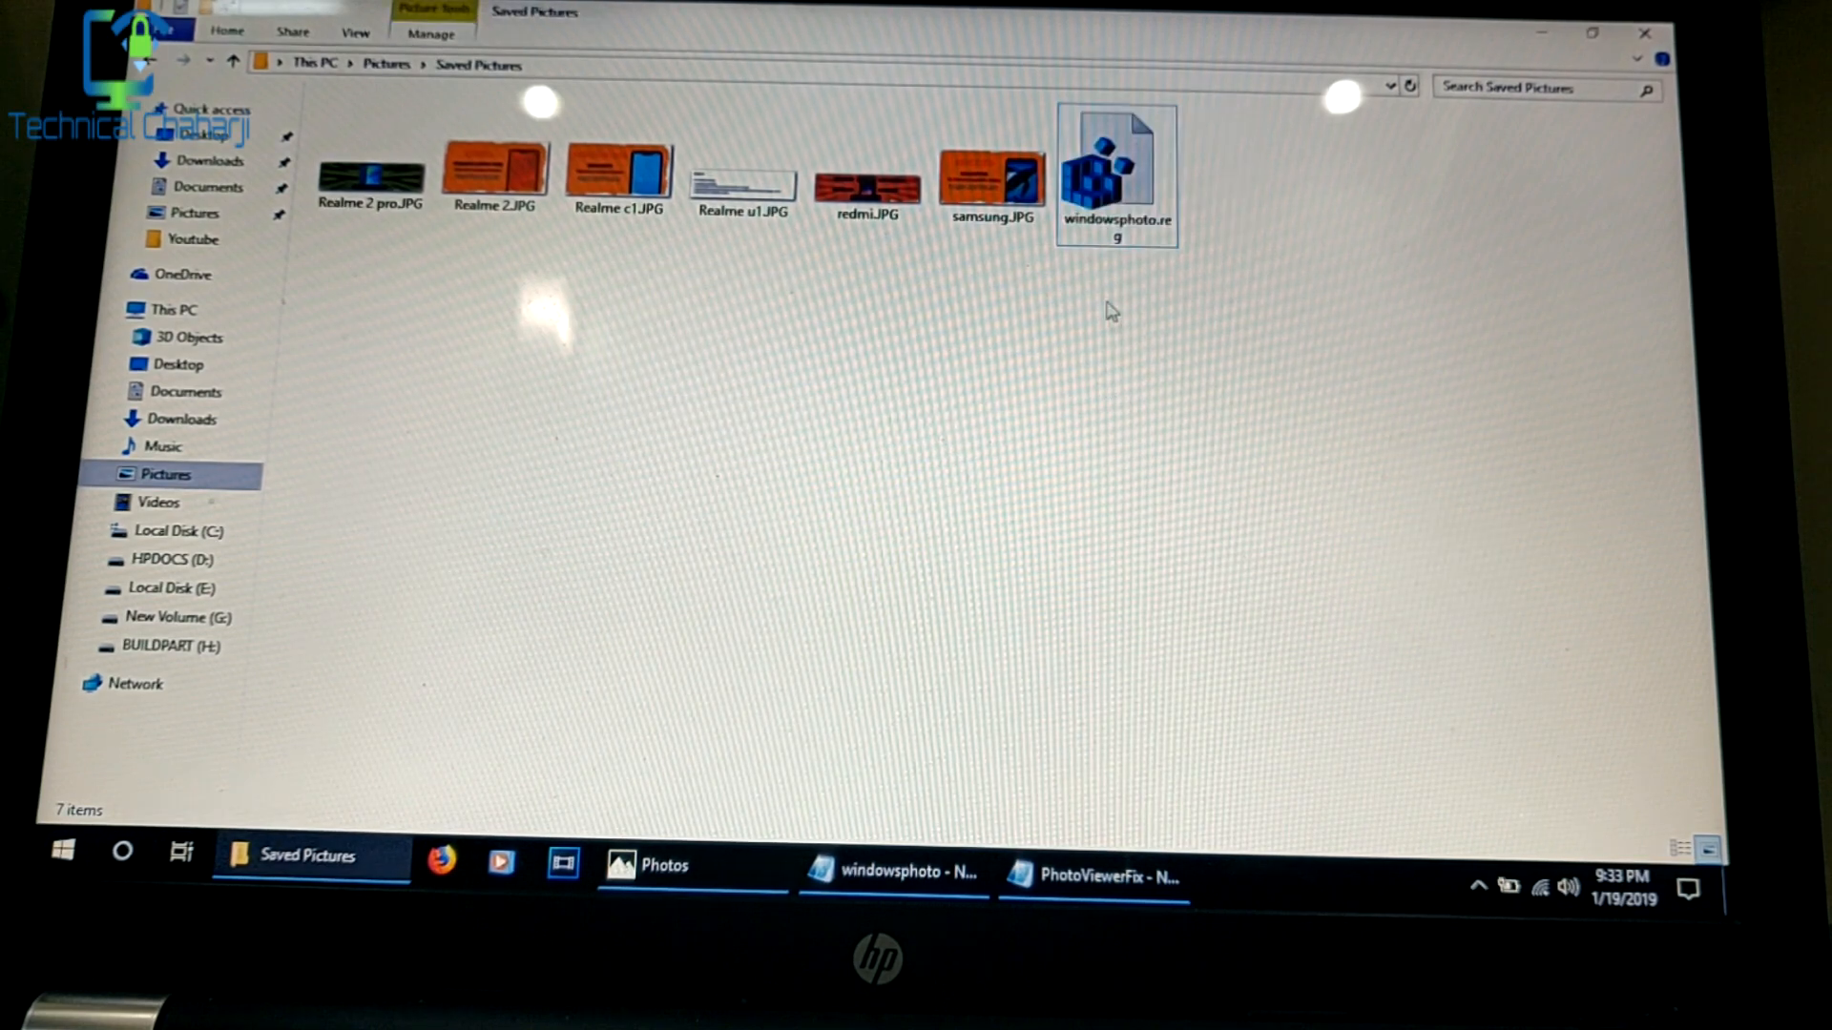
{"action": "left_click", "coordinate": [1112, 169]}
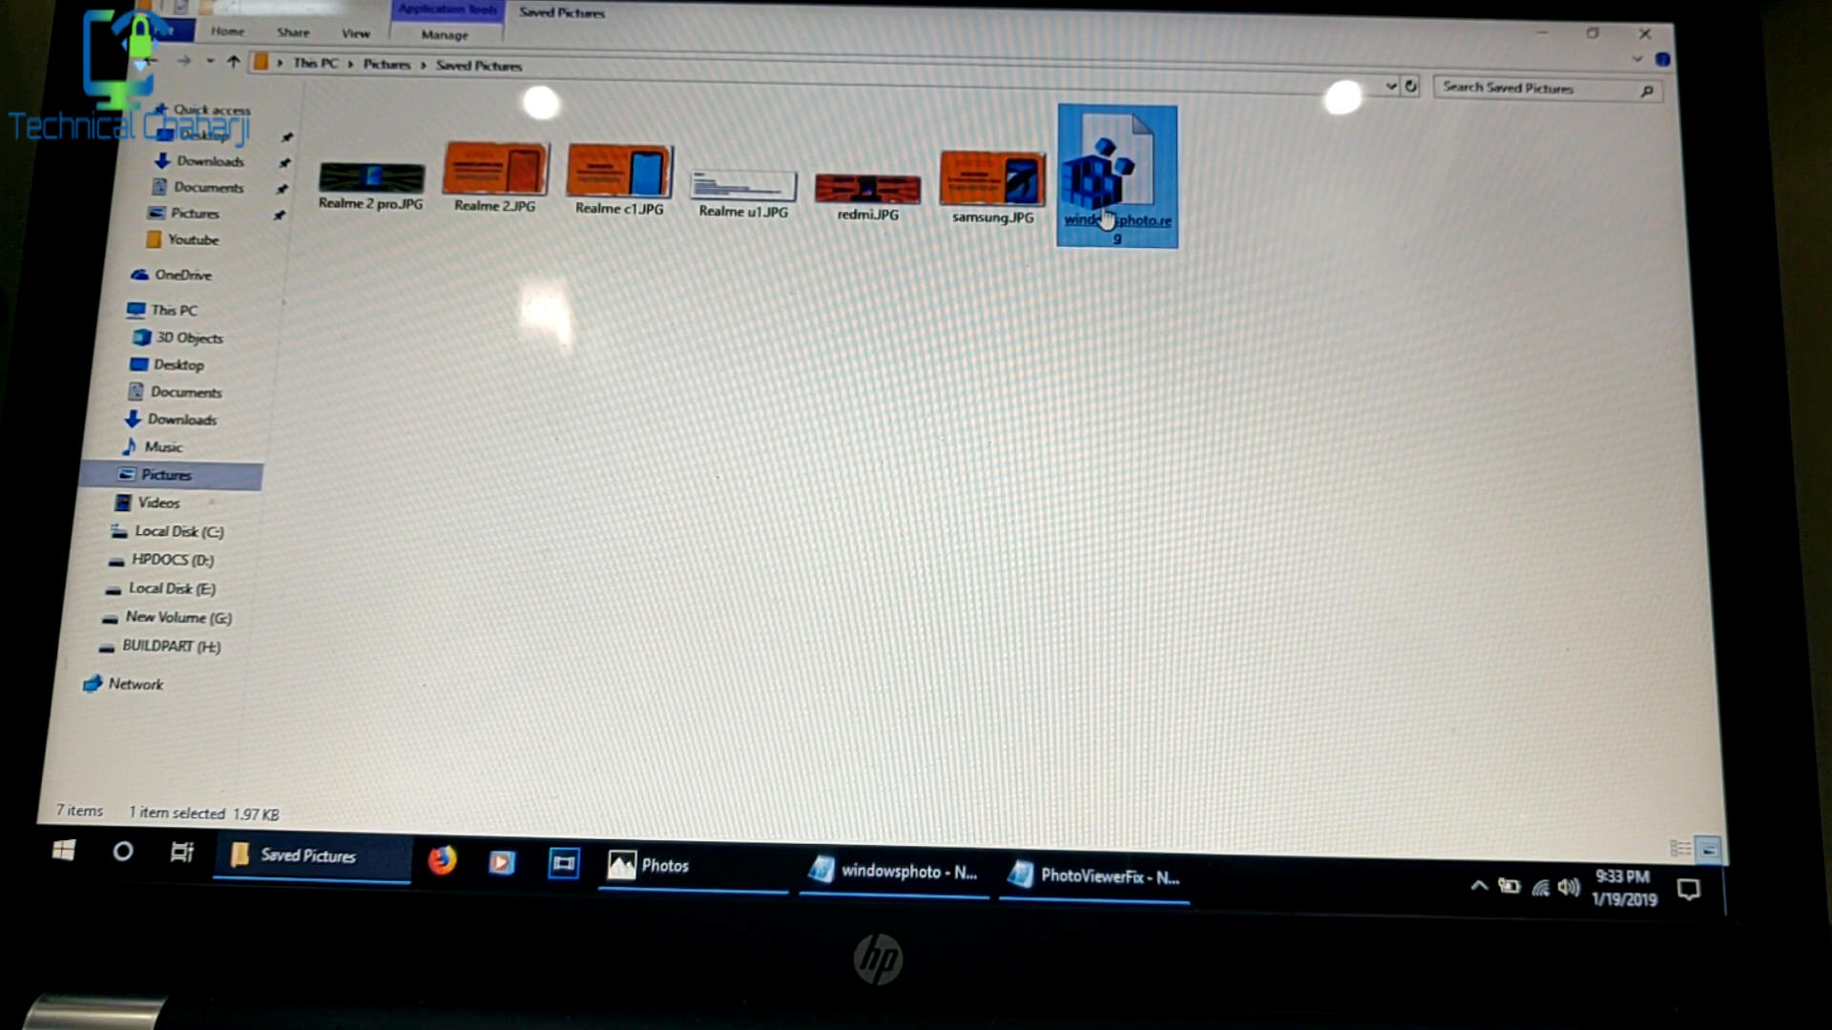
{"action": "double_click", "coordinate": [1114, 175]}
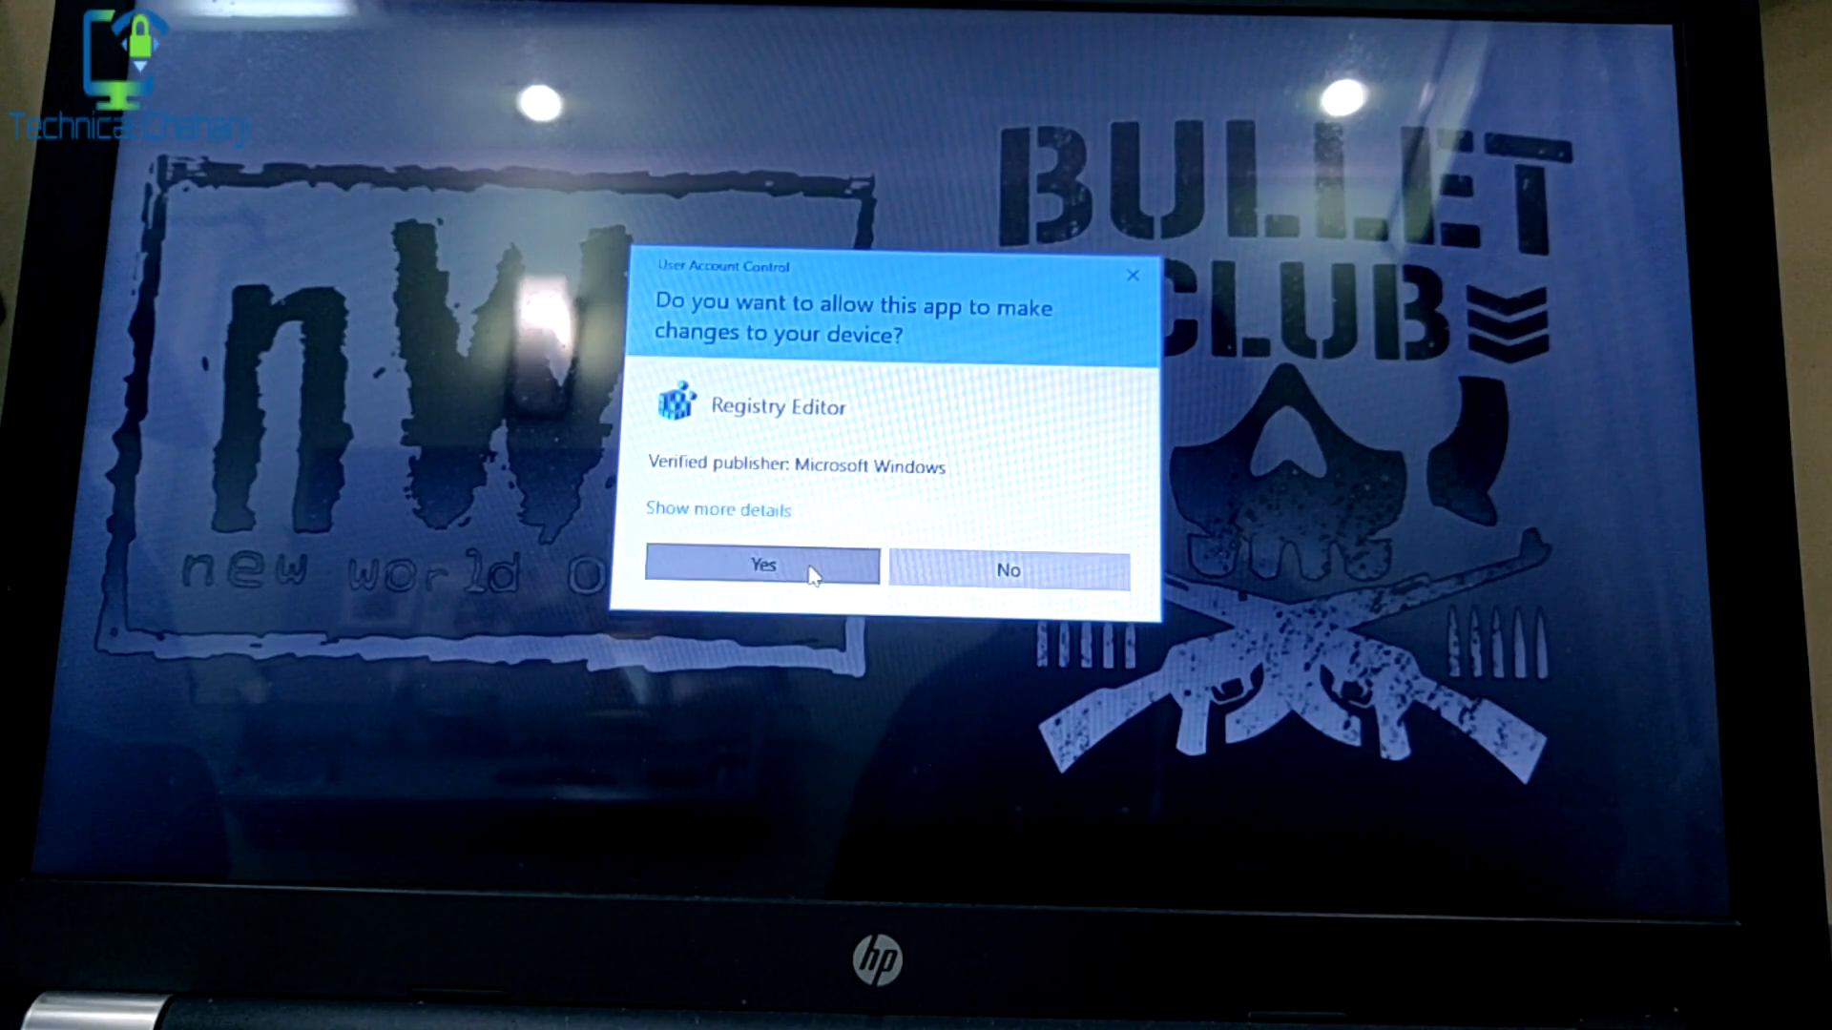
Step: Allow Registry Editor, confirm adding the entries, and dismiss the success message
{"action": "left_click", "coordinate": [762, 565]}
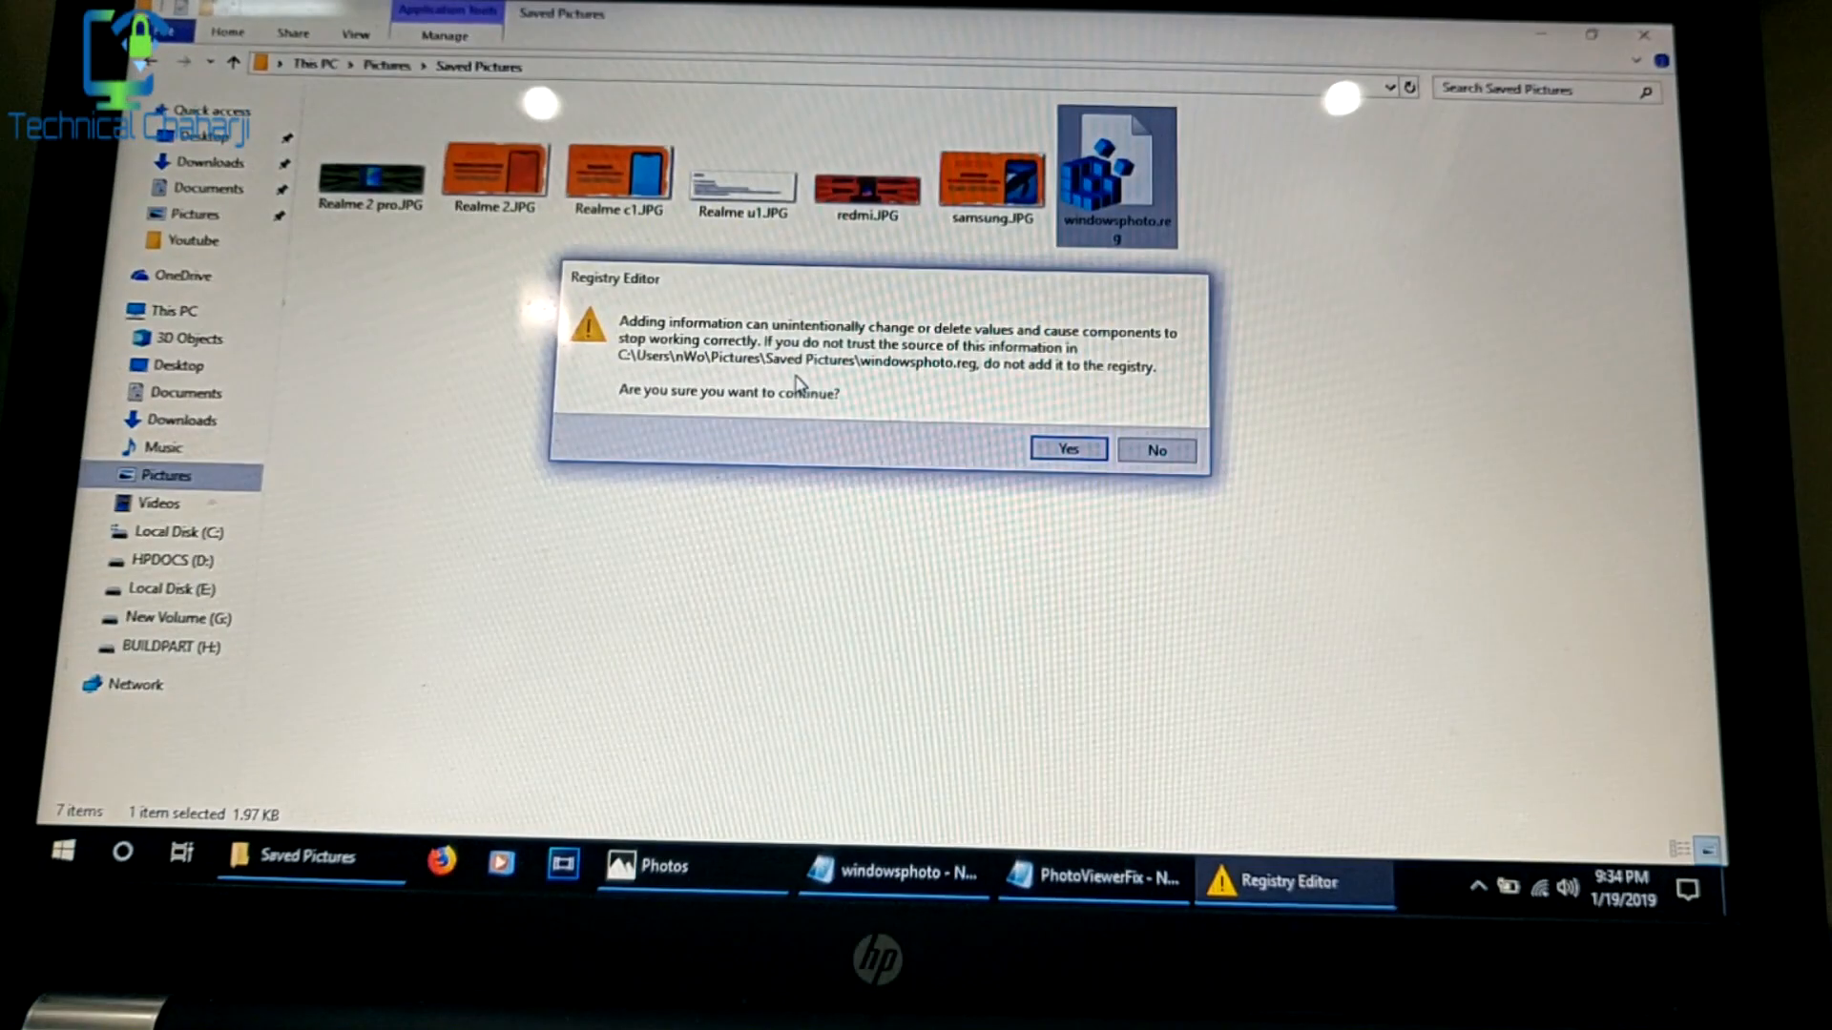
{"action": "left_click", "coordinate": [1065, 449]}
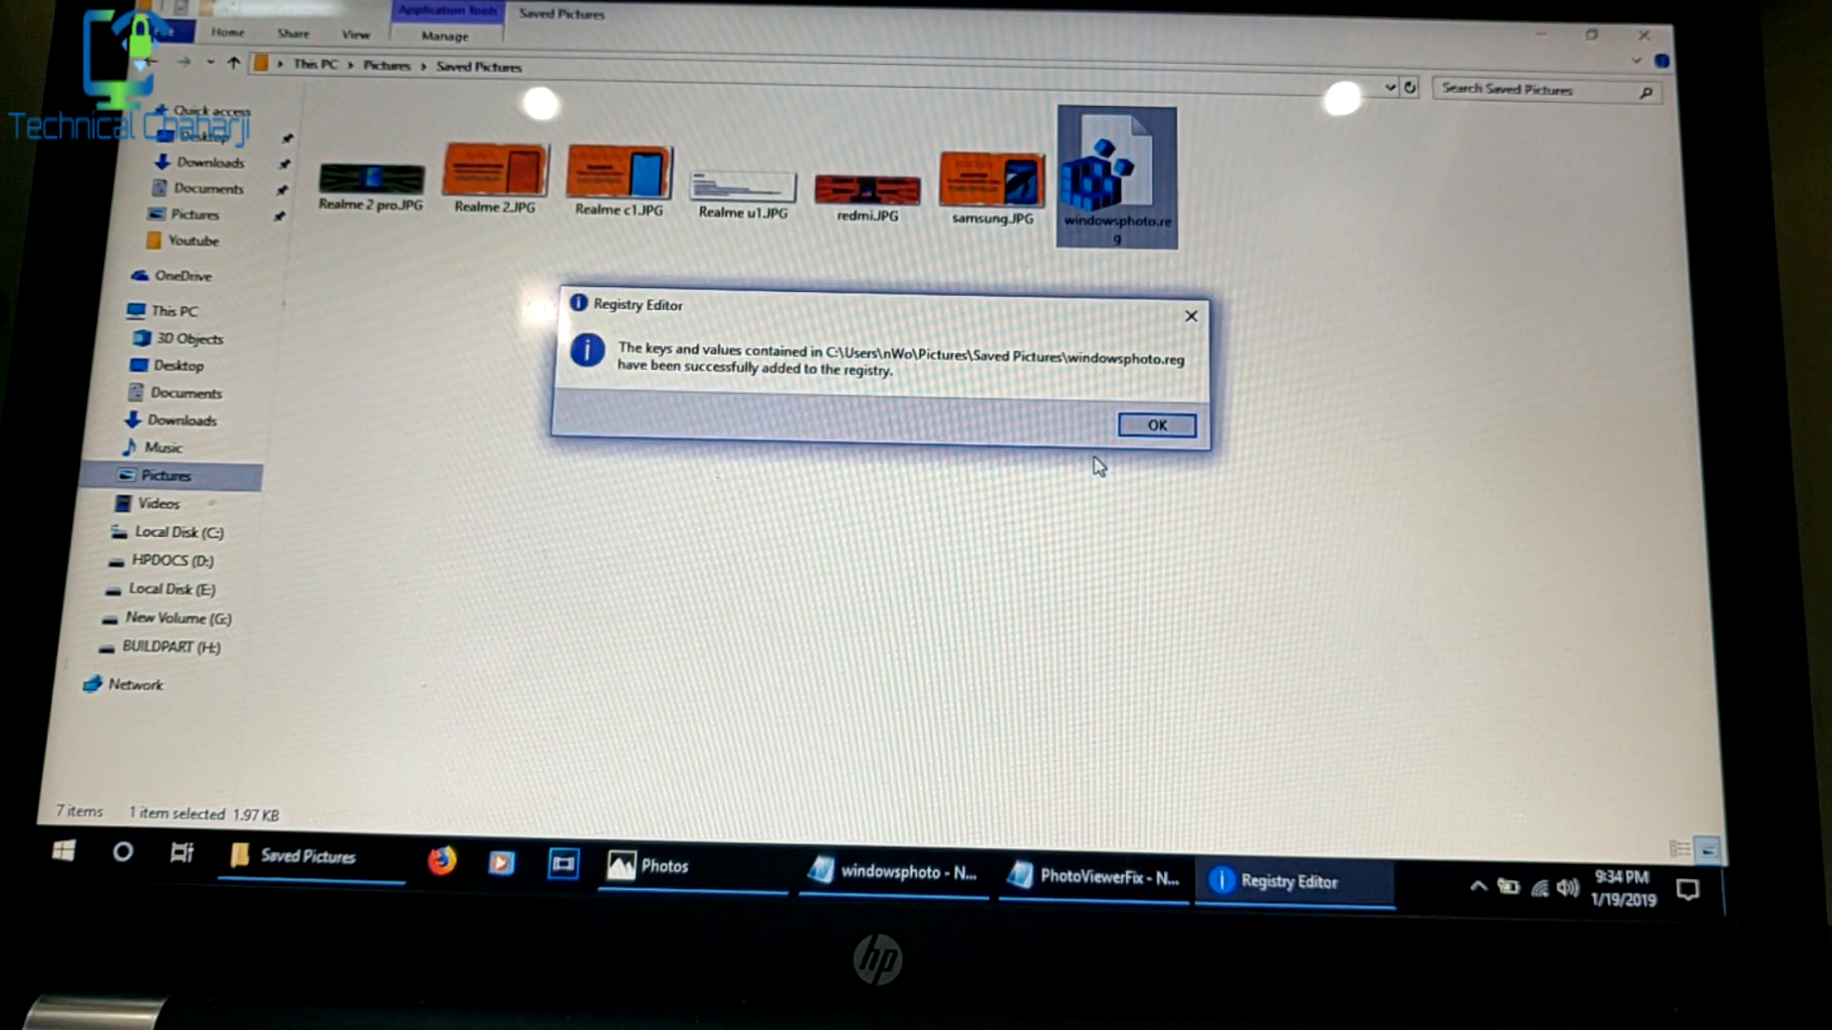
{"action": "mouse_move", "coordinate": [1080, 389]}
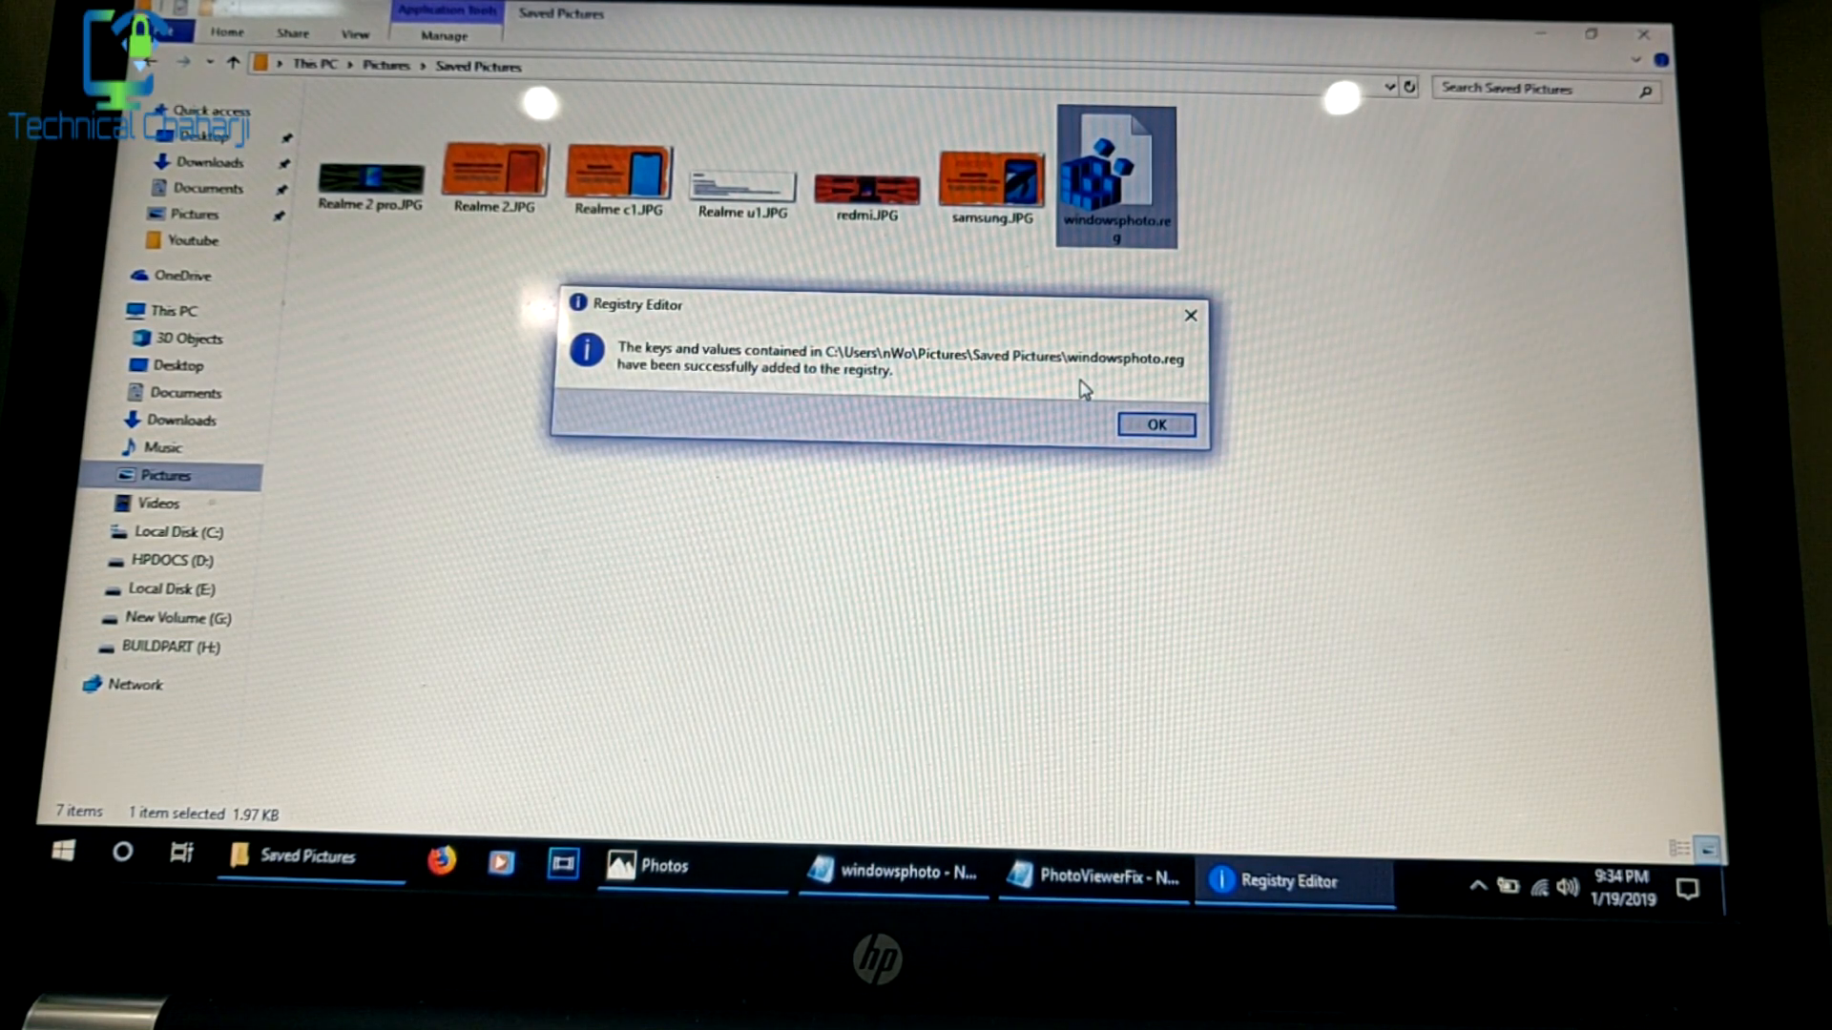
{"action": "left_click", "coordinate": [1154, 424]}
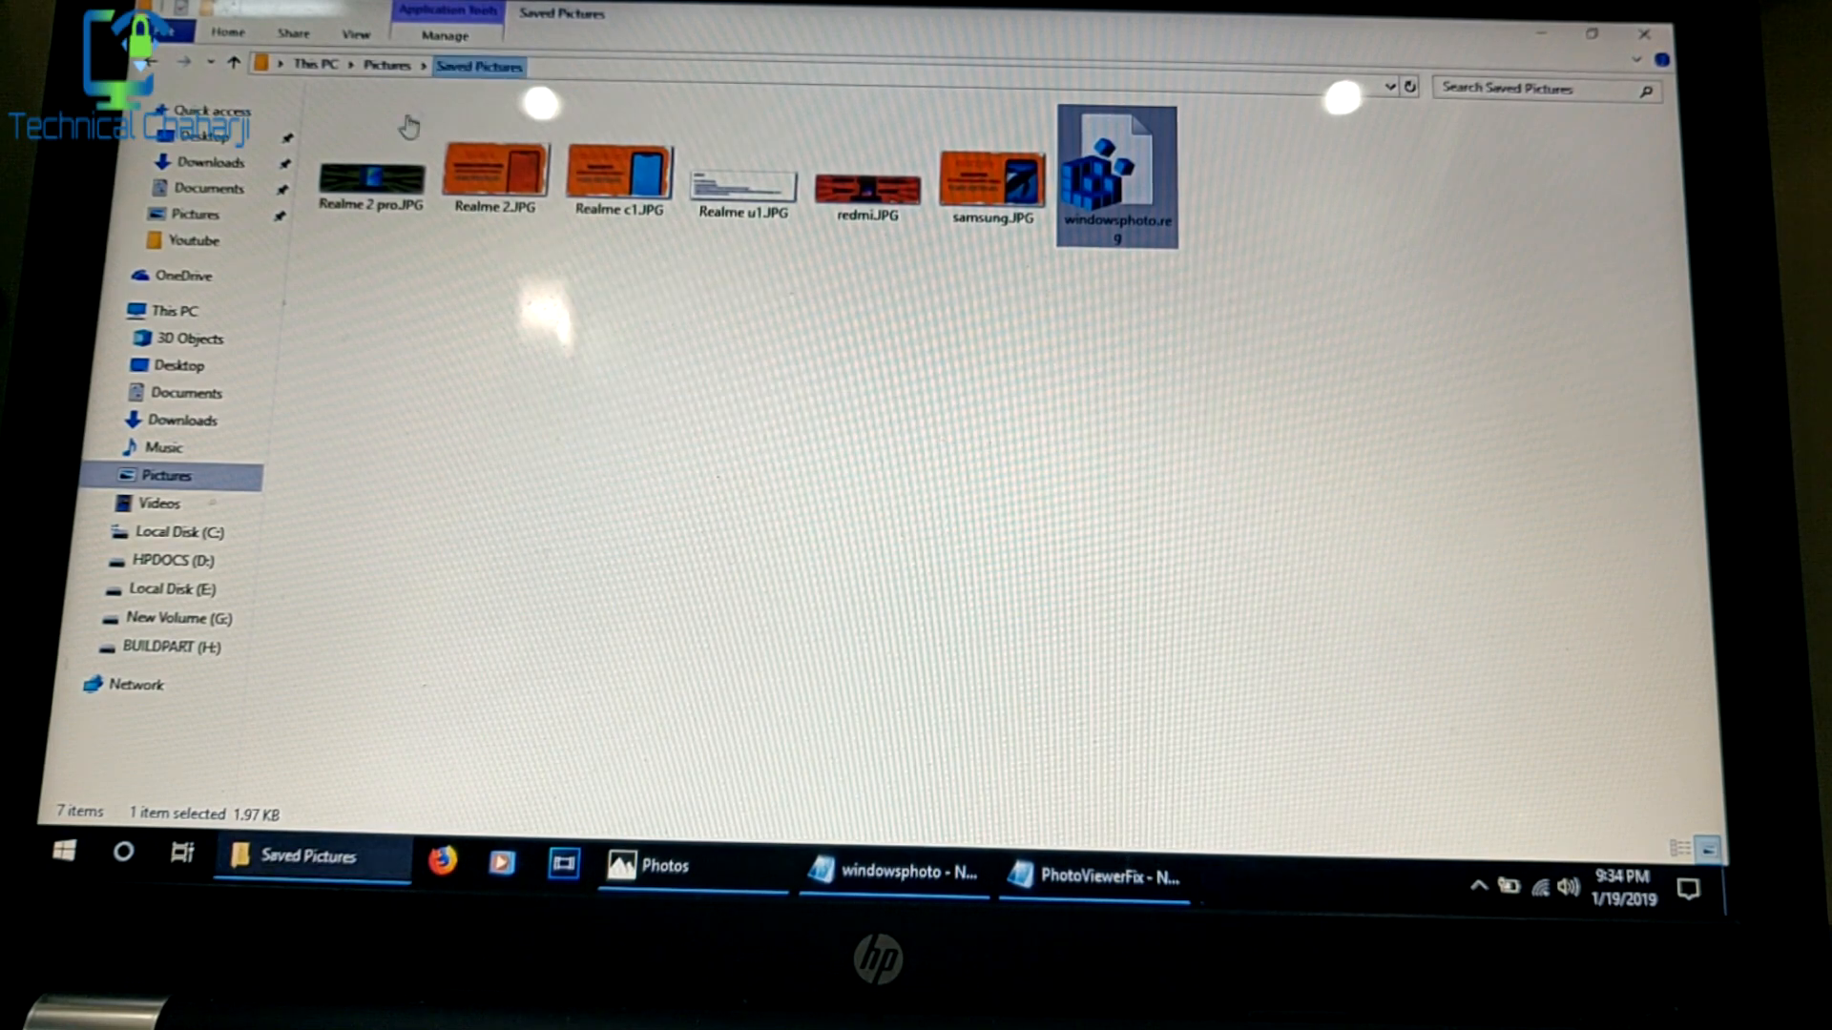
Step: Set Windows Photo Viewer to always open JPG files and open Realme 2 pro.JPG with it
{"action": "left_click", "coordinate": [372, 175]}
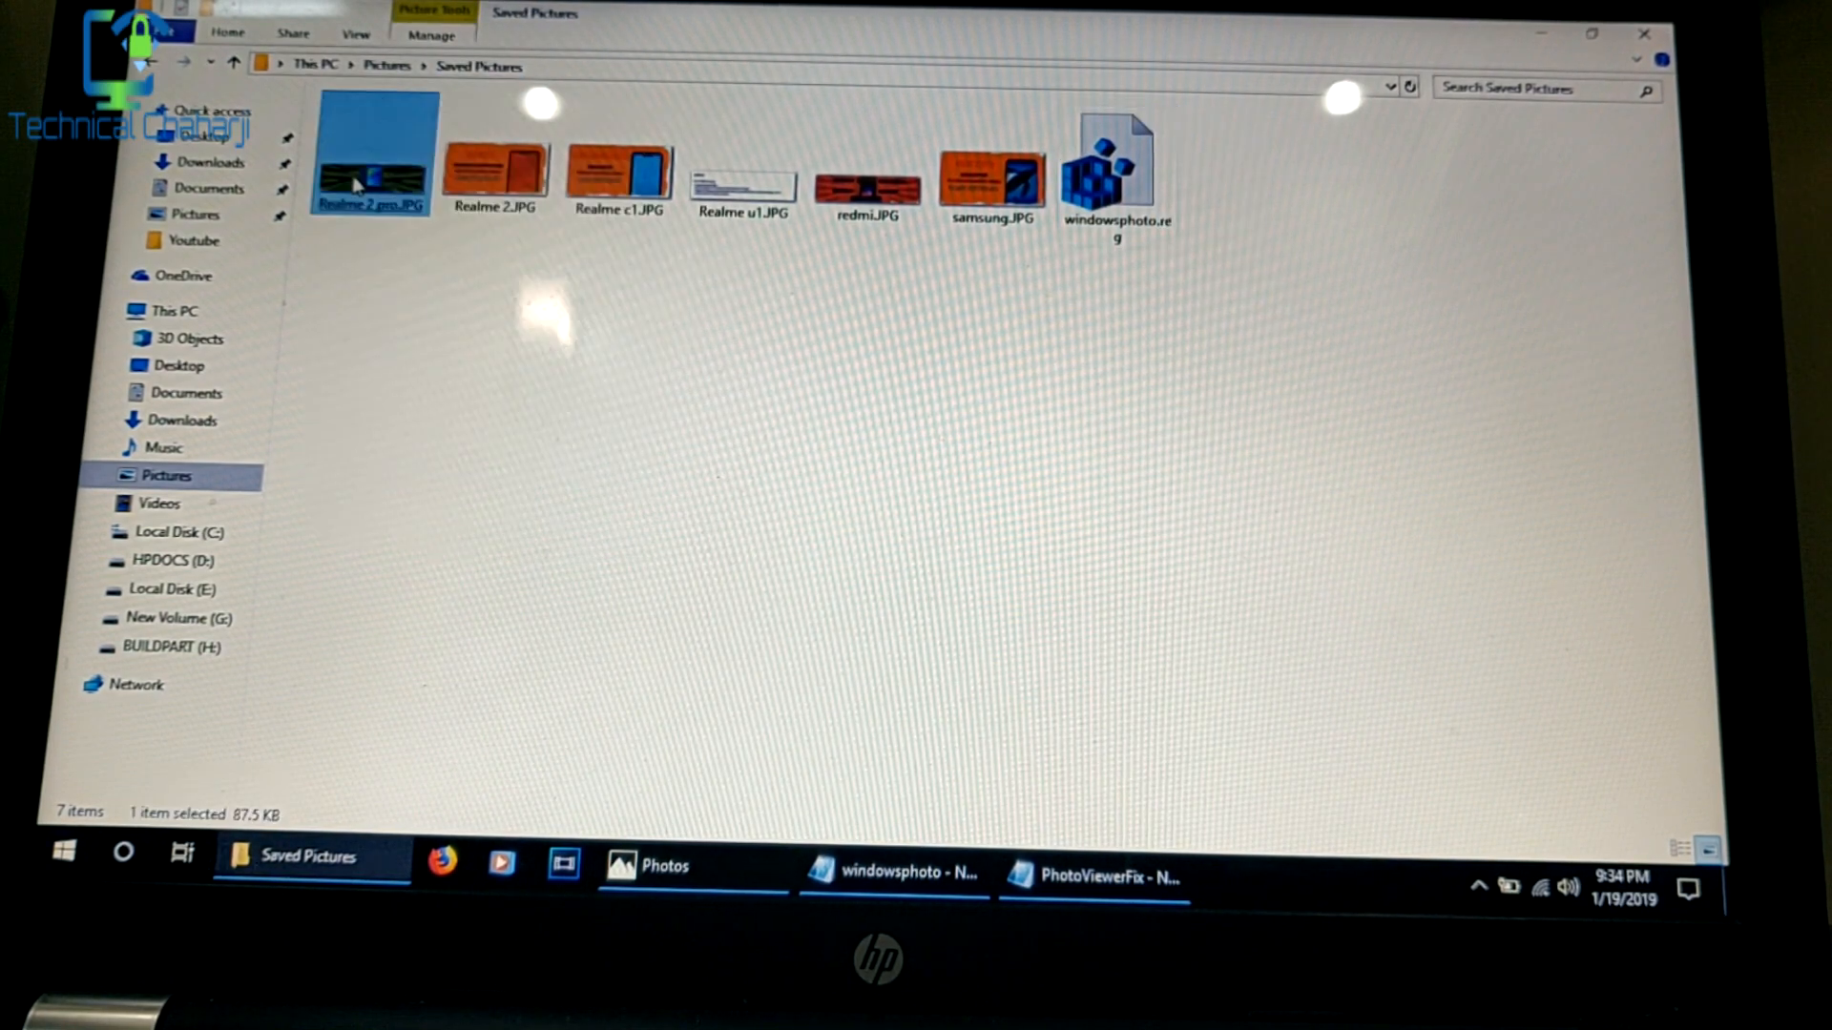
{"action": "right_click", "coordinate": [372, 175]}
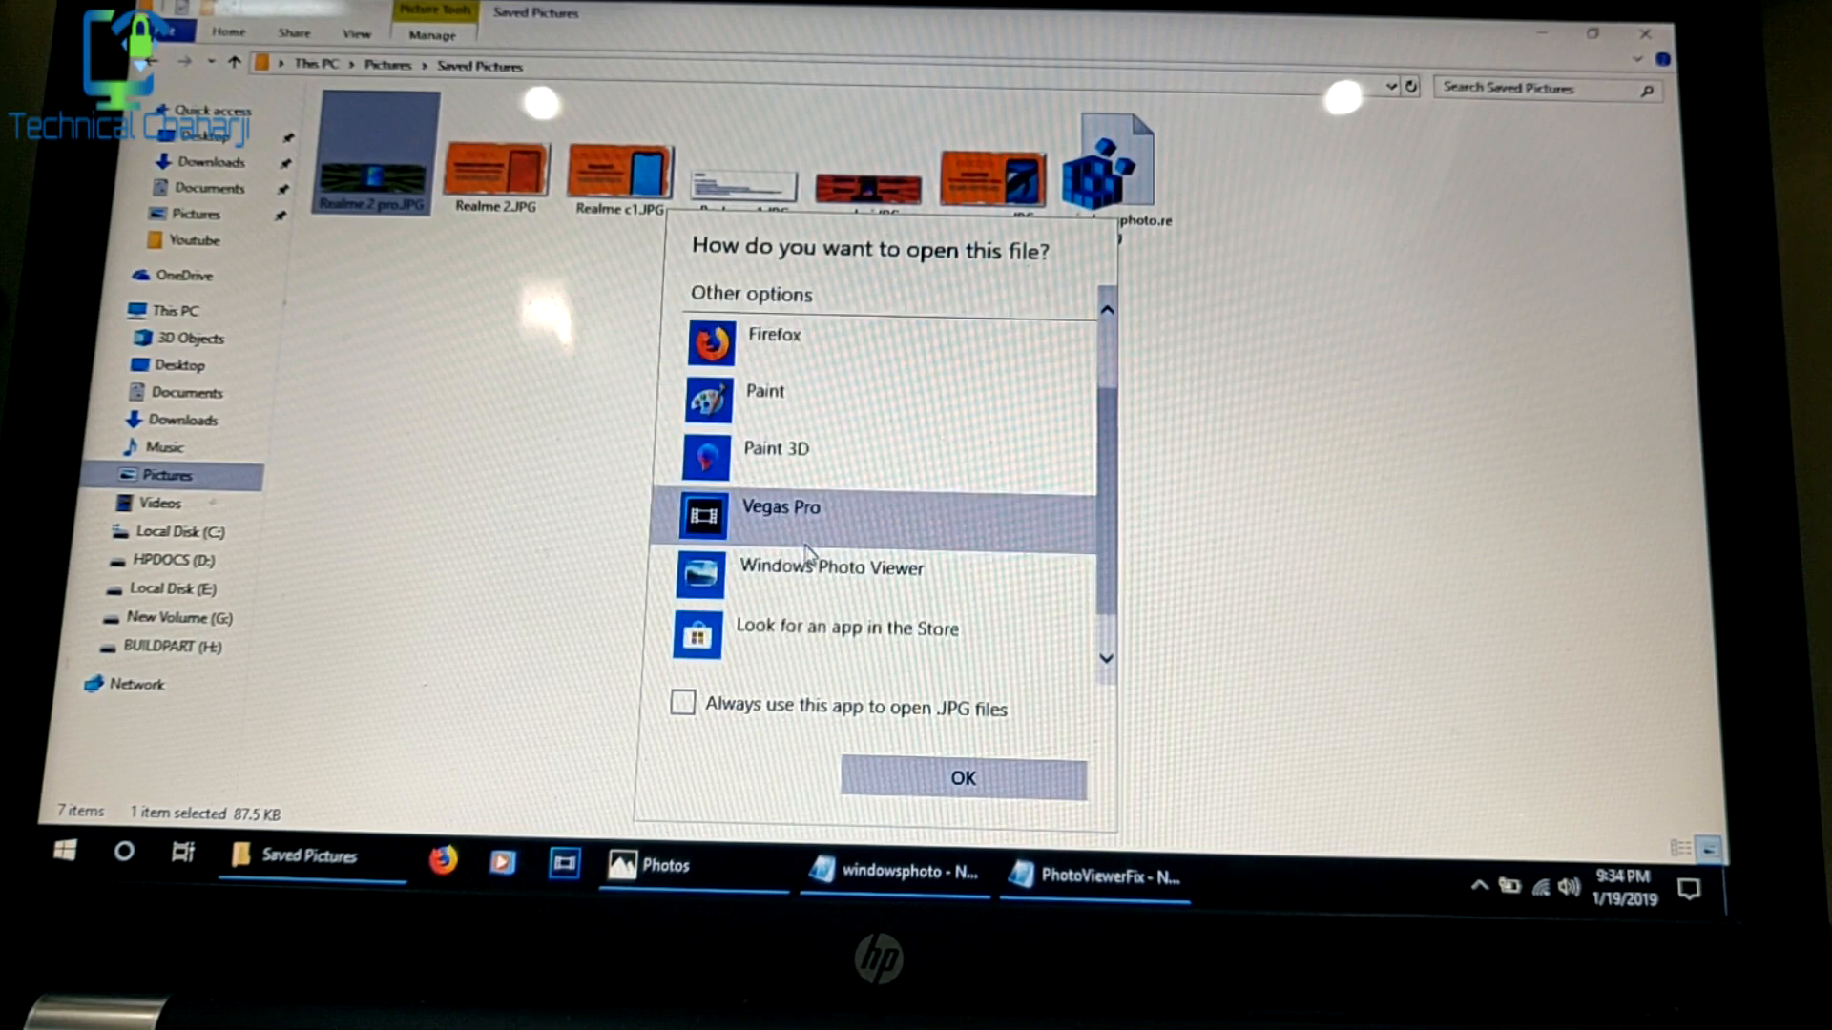
{"action": "left_click", "coordinate": [830, 567]}
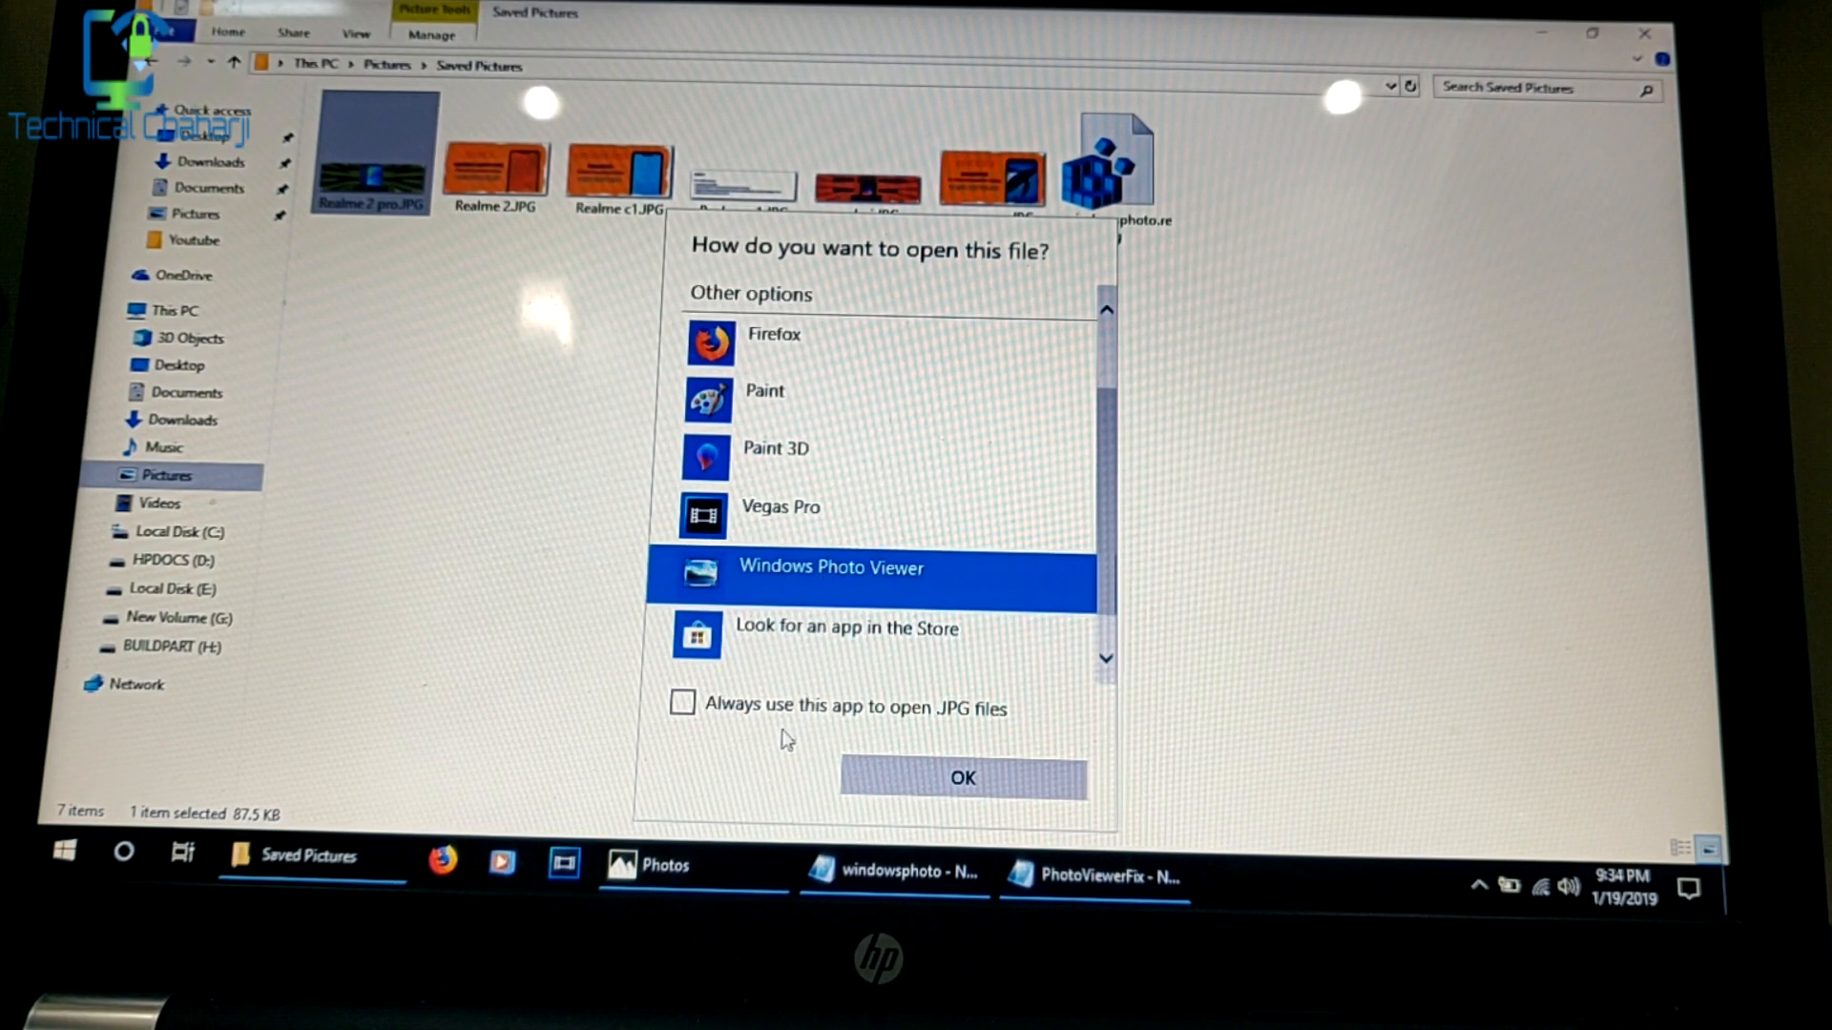
{"action": "left_click", "coordinate": [684, 706]}
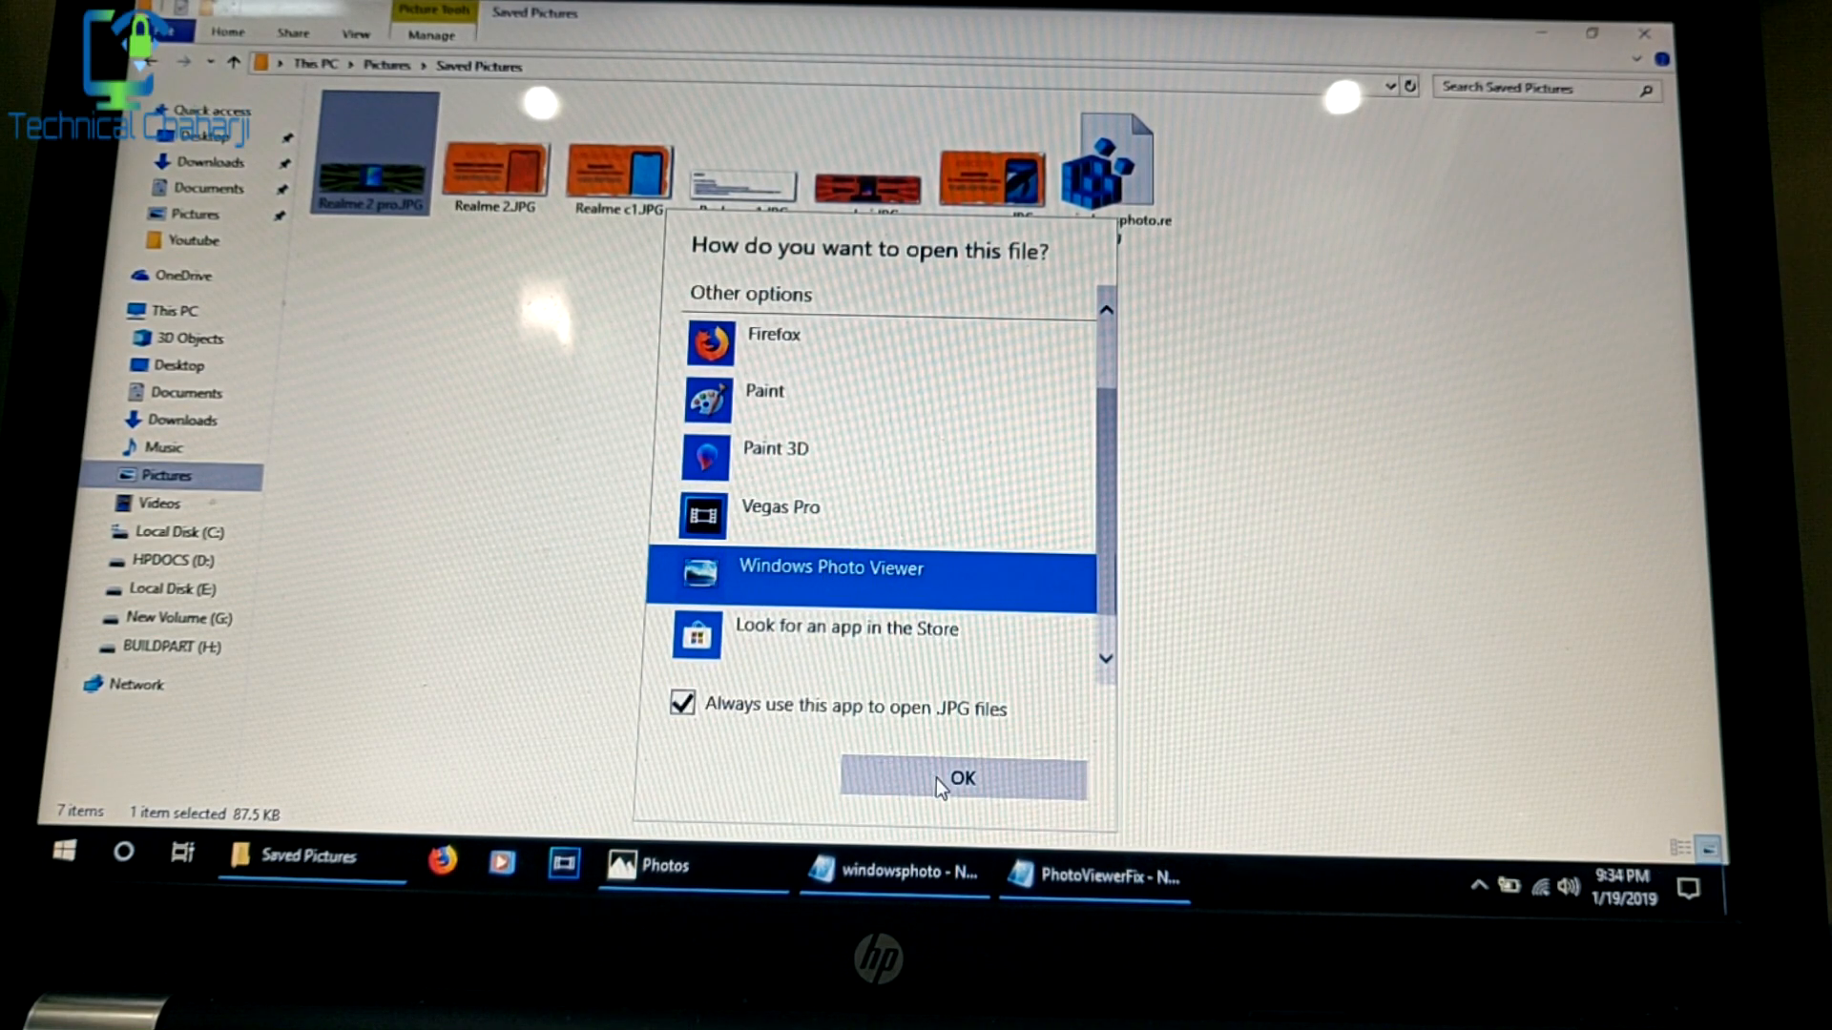
{"action": "left_click", "coordinate": [959, 779]}
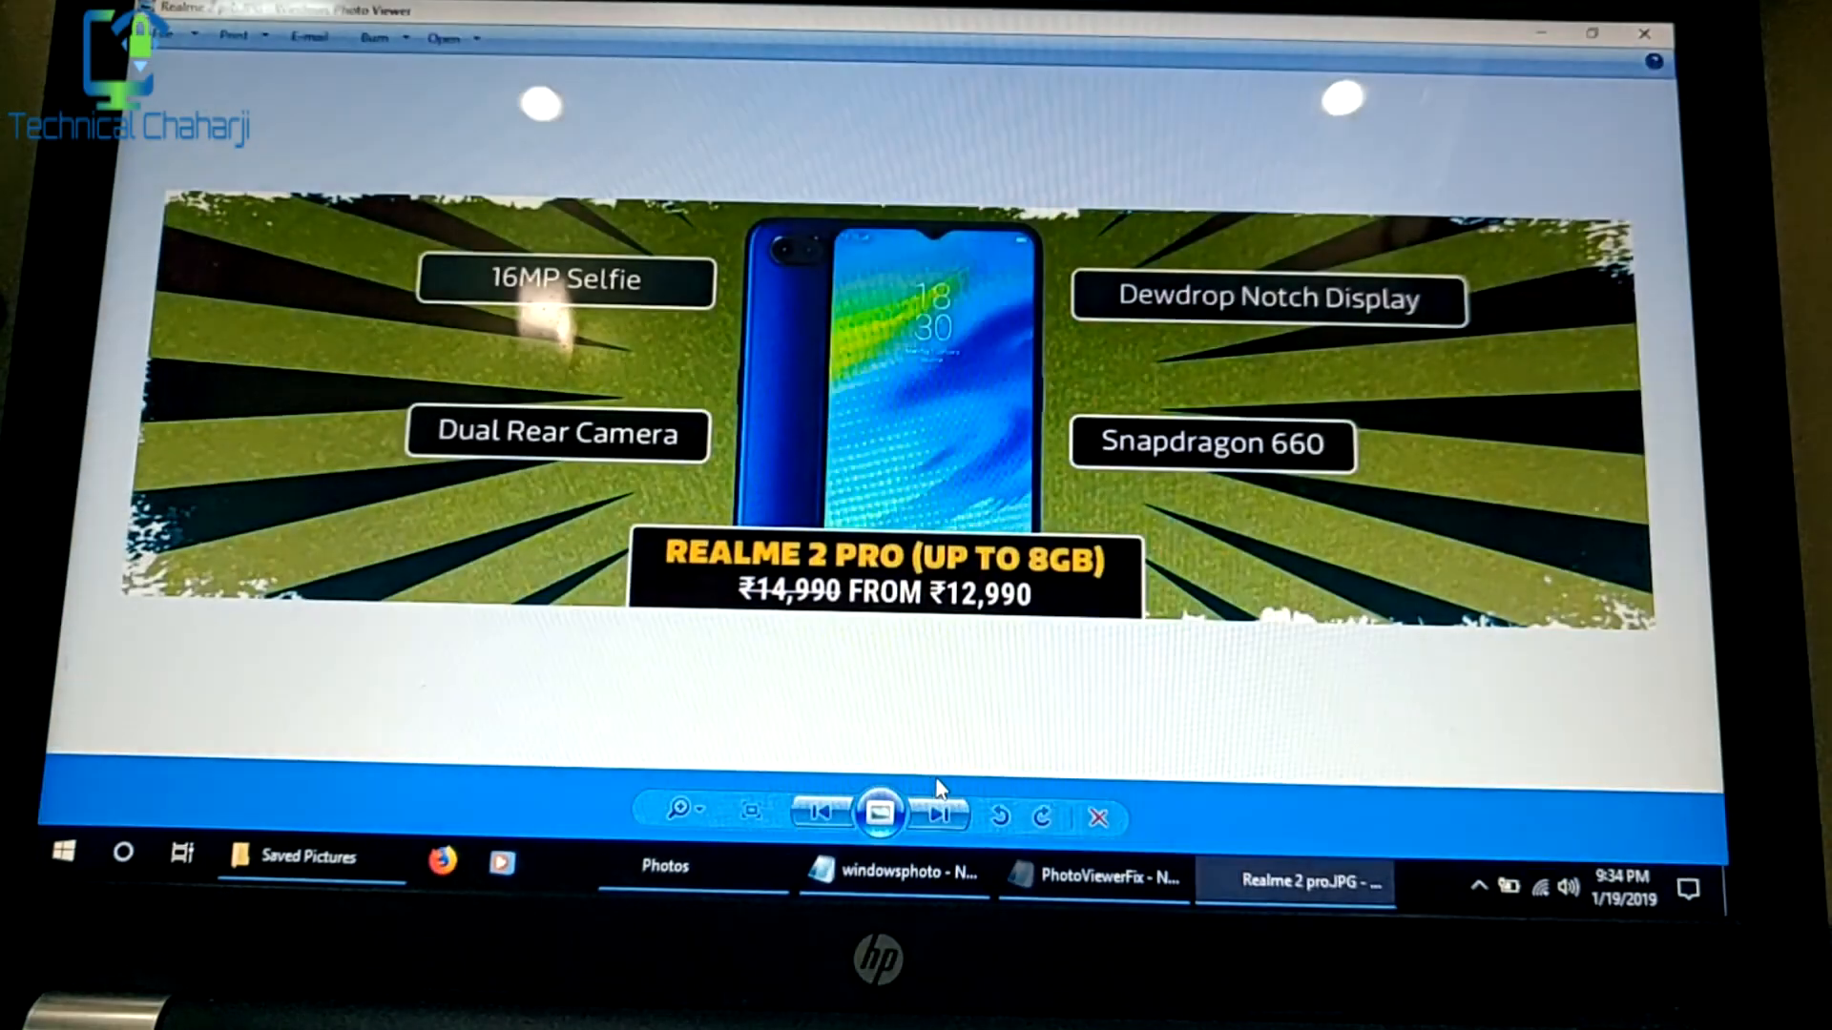
Step: Step through the saved pictures to the Redmi Note 6 Pro image, checking Notepad and Photos
{"action": "left_click", "coordinate": [939, 815]}
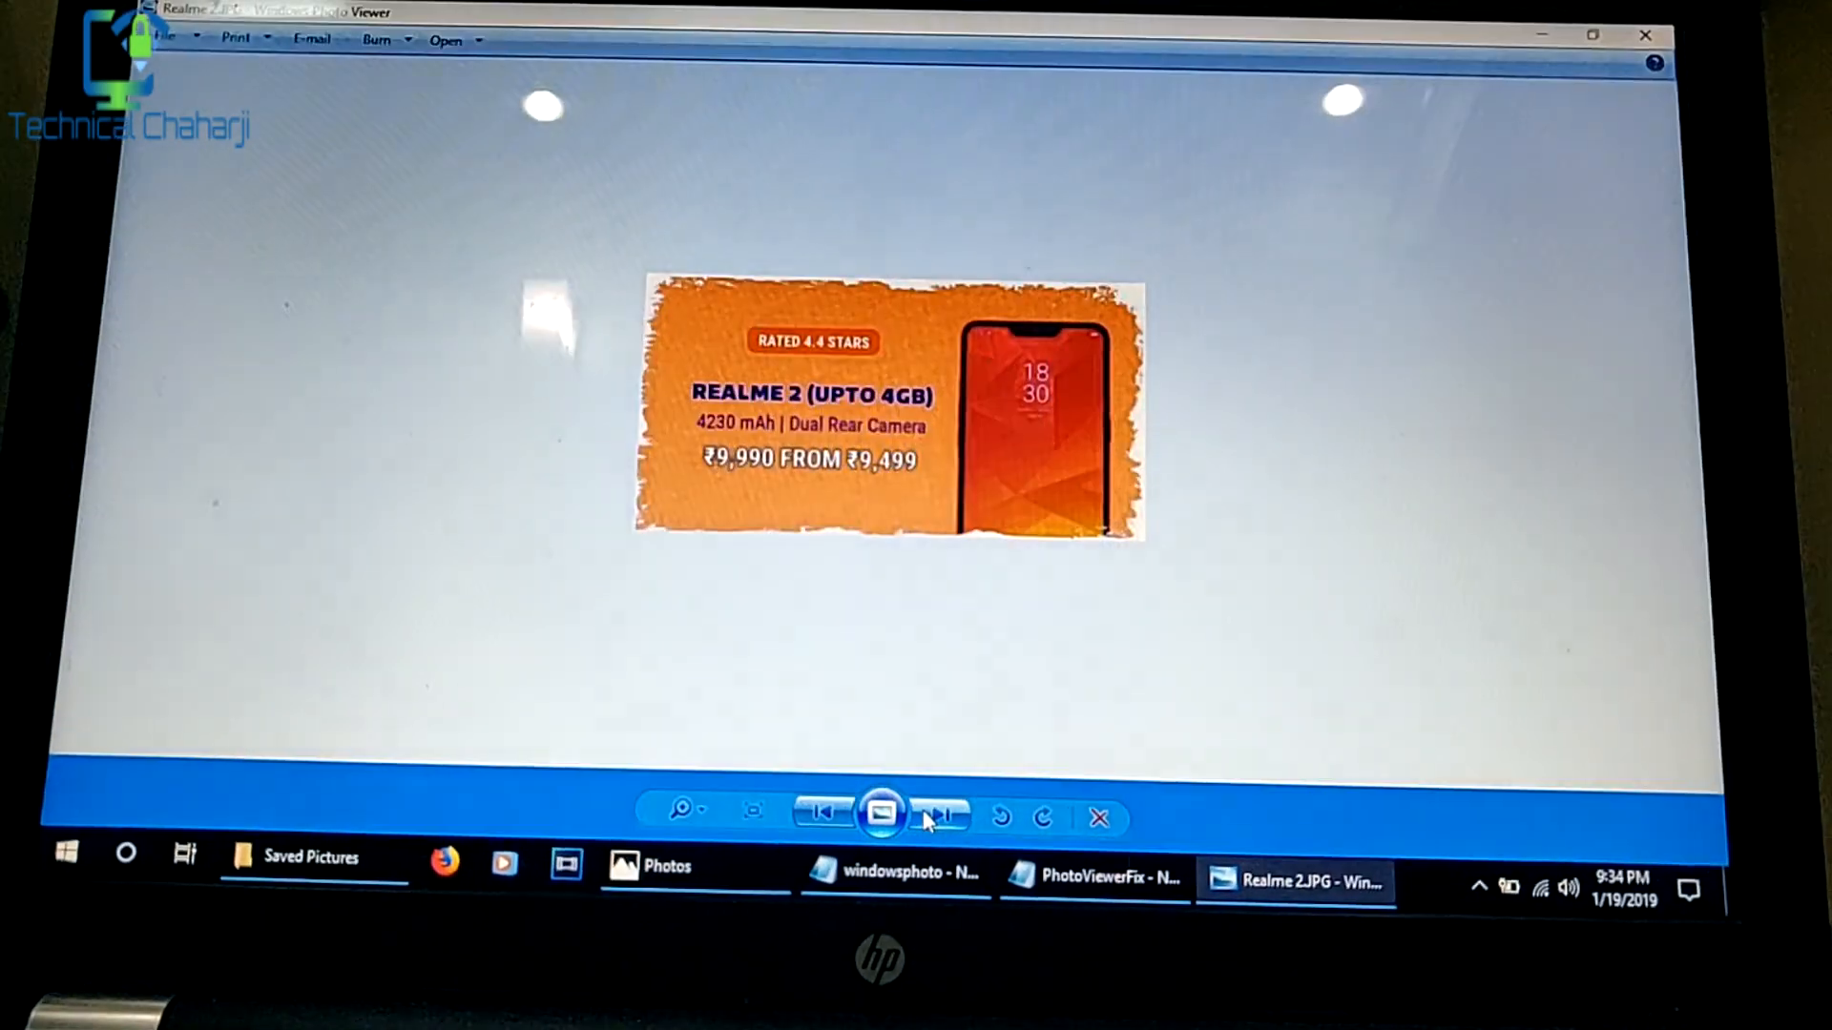
{"action": "left_click", "coordinate": [938, 815]}
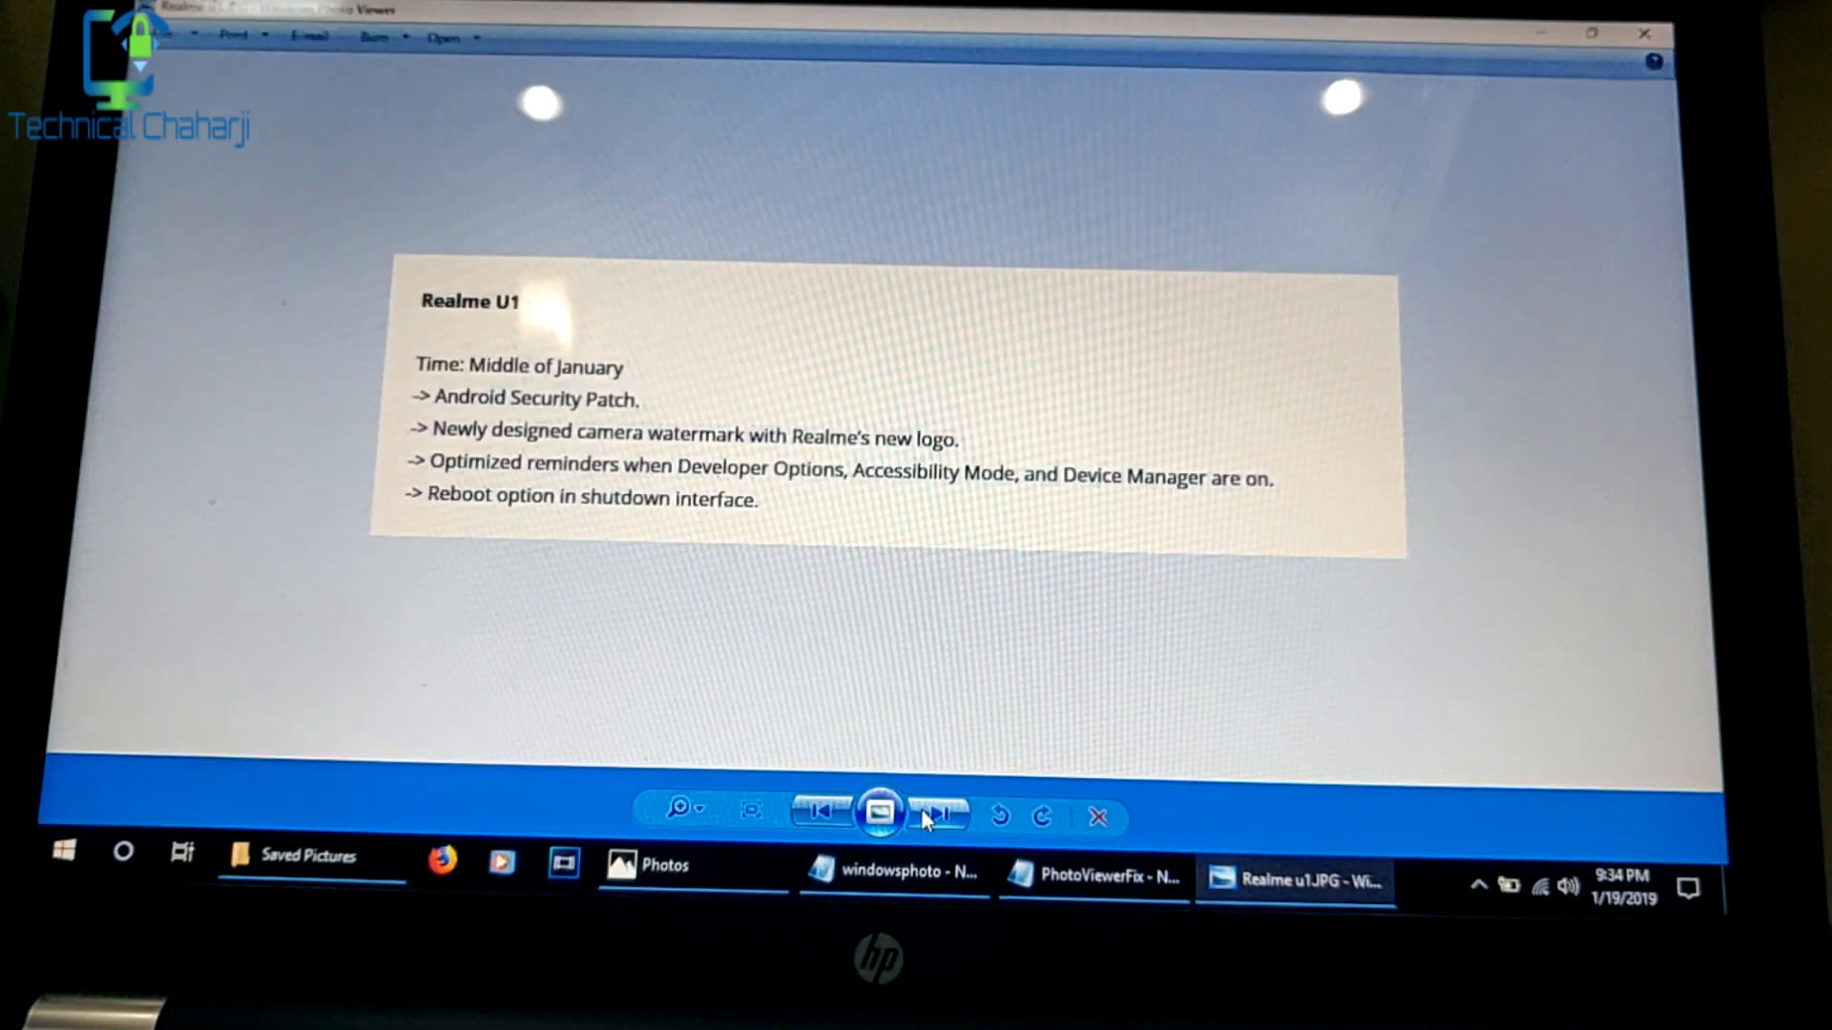
{"action": "left_click", "coordinate": [939, 811]}
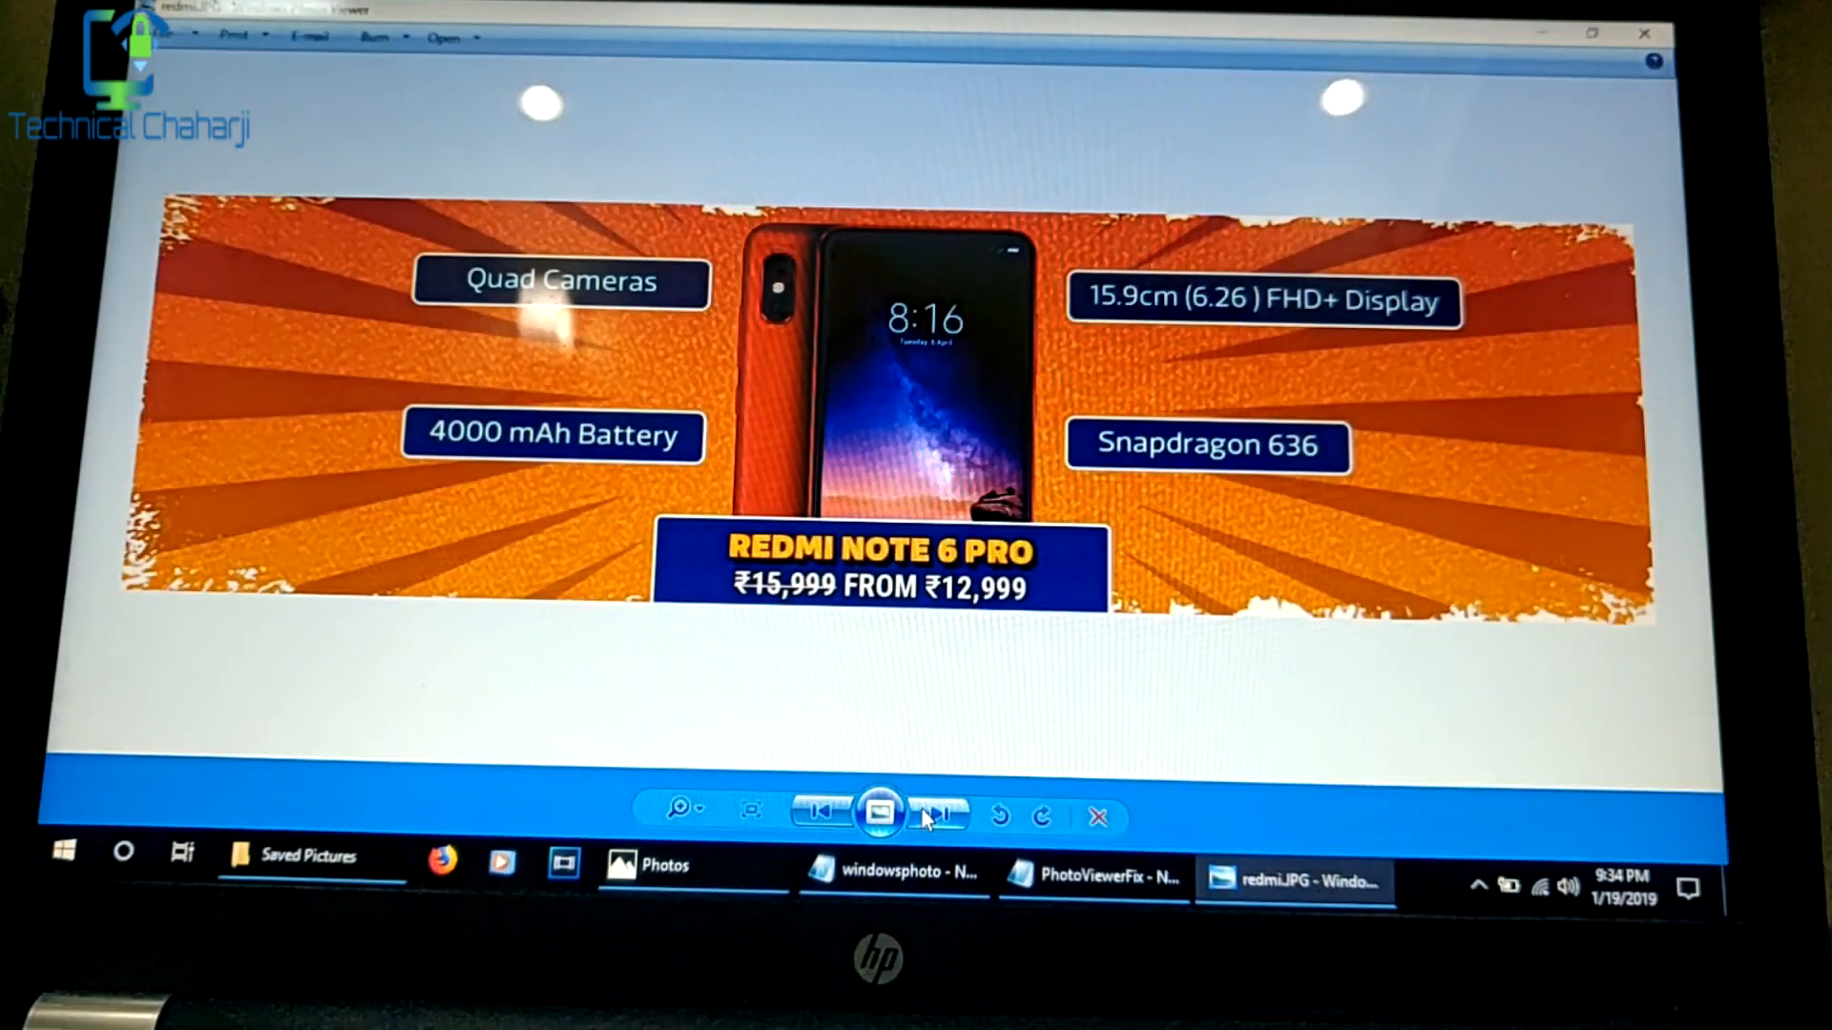
{"action": "left_click", "coordinate": [891, 872]}
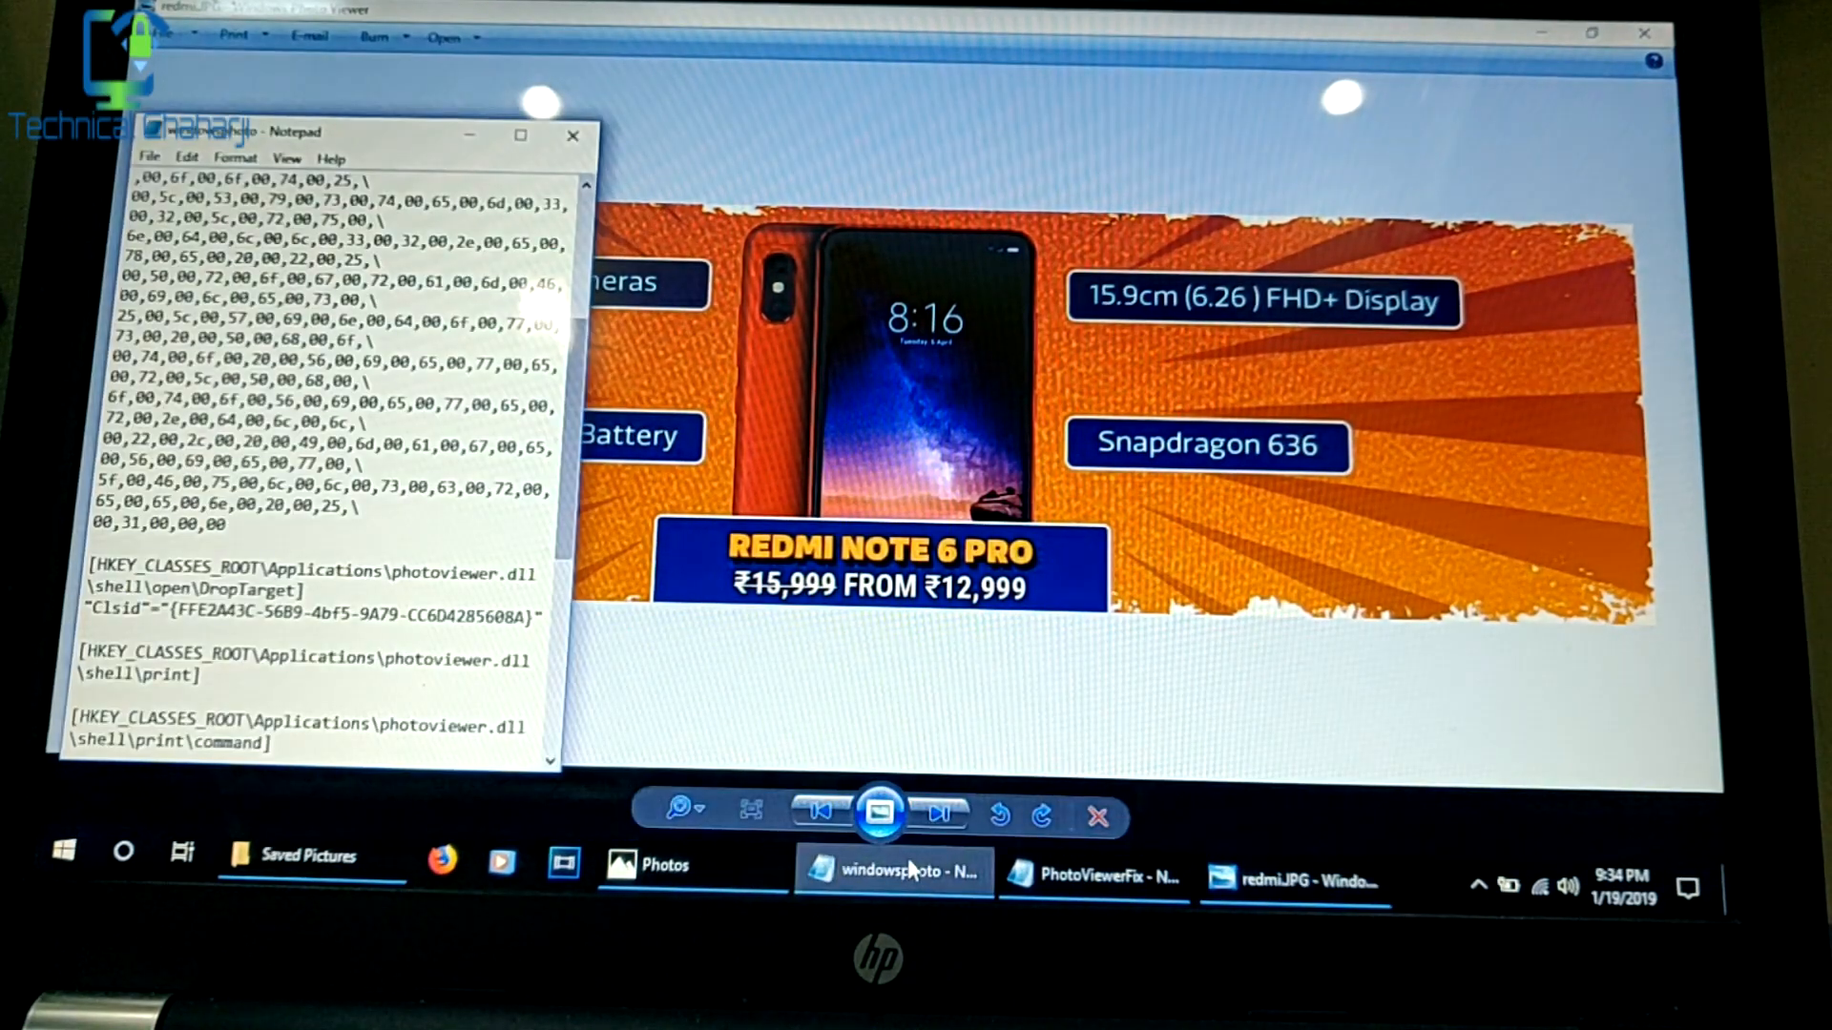
{"action": "left_click", "coordinate": [651, 864]}
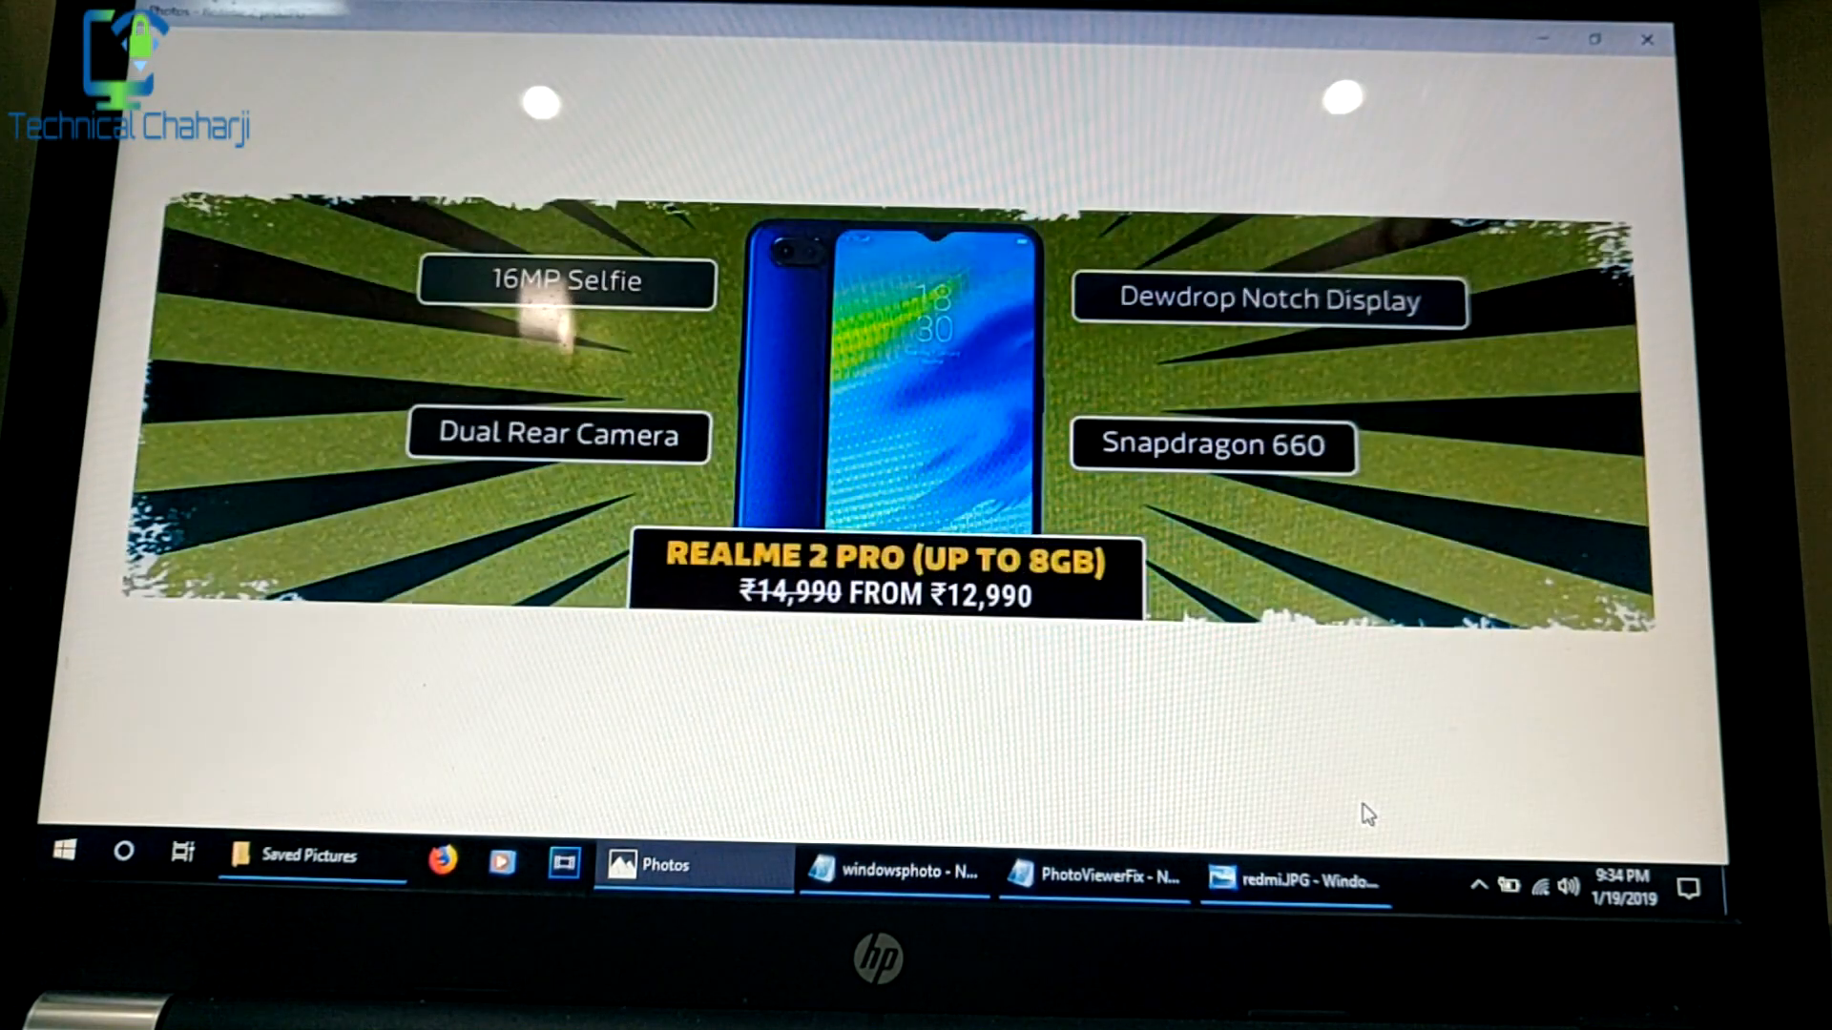
{"action": "mouse_move", "coordinate": [1294, 878]}
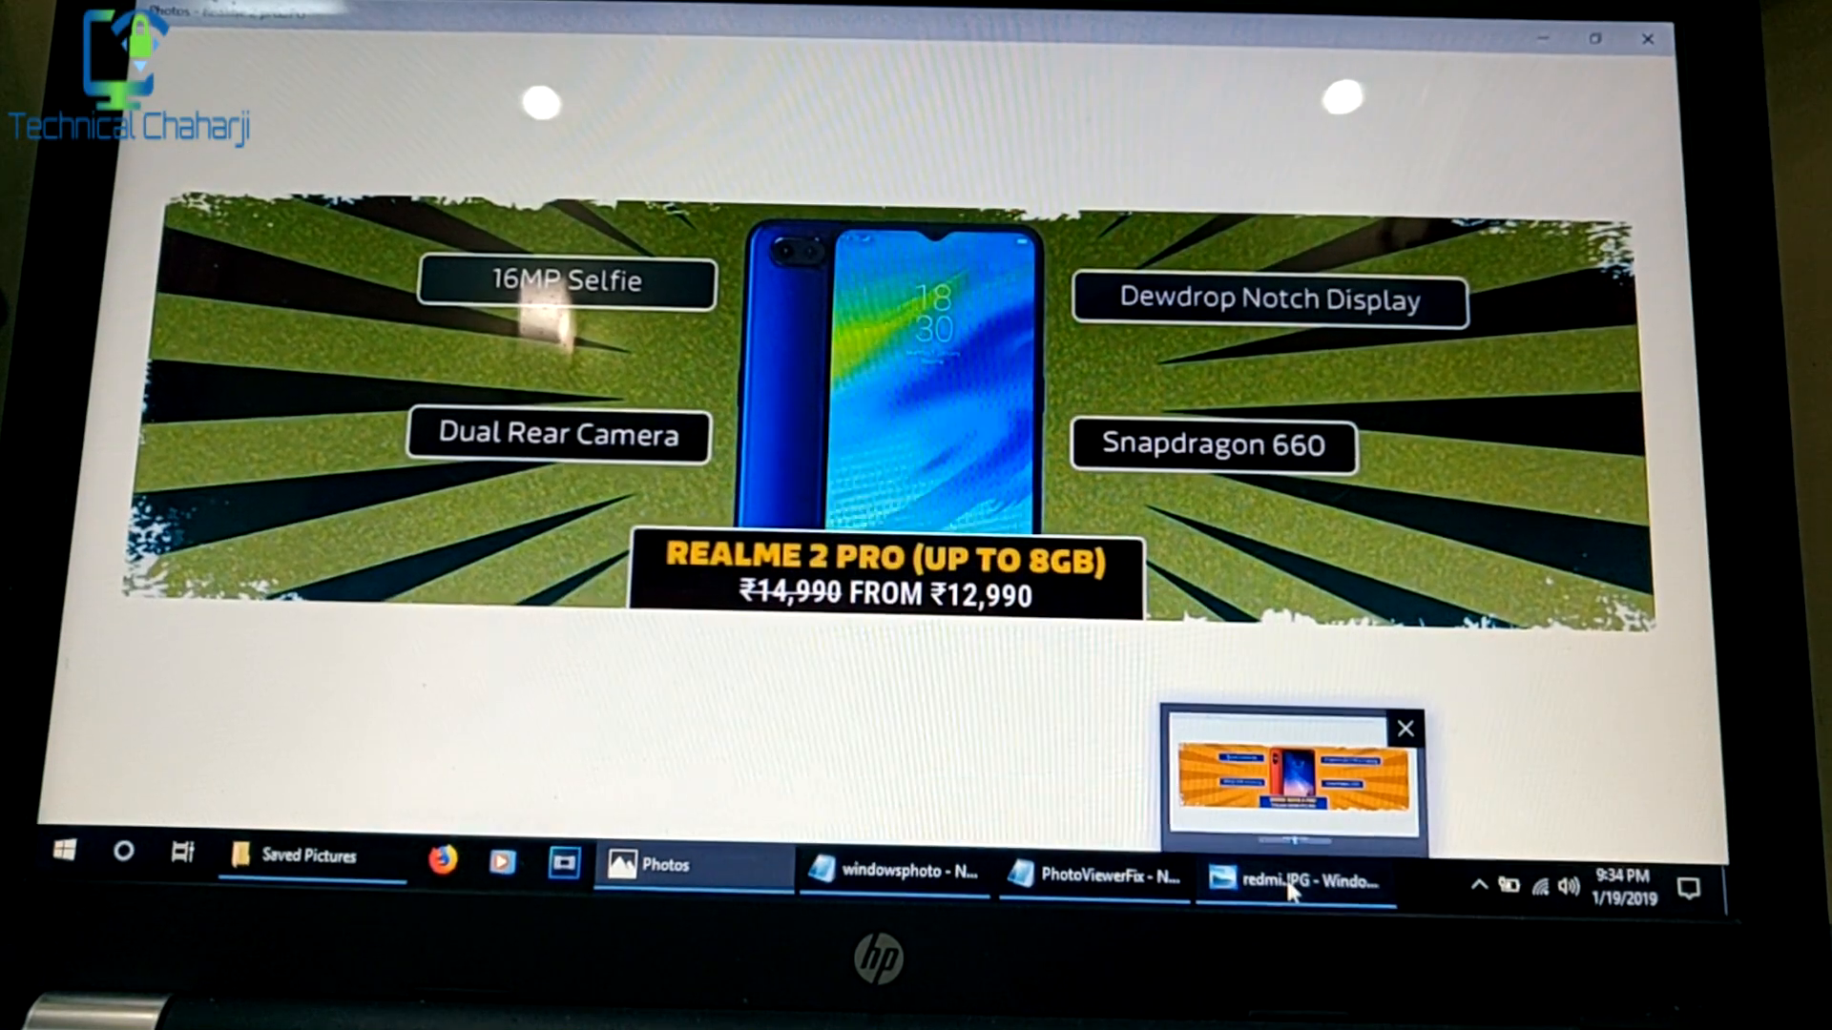
{"action": "left_click", "coordinate": [1294, 880]}
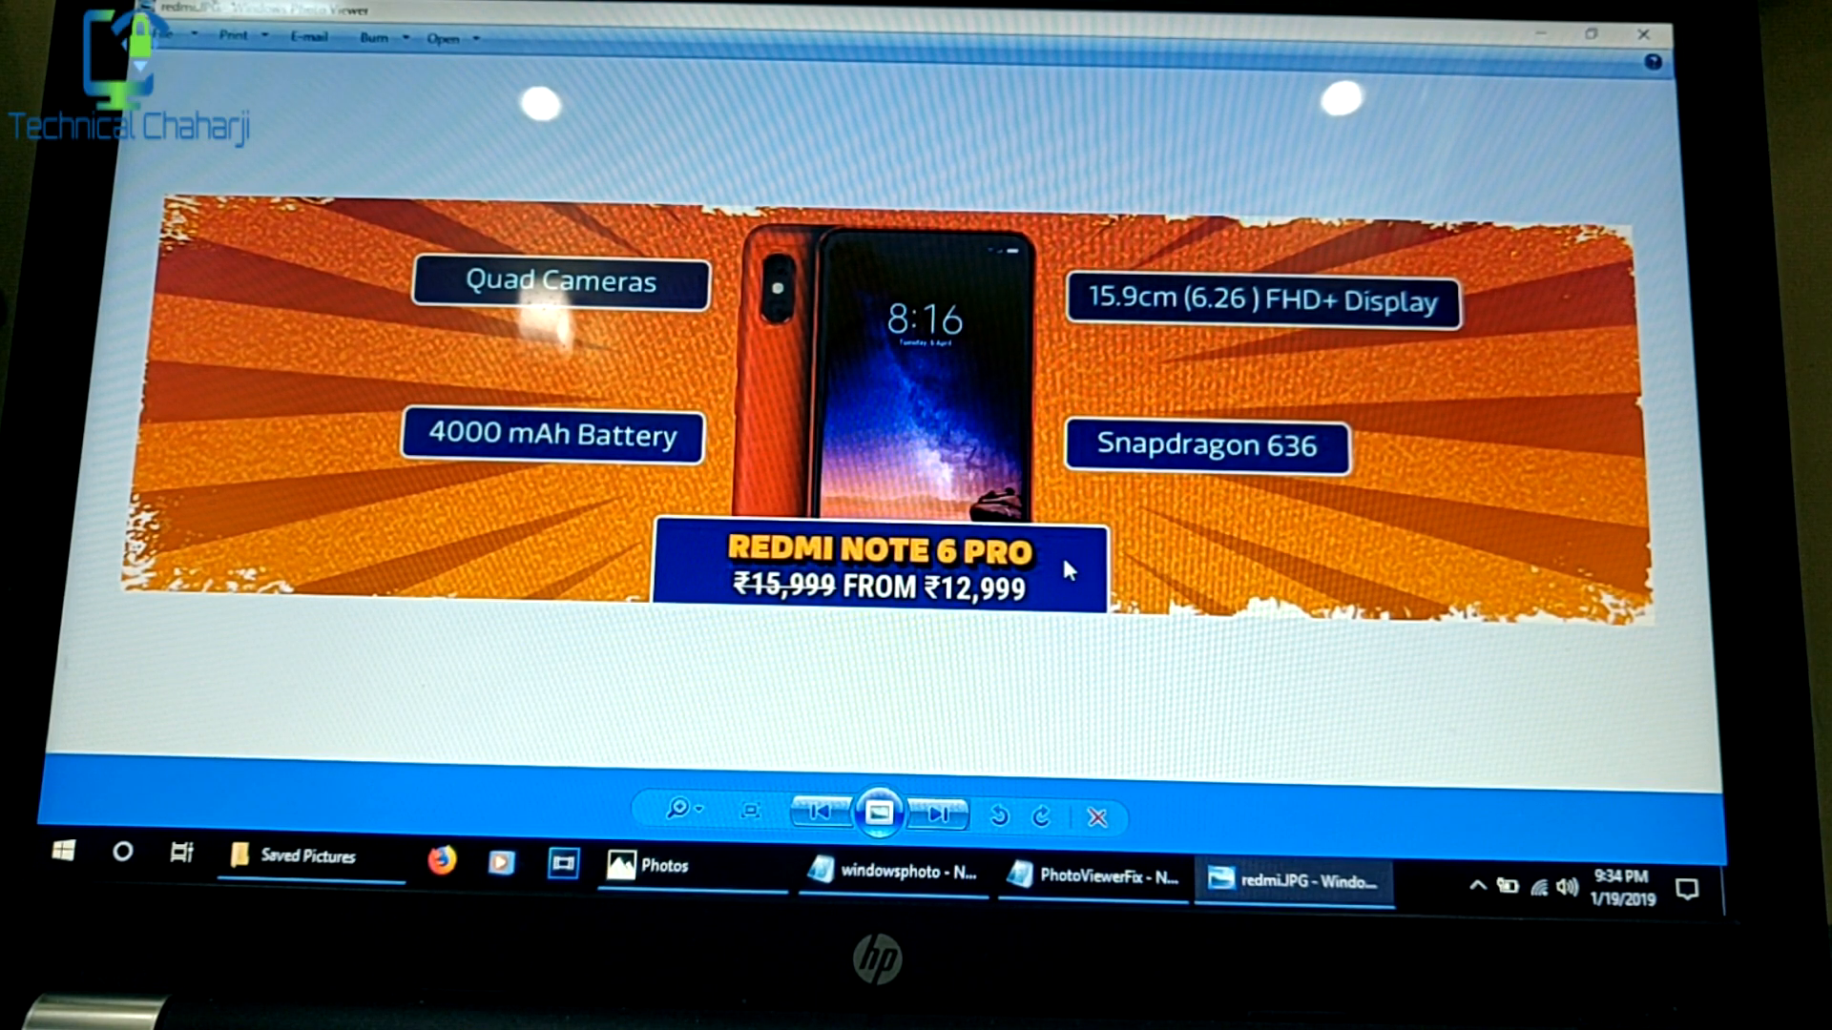
{"action": "mouse_move", "coordinate": [1058, 549]}
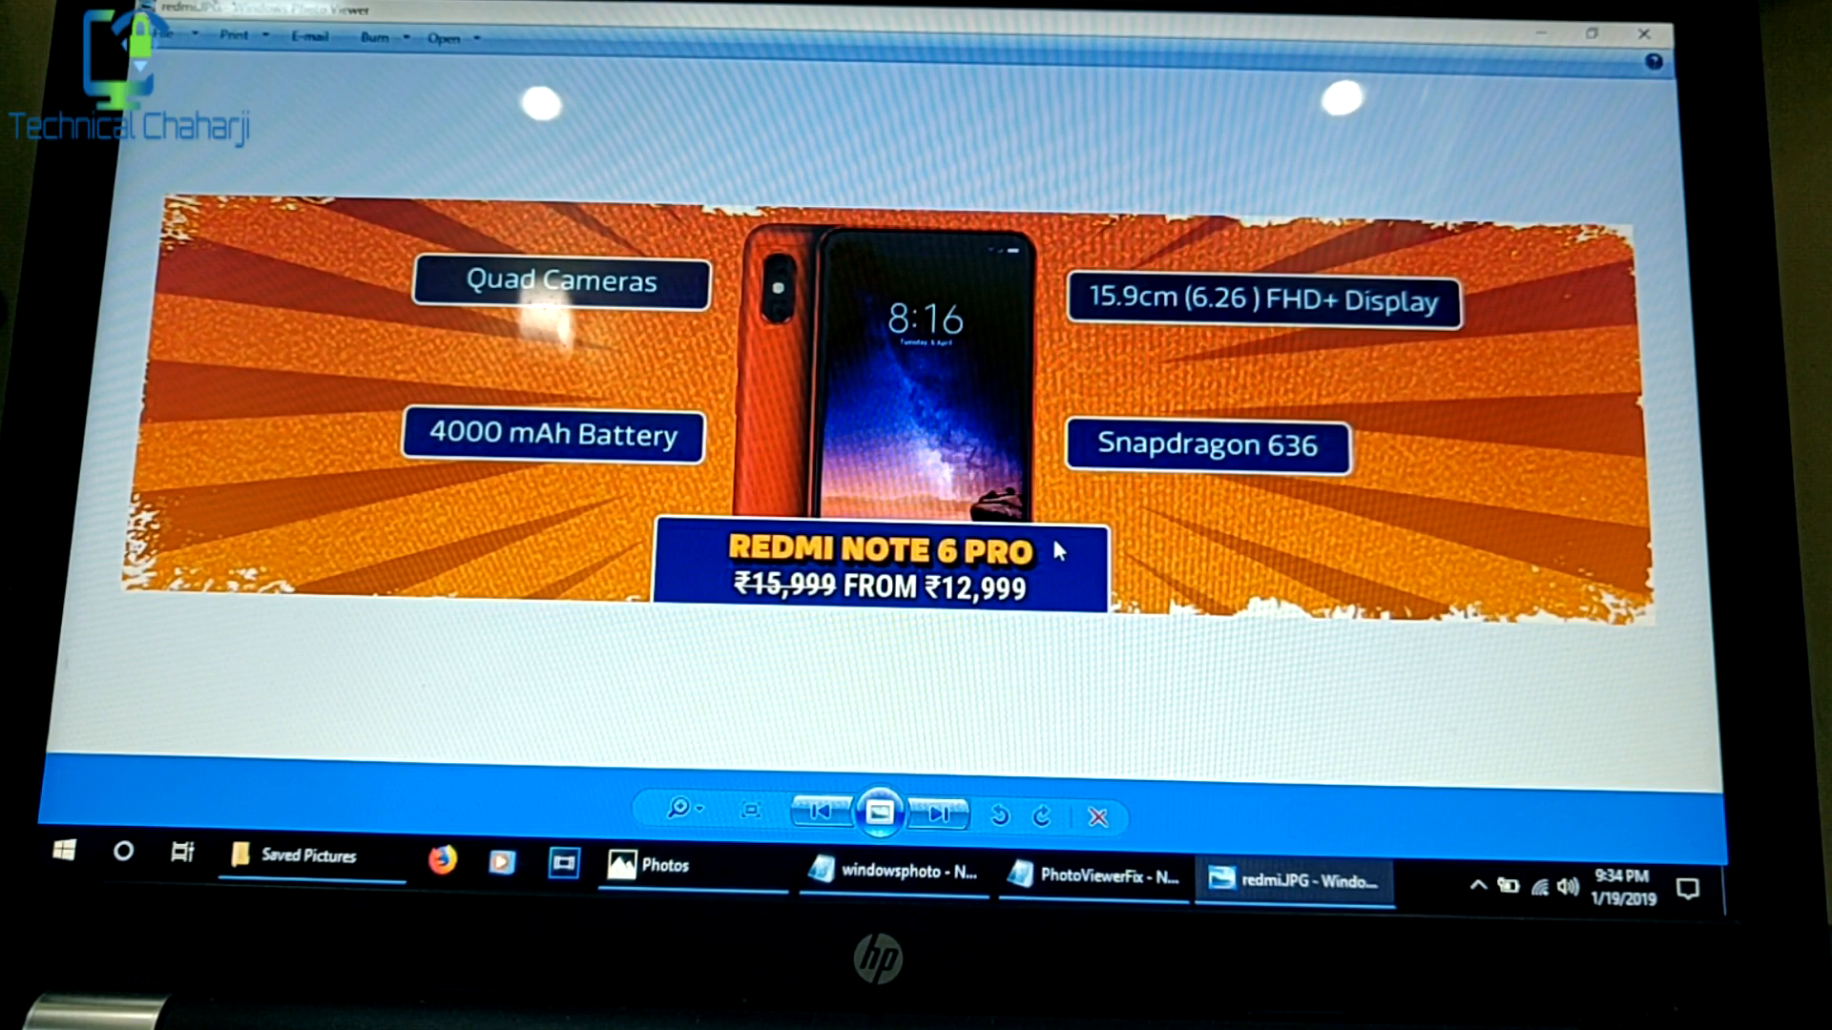